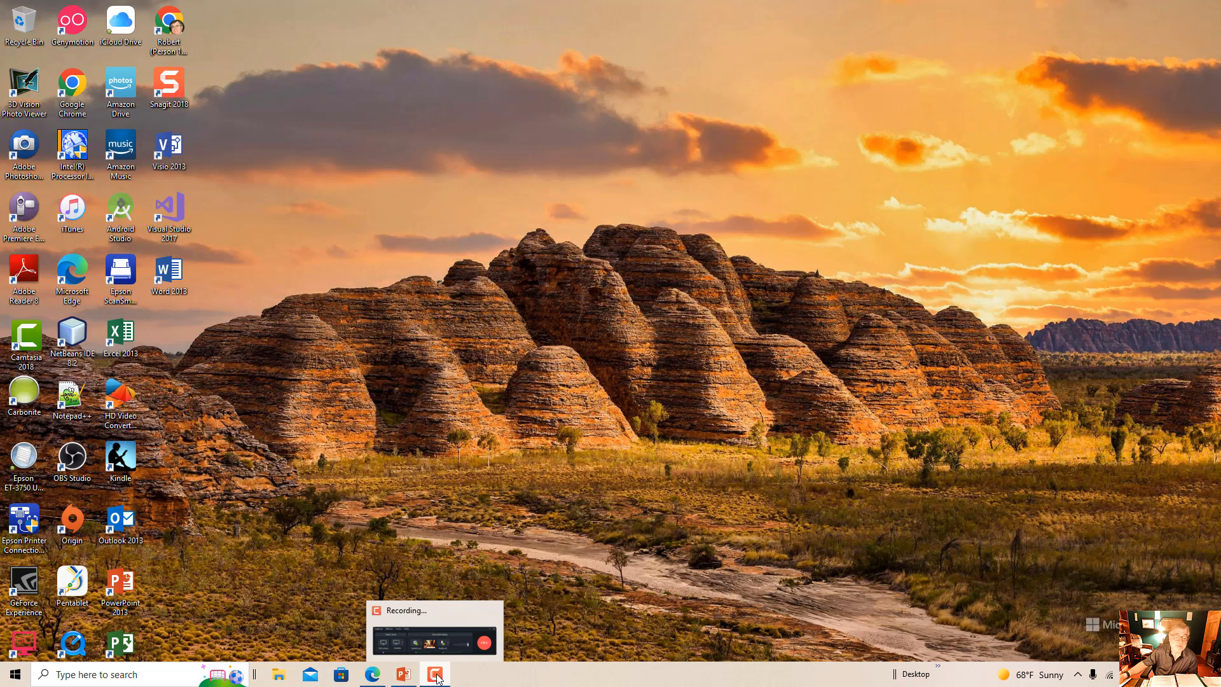
- Restore the Java lecture deck in PowerPoint at slide 40, 'Constructors (1 of 2)'
click(402, 674)
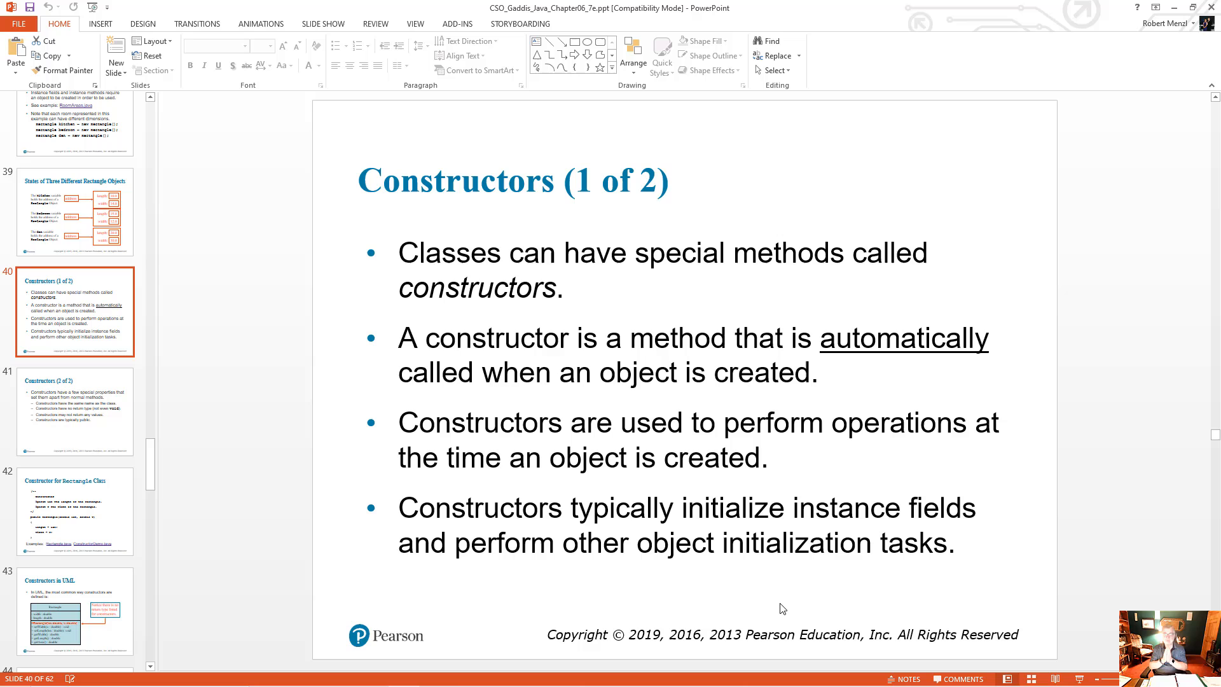
mouse_move(712, 647)
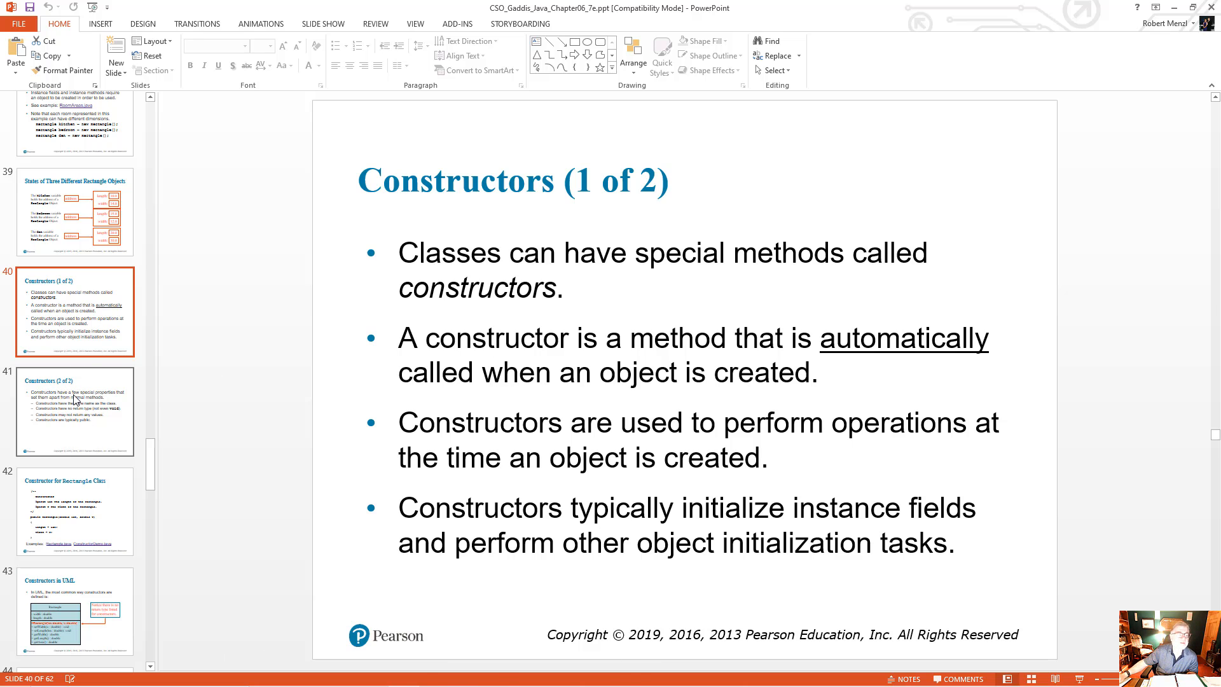
- Show slide 41, 'Constructors (2 of 2)', listing constructors' special properties
click(74, 412)
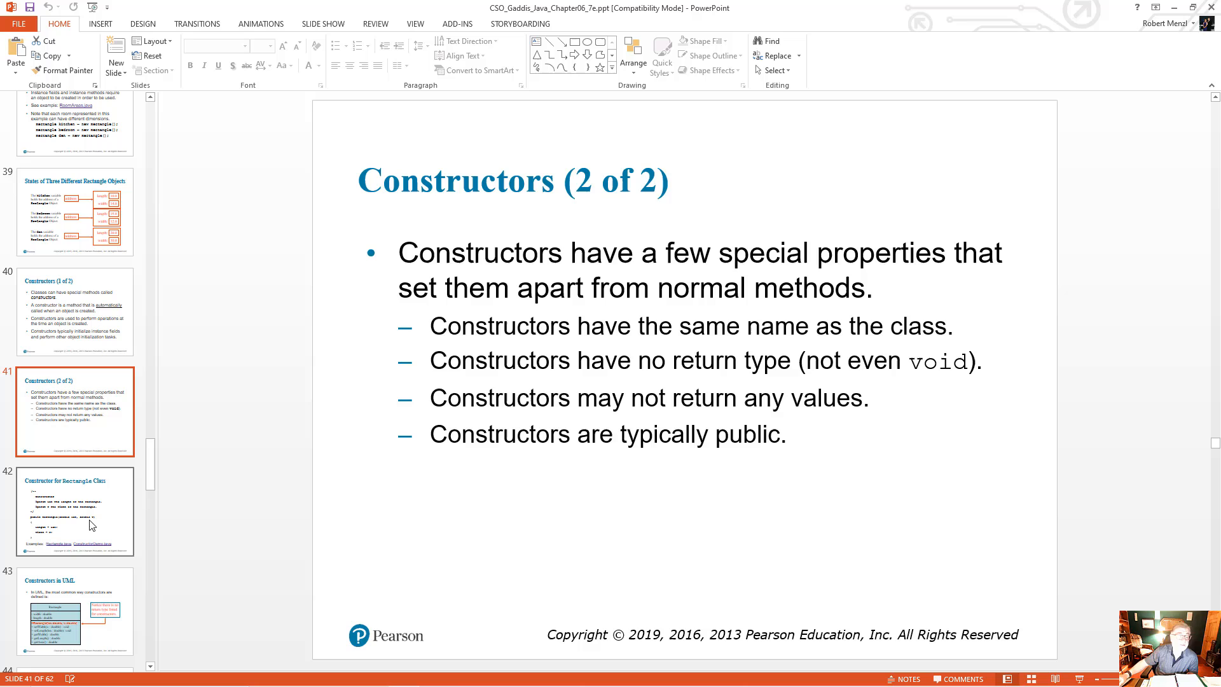
- Show slide 42, 'Constructor for Rectangle Class', with its Rectangle constructor code
click(74, 510)
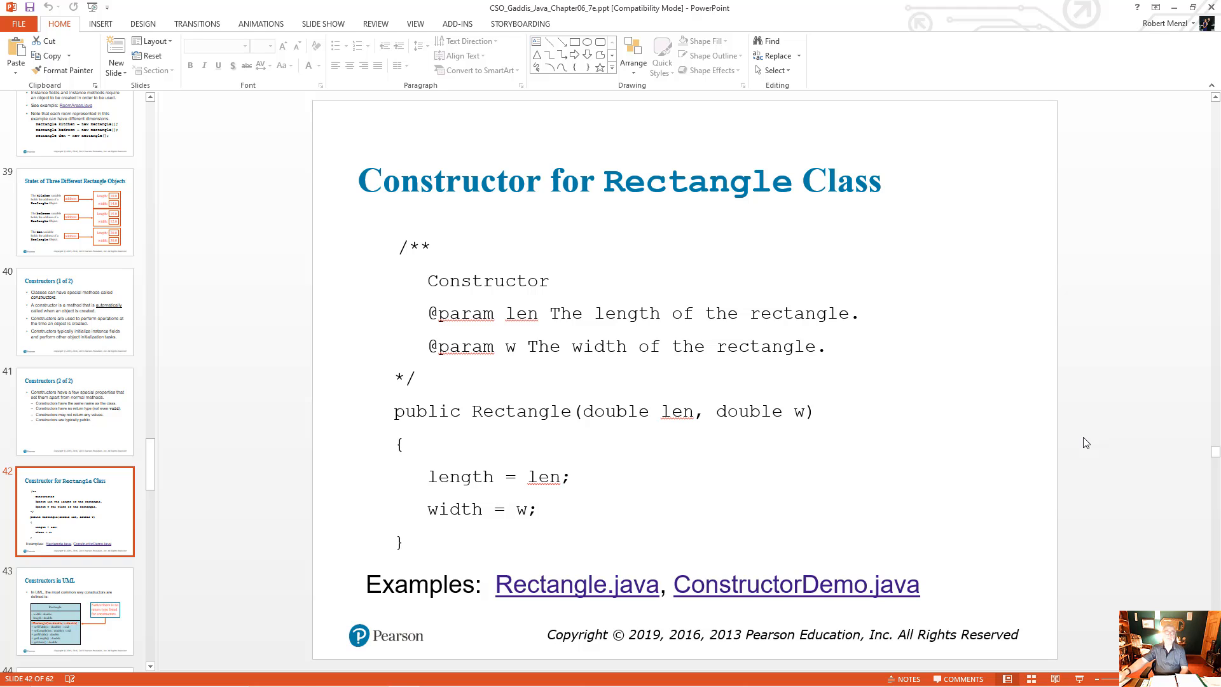
mouse_move(434, 429)
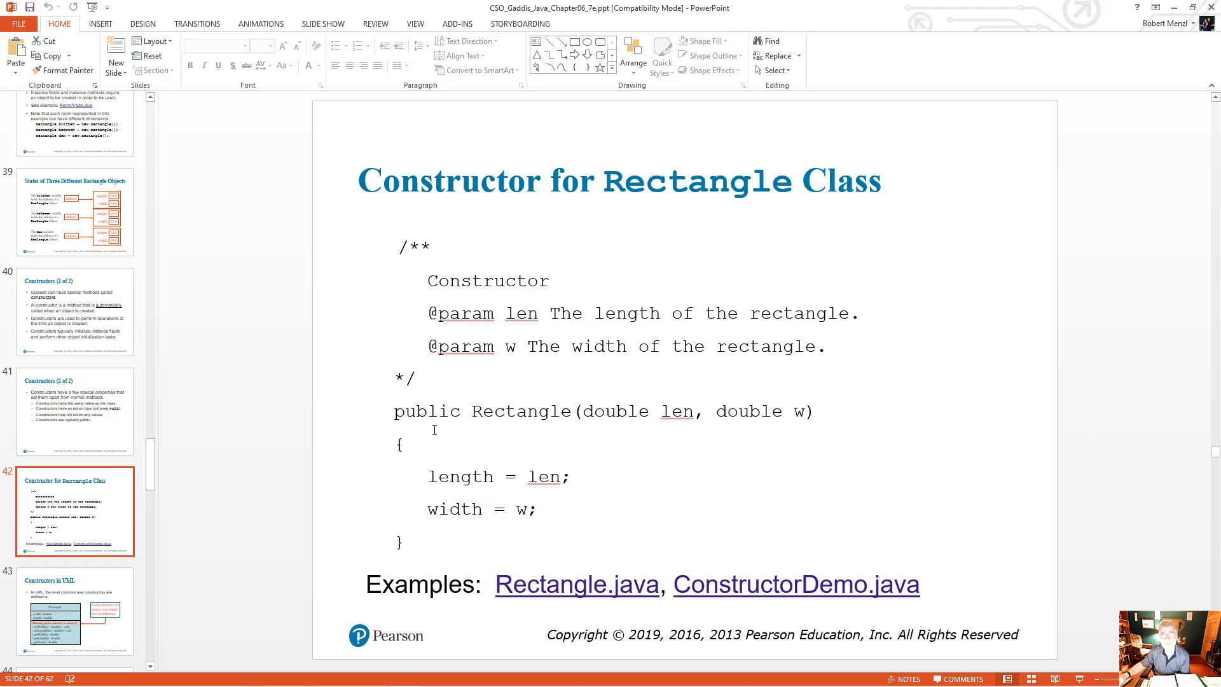
mouse_move(584, 427)
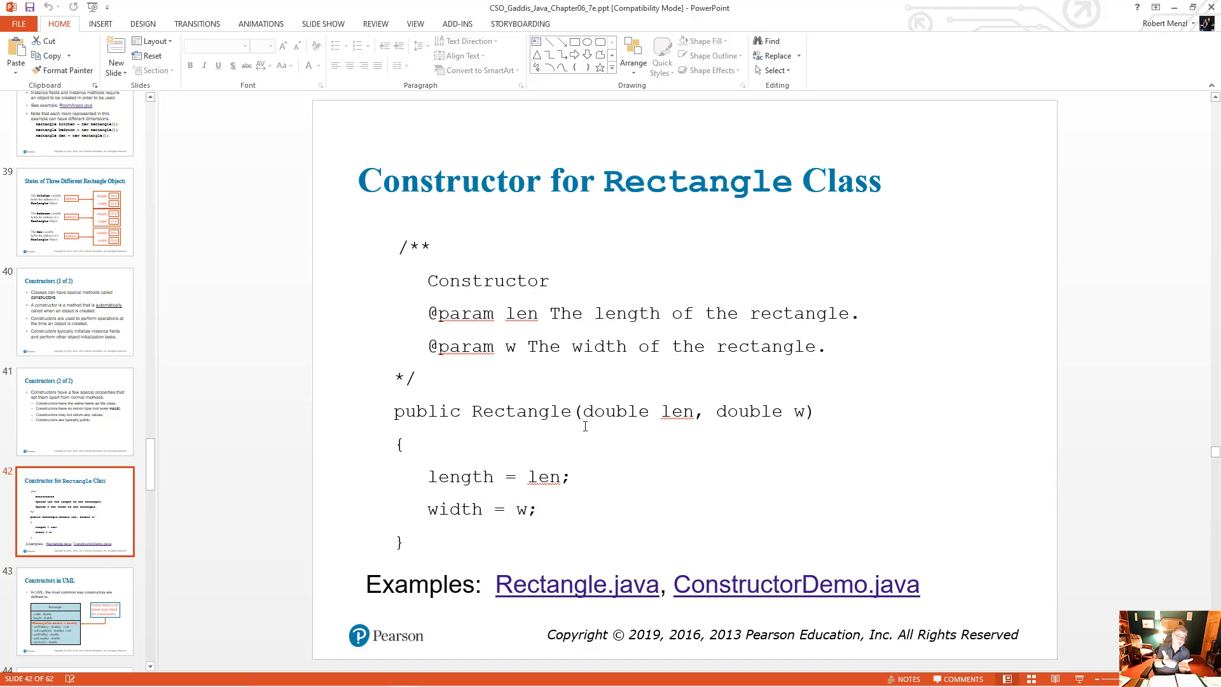
mouse_move(468, 412)
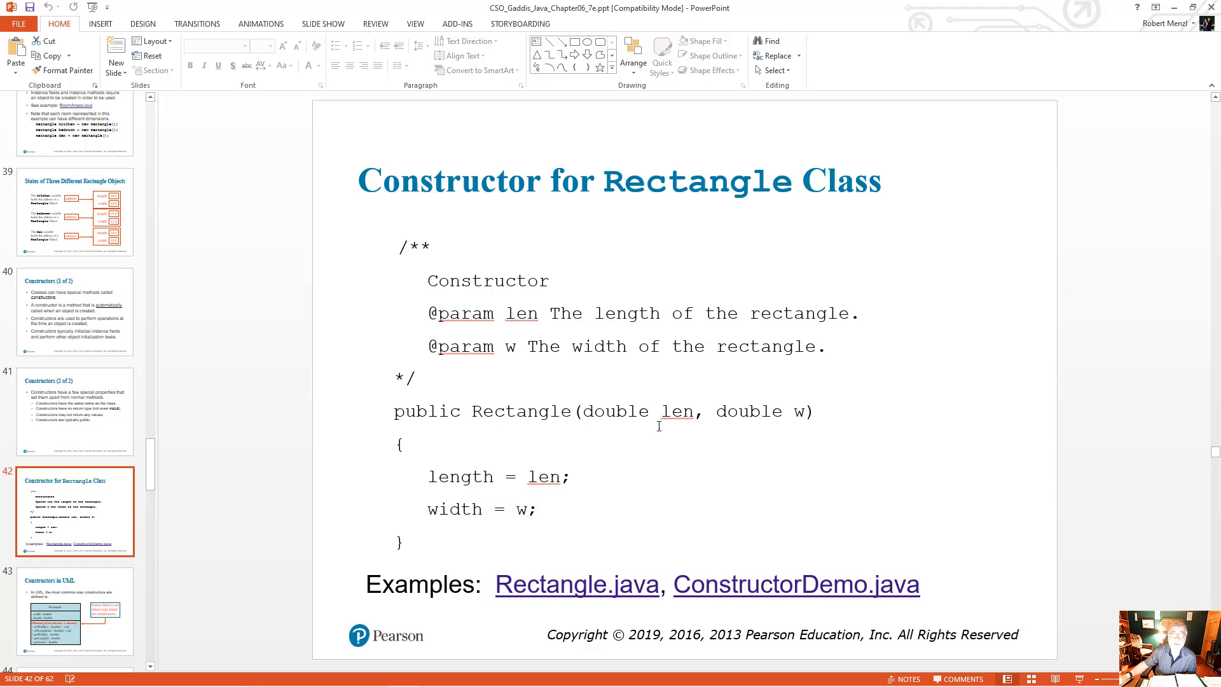
mouse_move(676, 421)
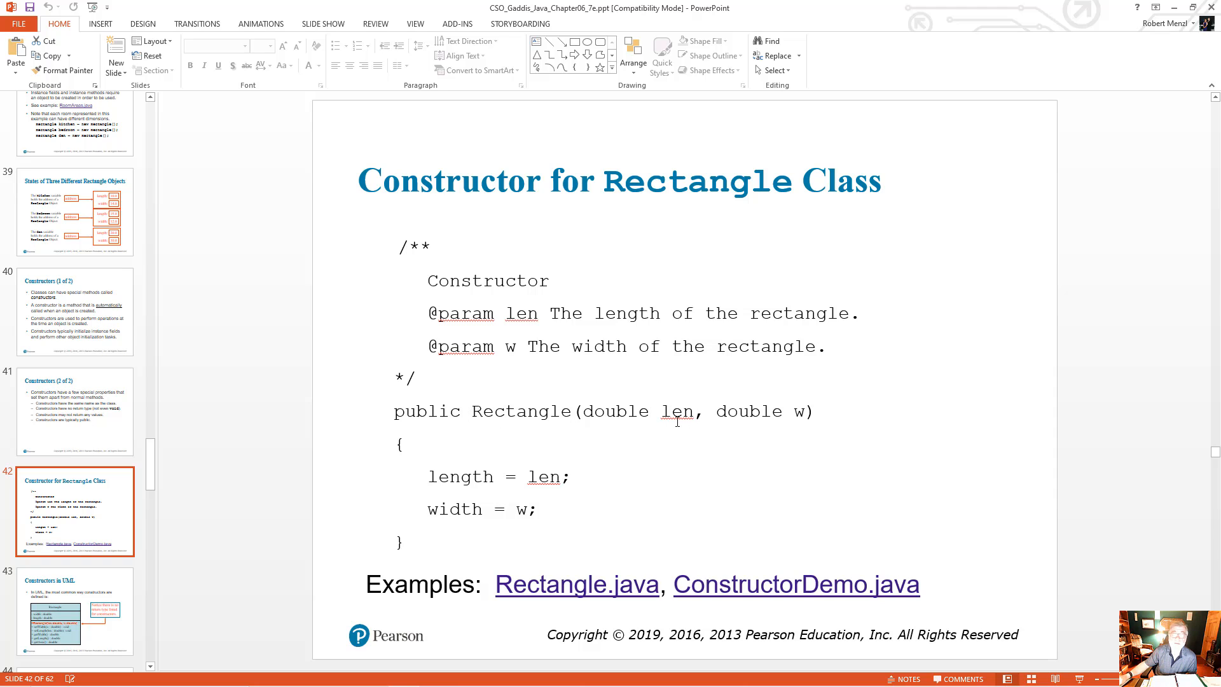
mouse_move(795, 427)
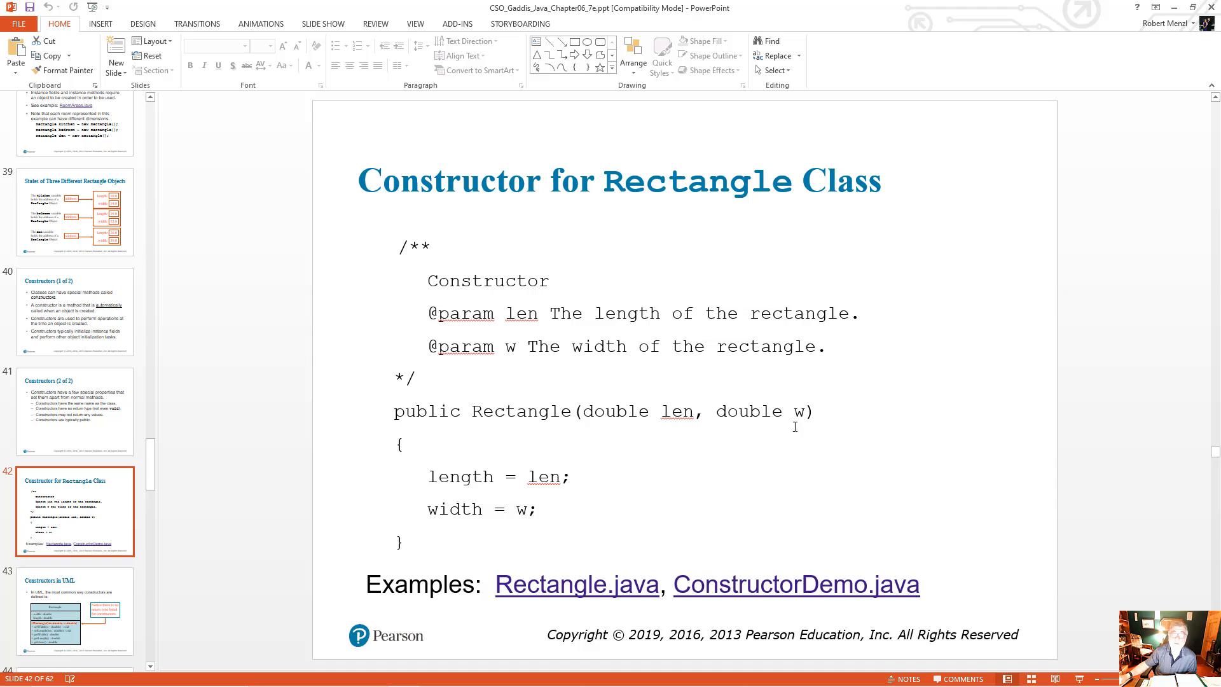
mouse_move(551, 509)
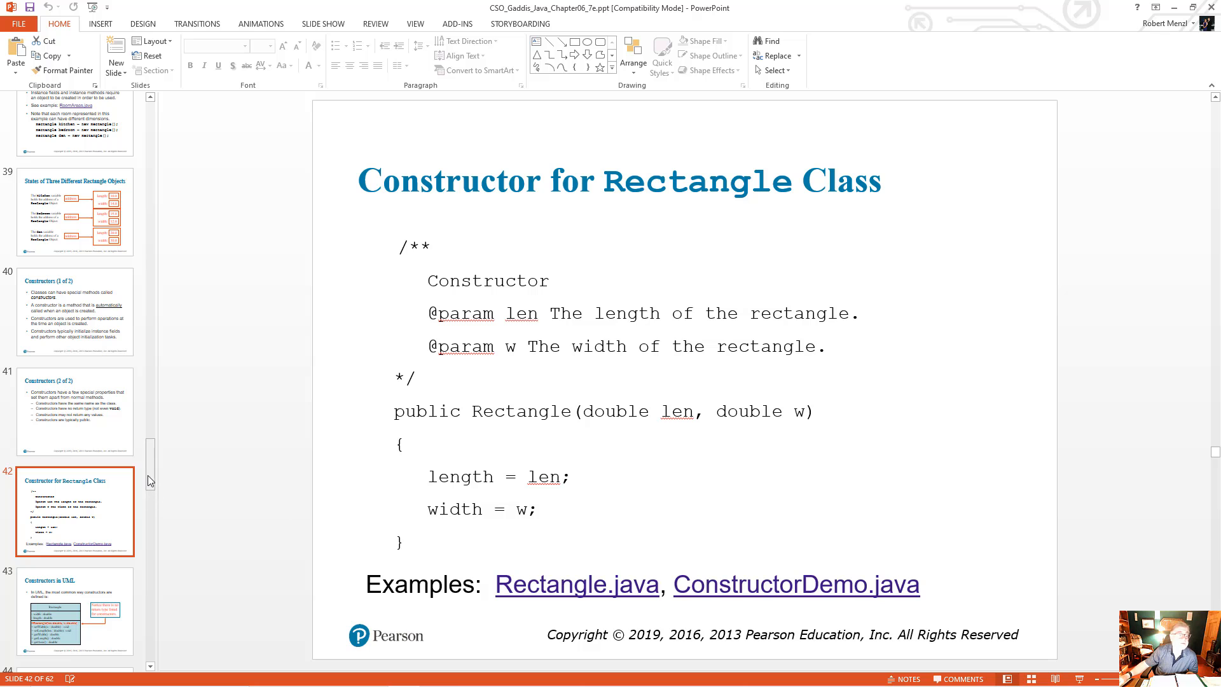
- Jump ahead to slide 45, 'The Default Constructor (1 of 2)'
scroll(down, 3)
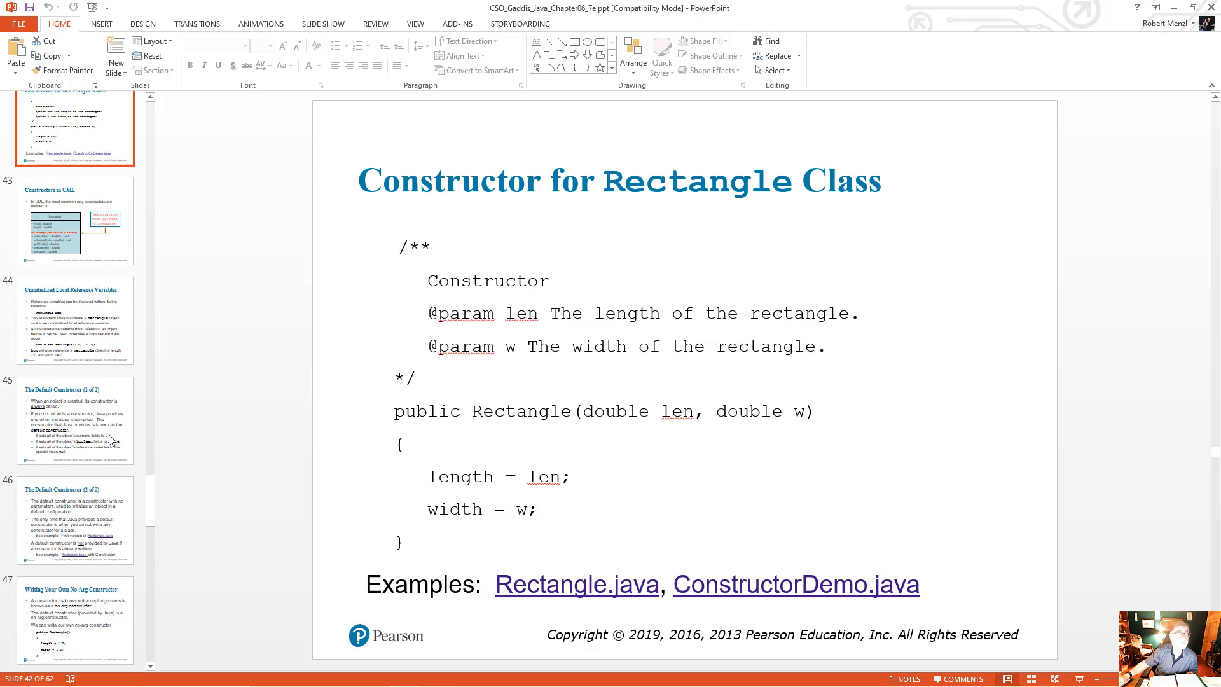
click(74, 420)
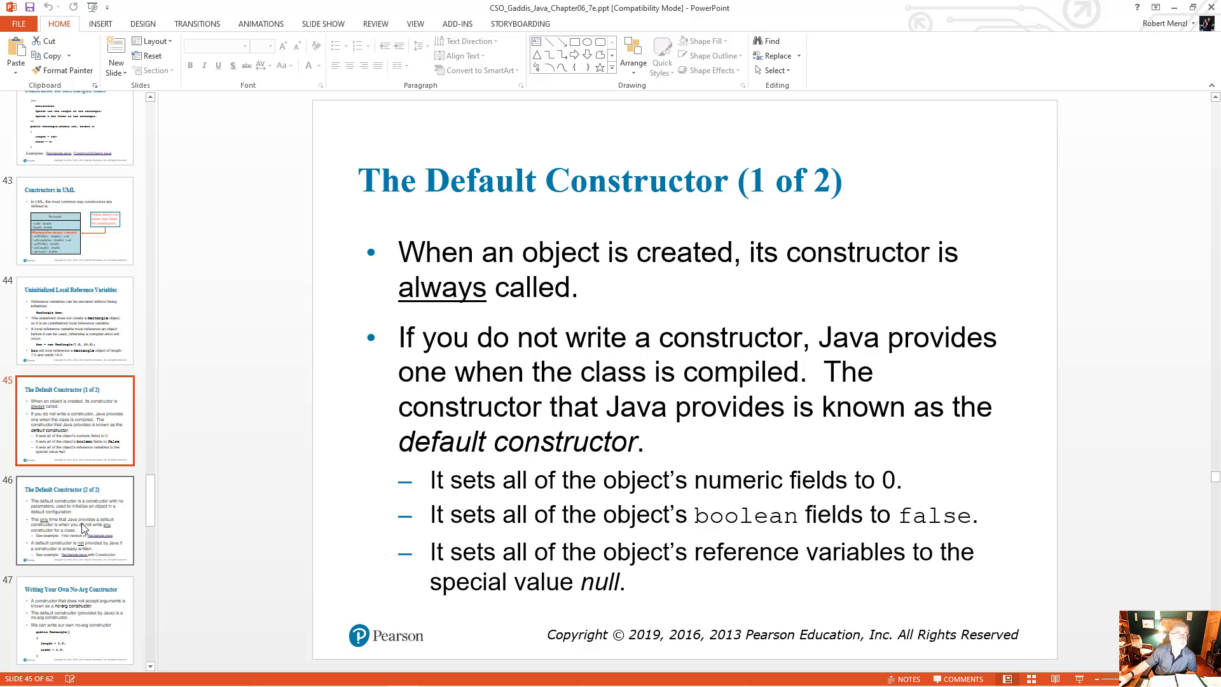
- Present slide 46, 'The Default Constructor (2 of 2)', then minimize PowerPoint
click(74, 520)
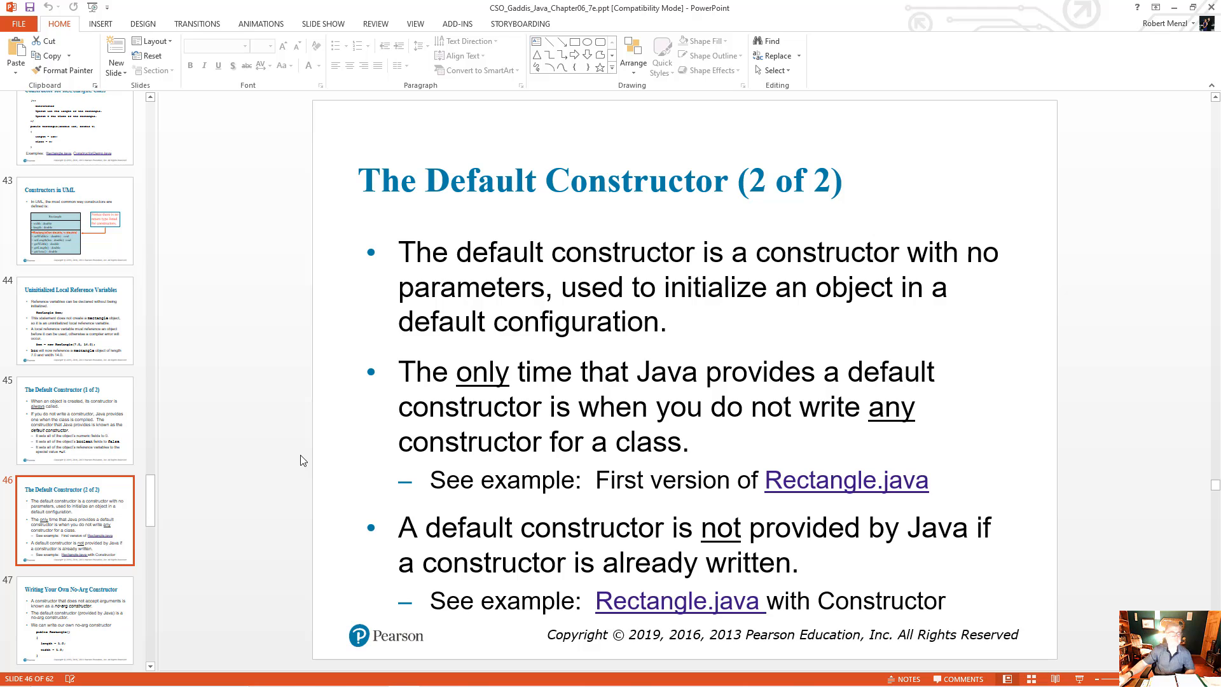
click(73, 619)
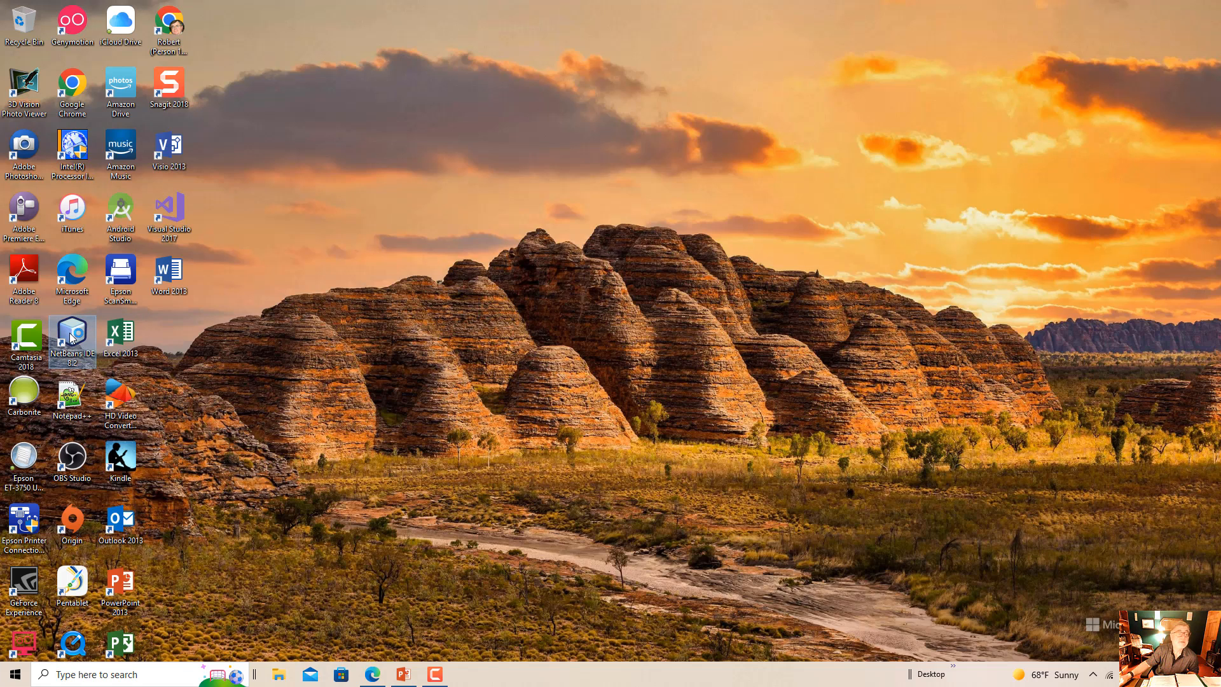
- Launch NetBeans IDE 8.2 from the desktop and cancel the Open Project dialog
double_click(72, 336)
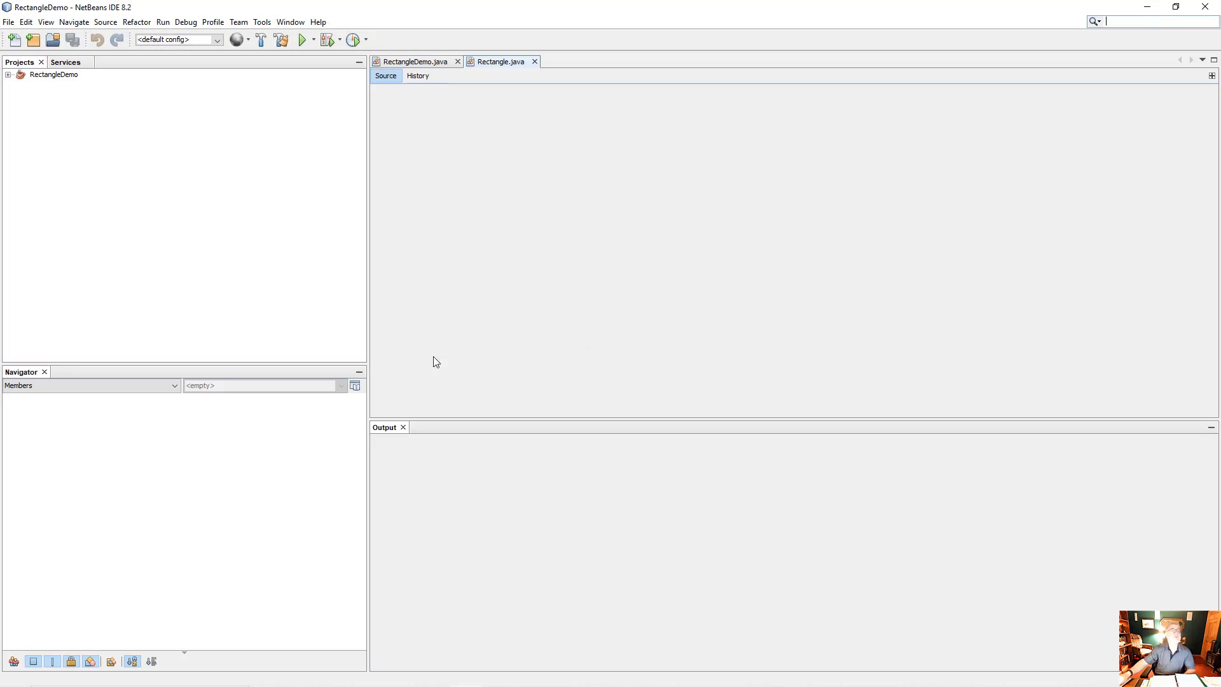
click(8, 21)
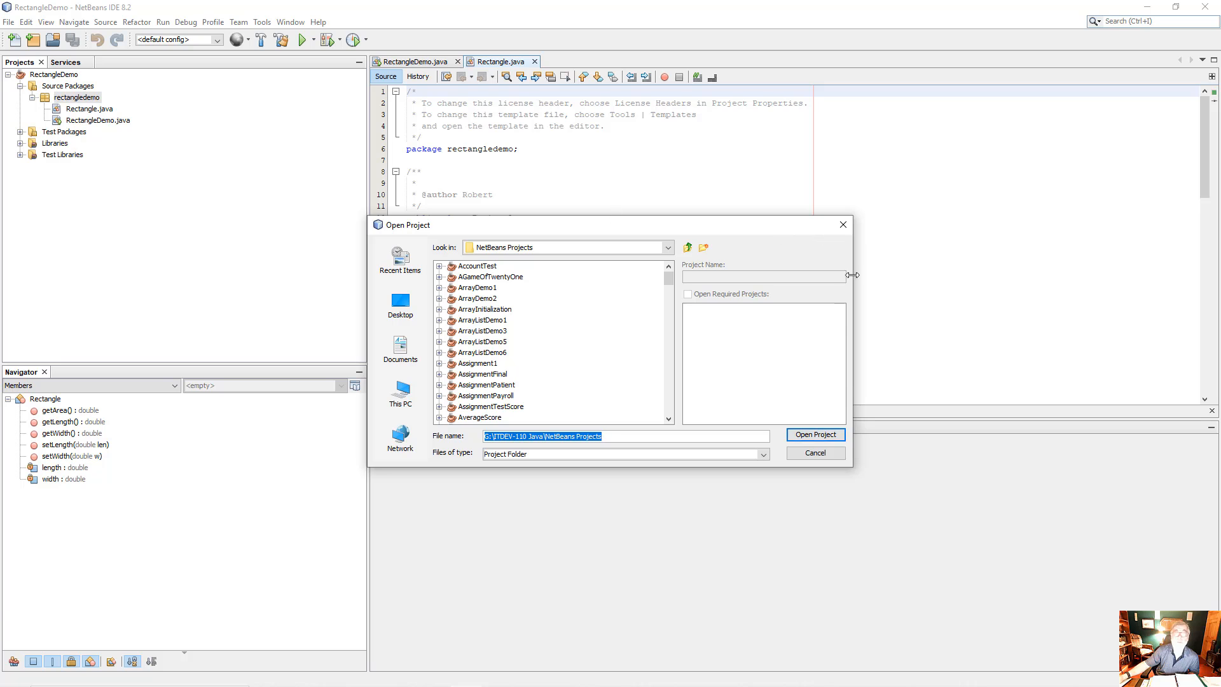
click(814, 452)
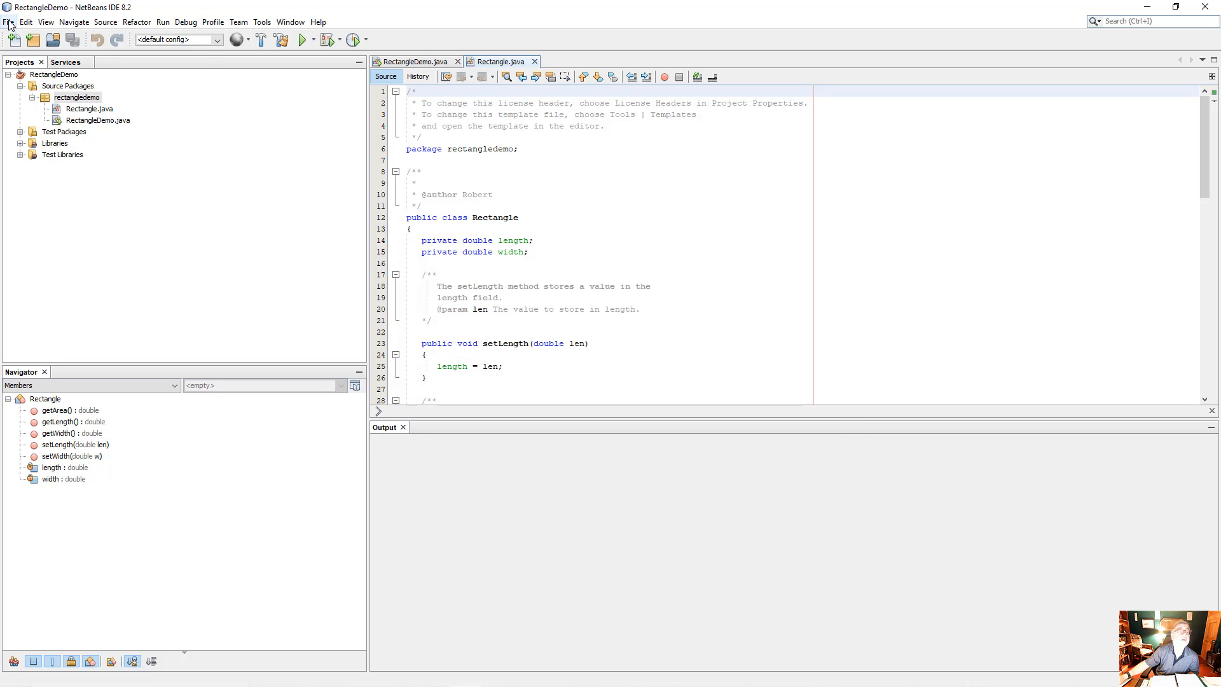
- Close all open projects, including RectangleDemo, from the File menu
click(8, 21)
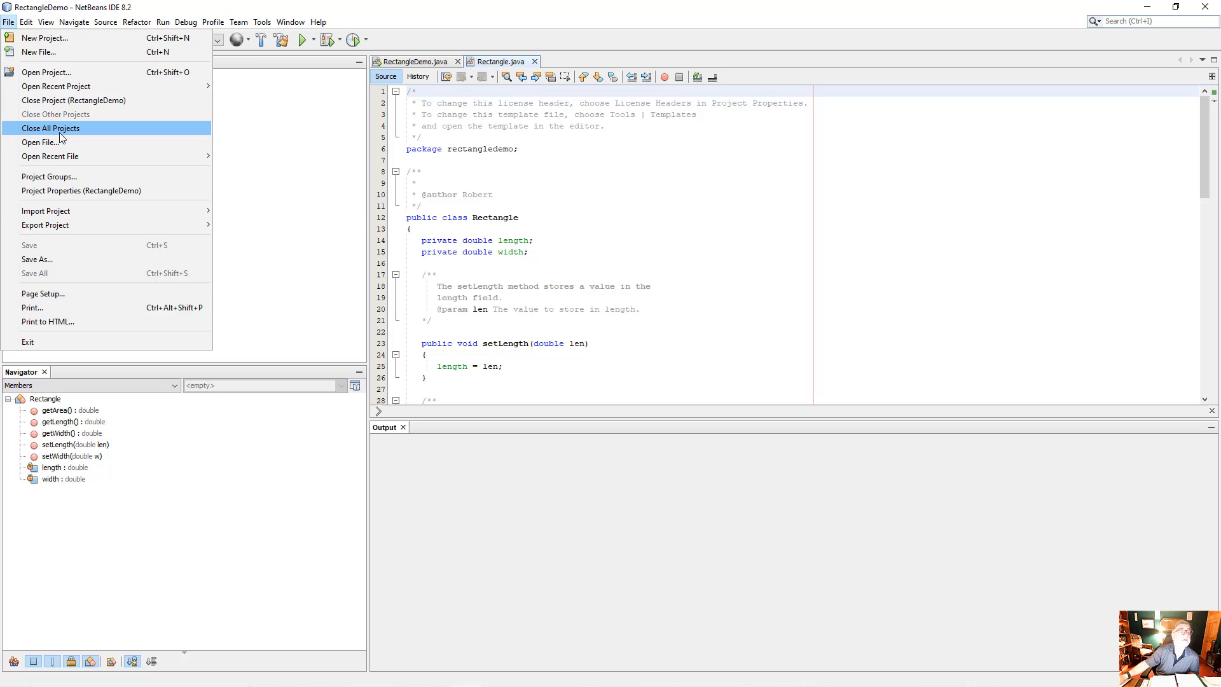
click(51, 128)
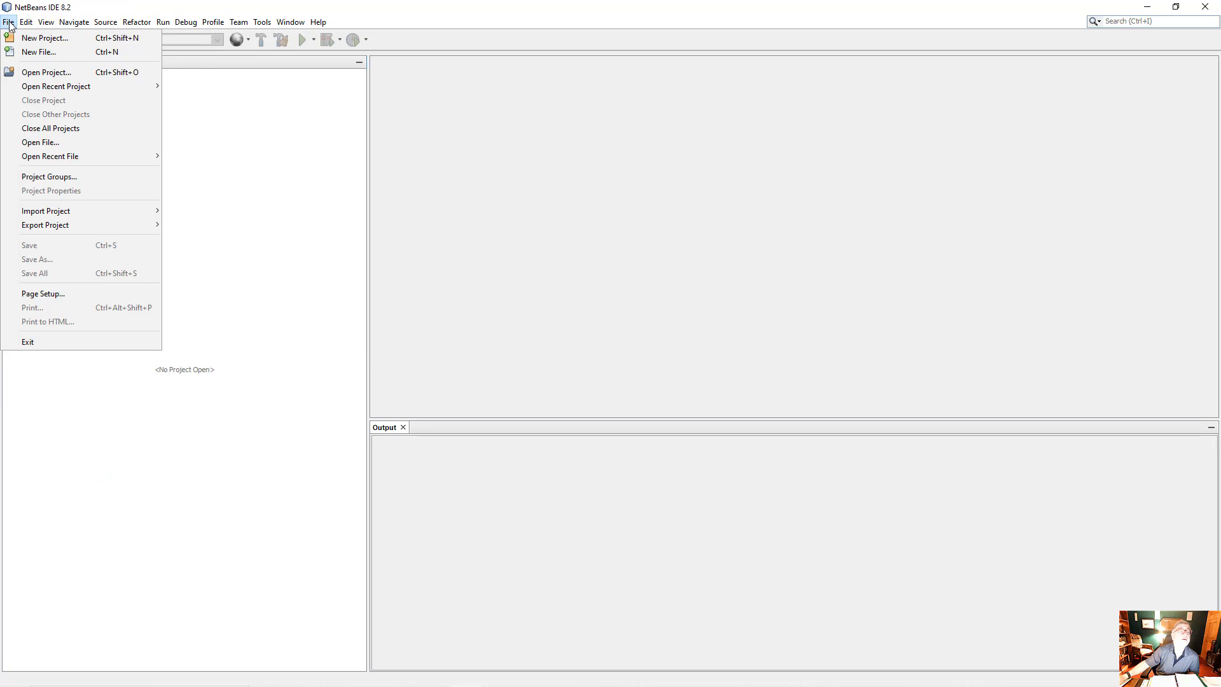
click(650, 280)
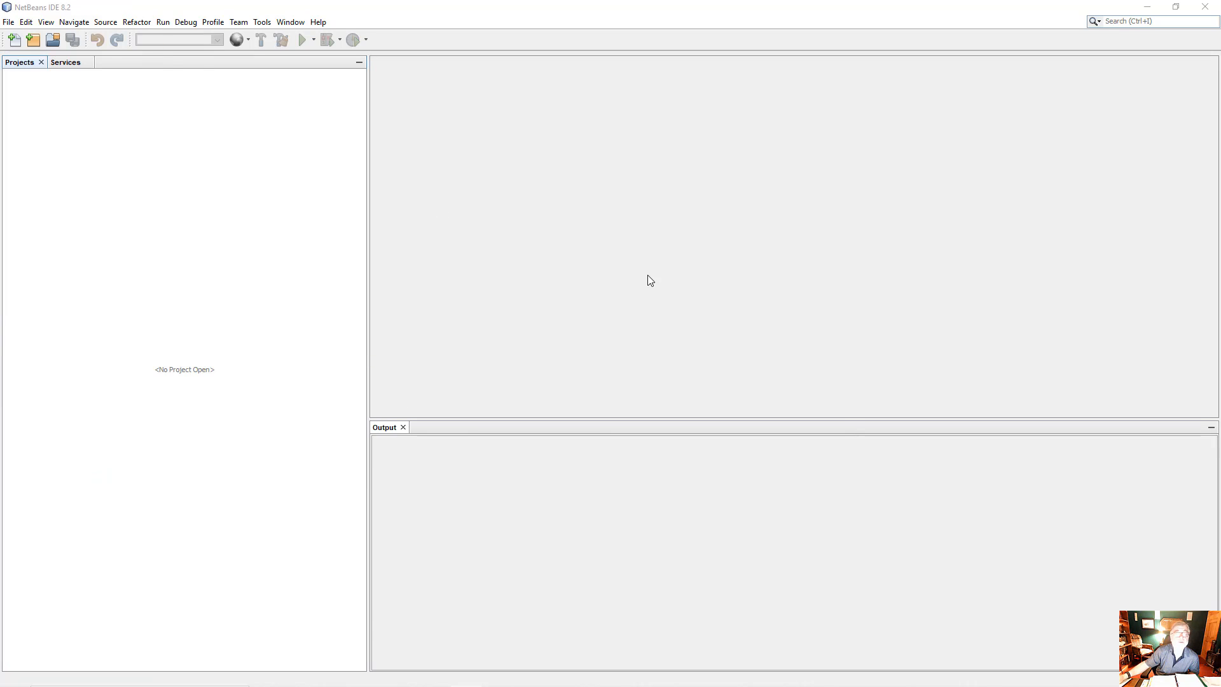
- Open the CreateJavaClass project from the NetBeans Projects list, showing Auto.java
click(52, 40)
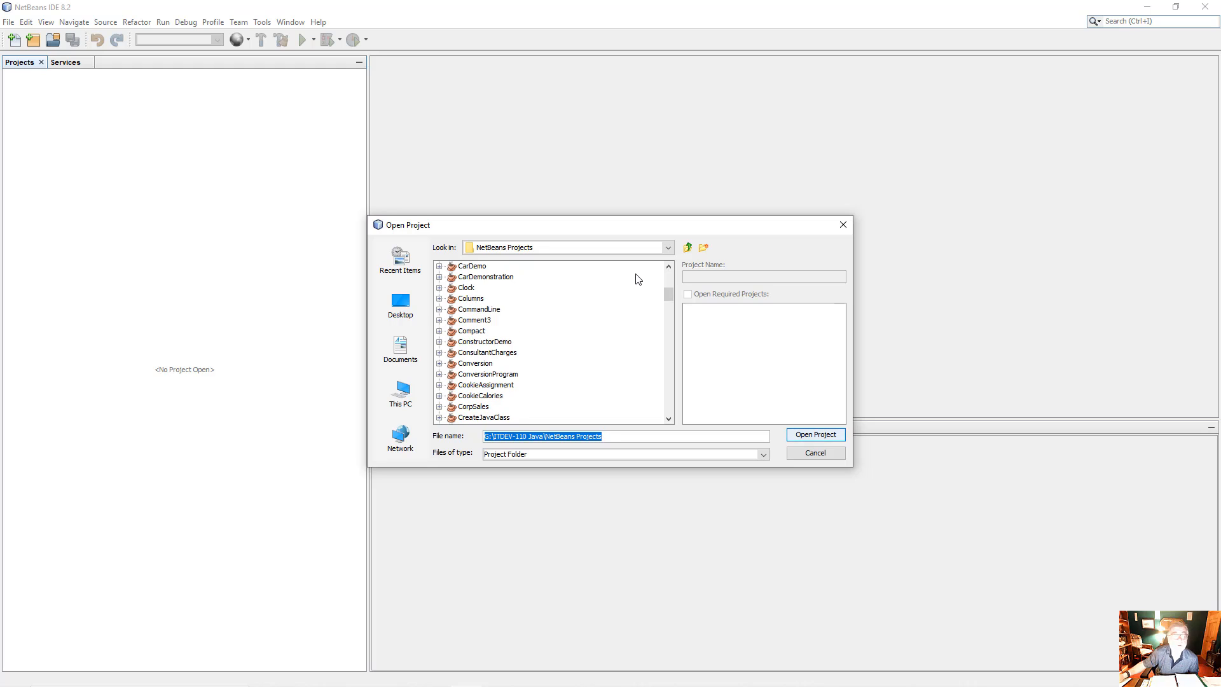
scroll(down, 3)
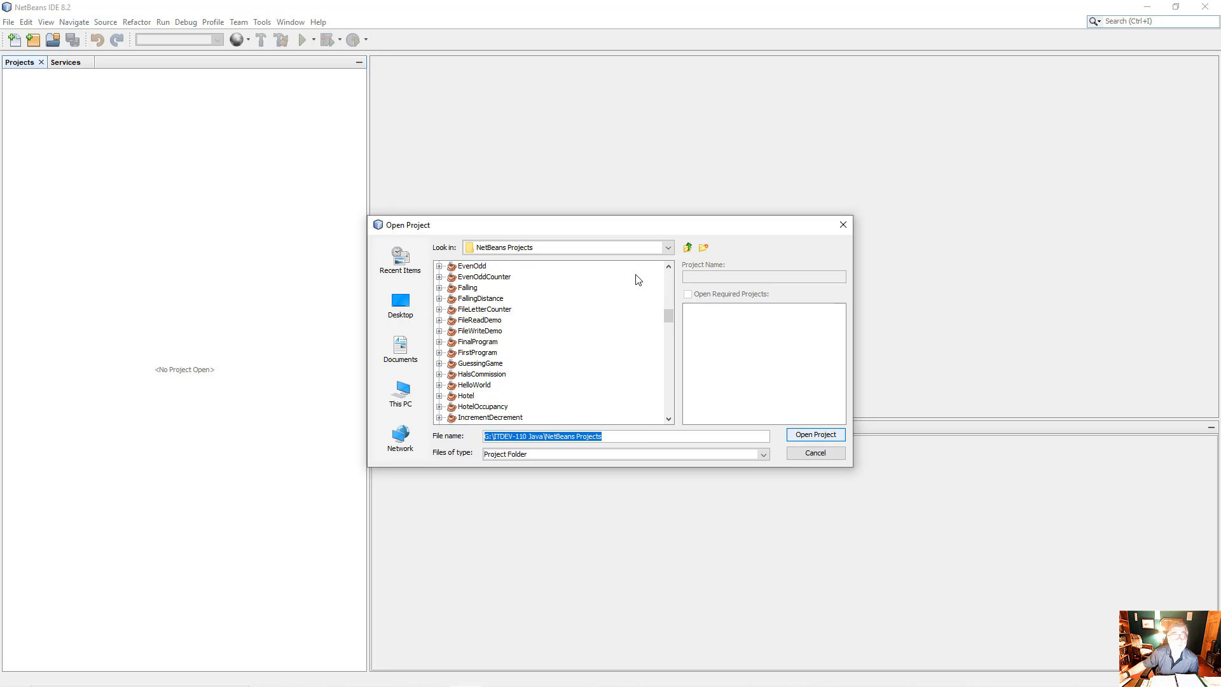
scroll(down, 3)
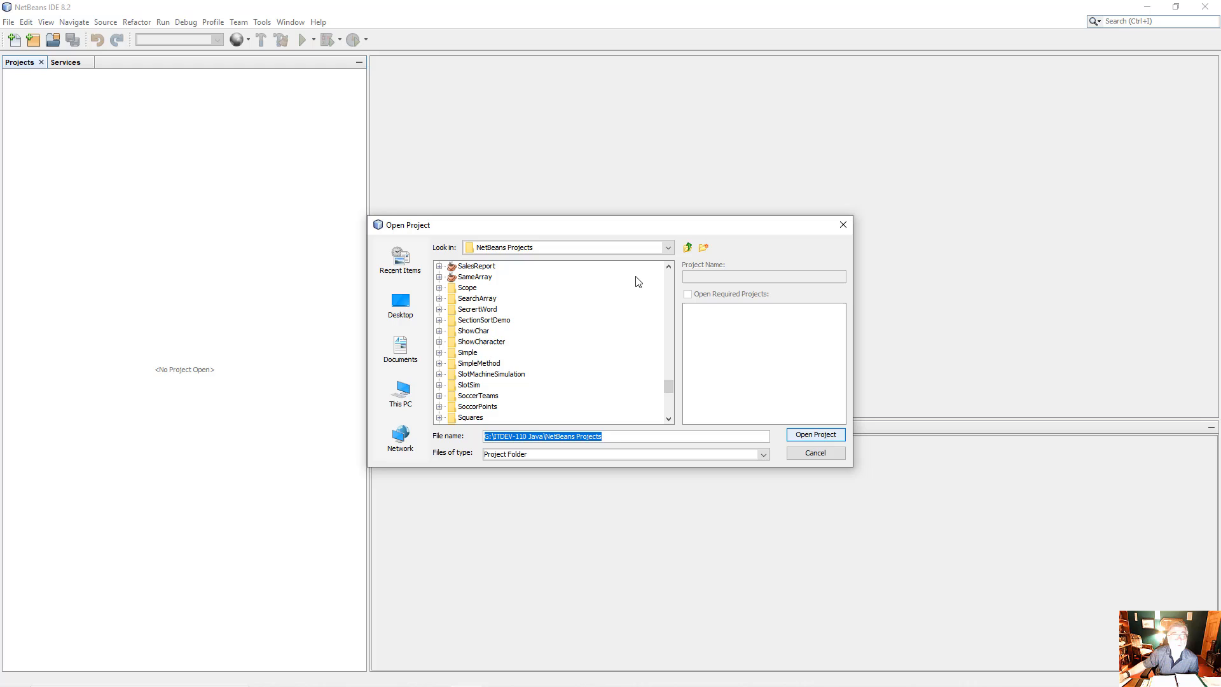
scroll(down, 3)
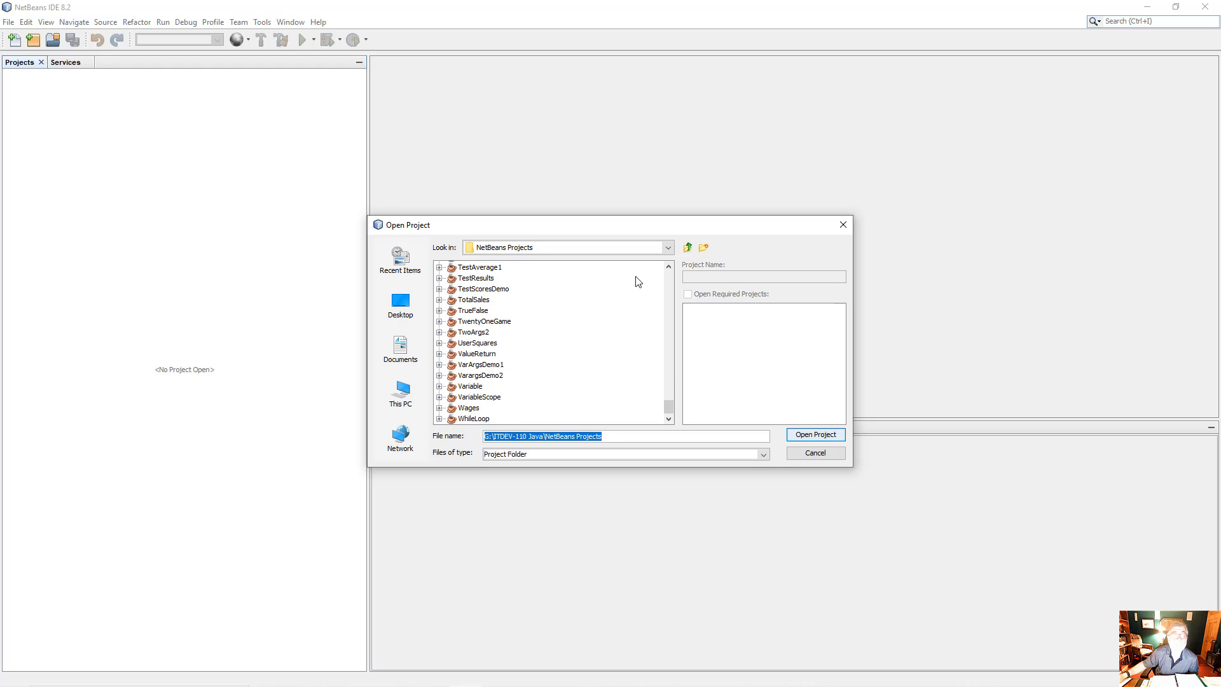
scroll(up, 3)
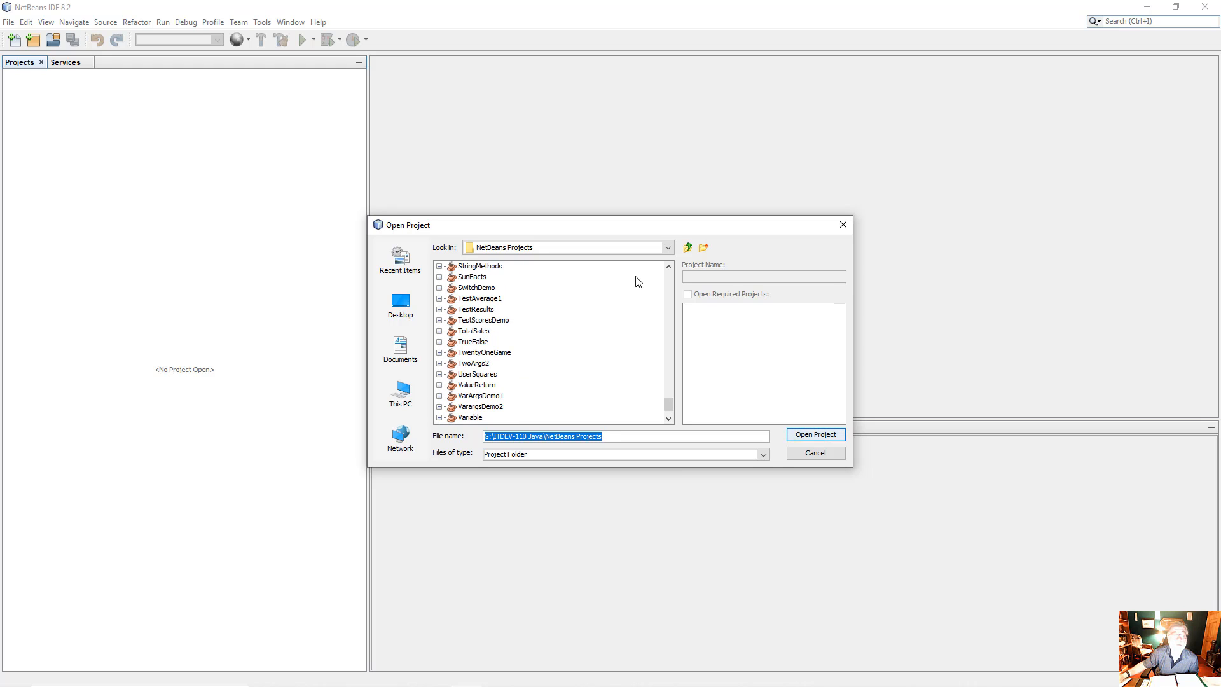
scroll(down, 3)
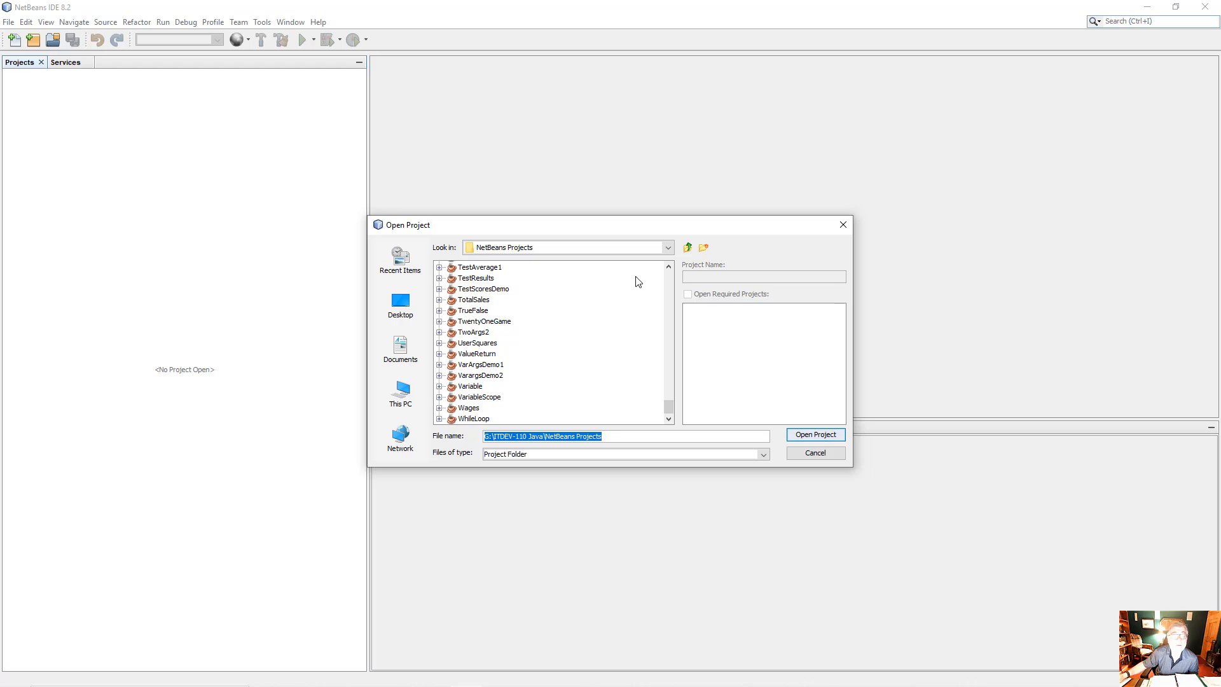
scroll(up, 3)
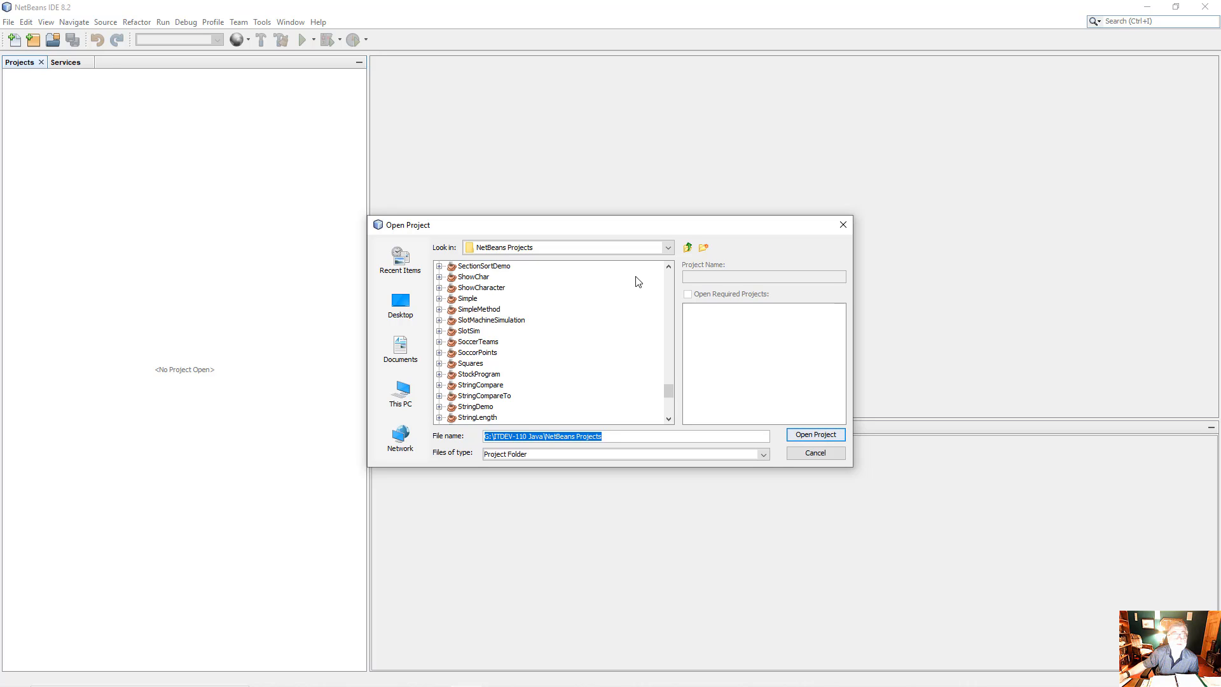
scroll(up, 3)
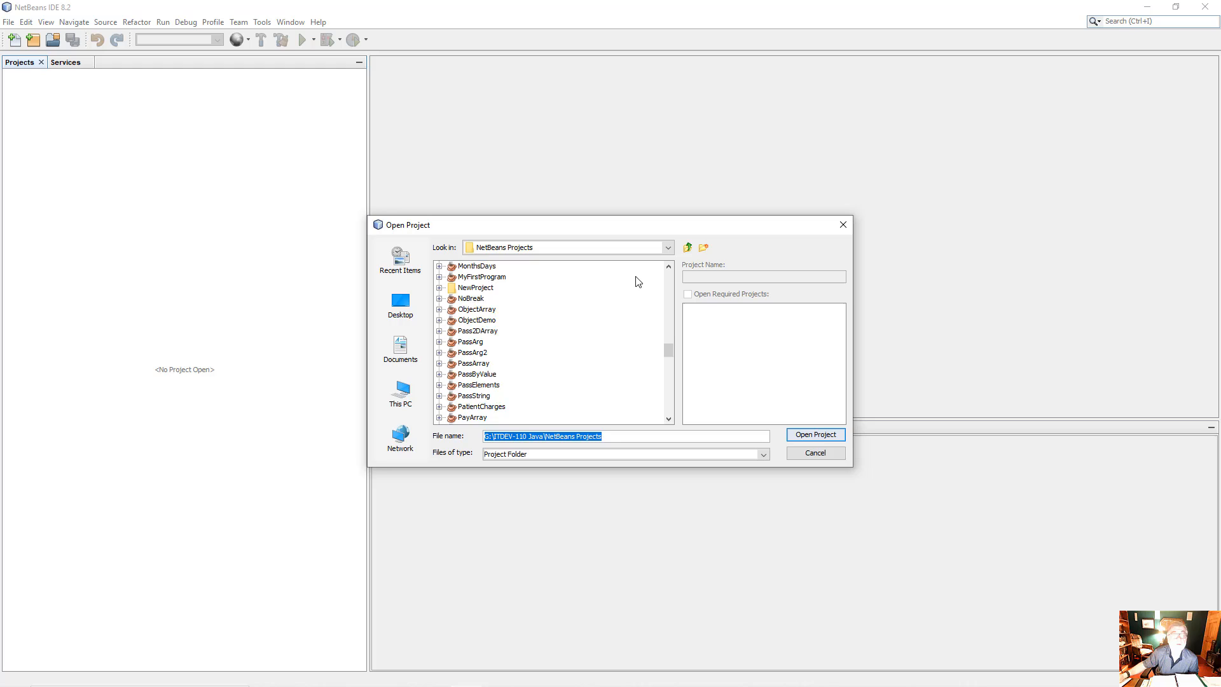
scroll(up, 3)
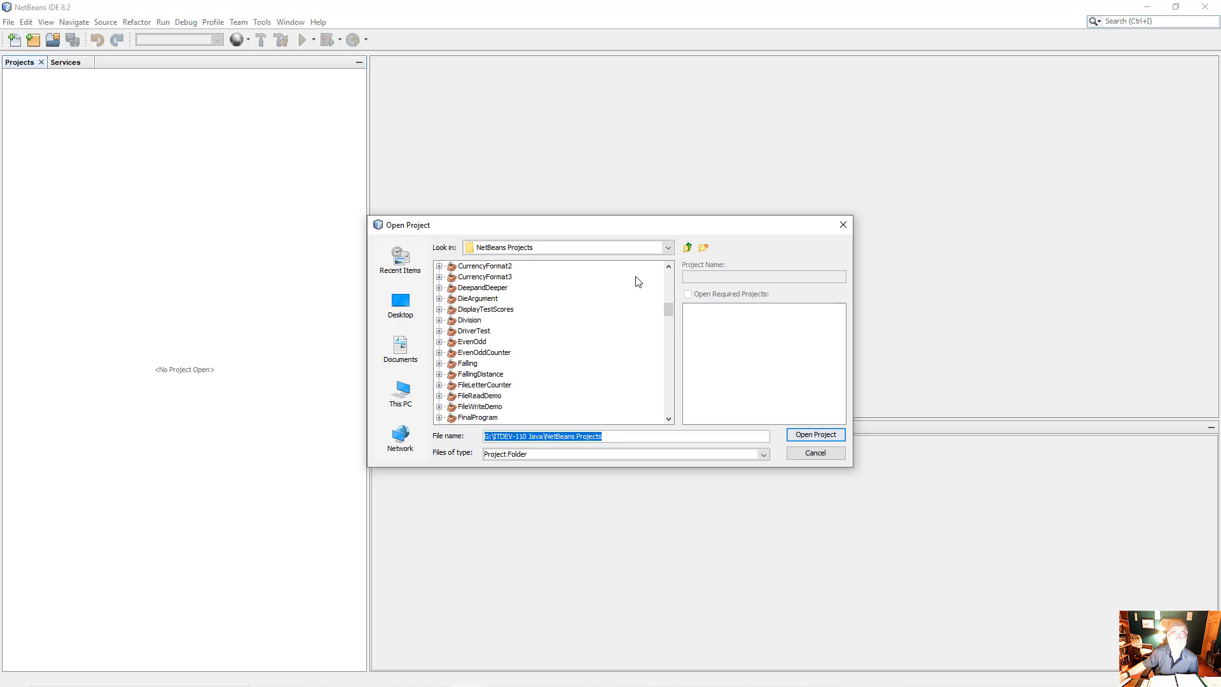
scroll(up, 3)
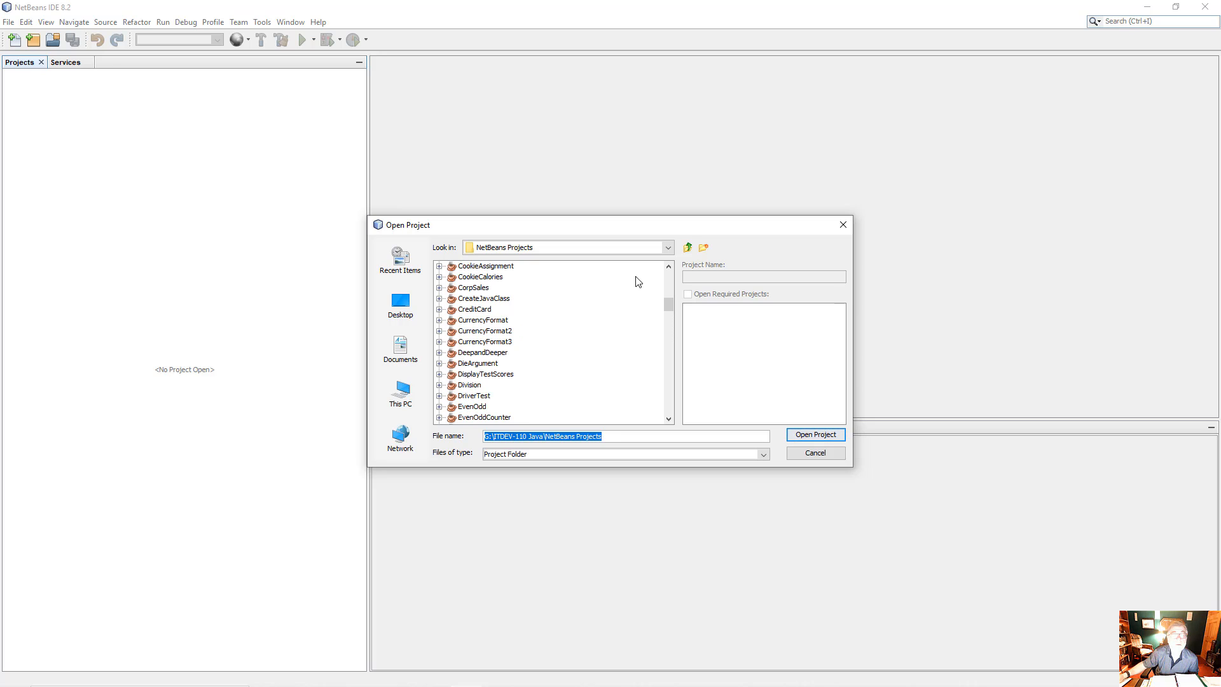
scroll(up, 3)
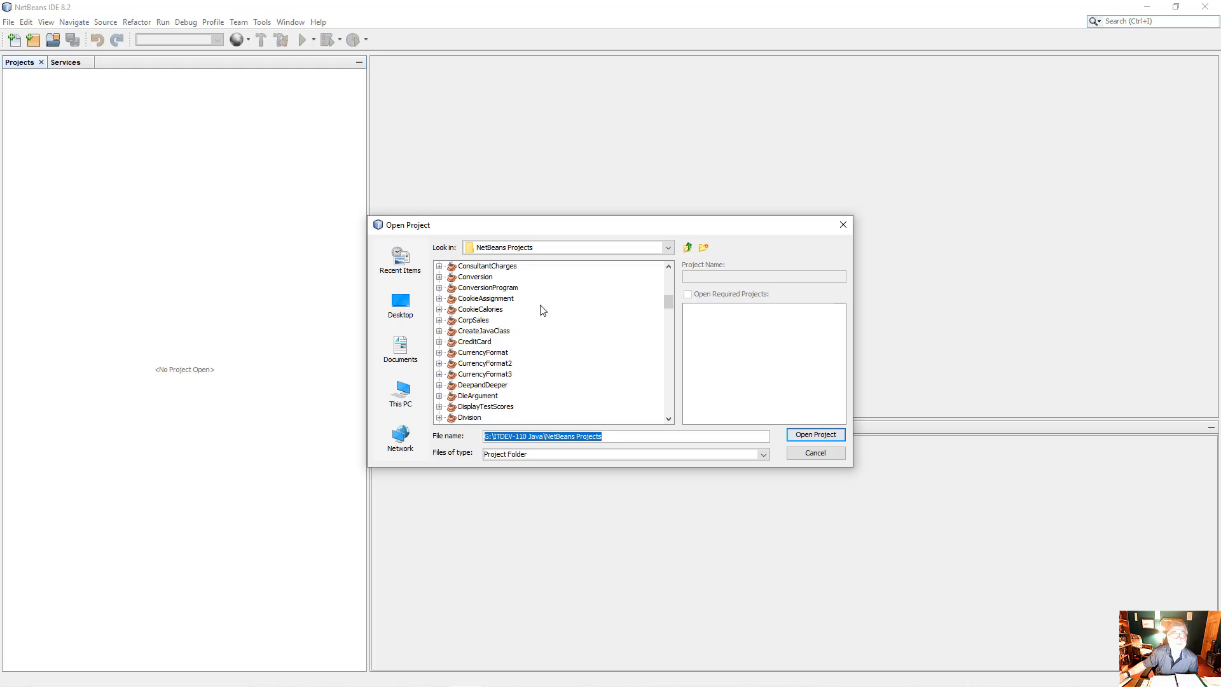
click(814, 434)
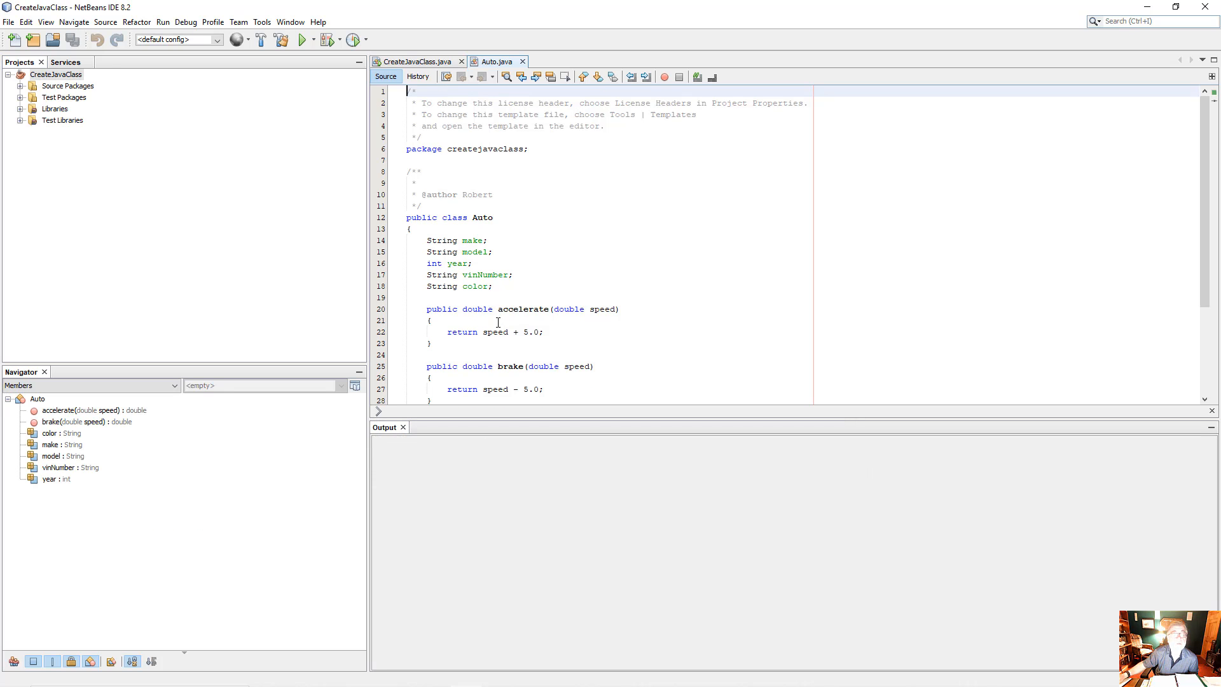
- Type the method header public void setMake(String mke) below brake()
scroll(down, 3)
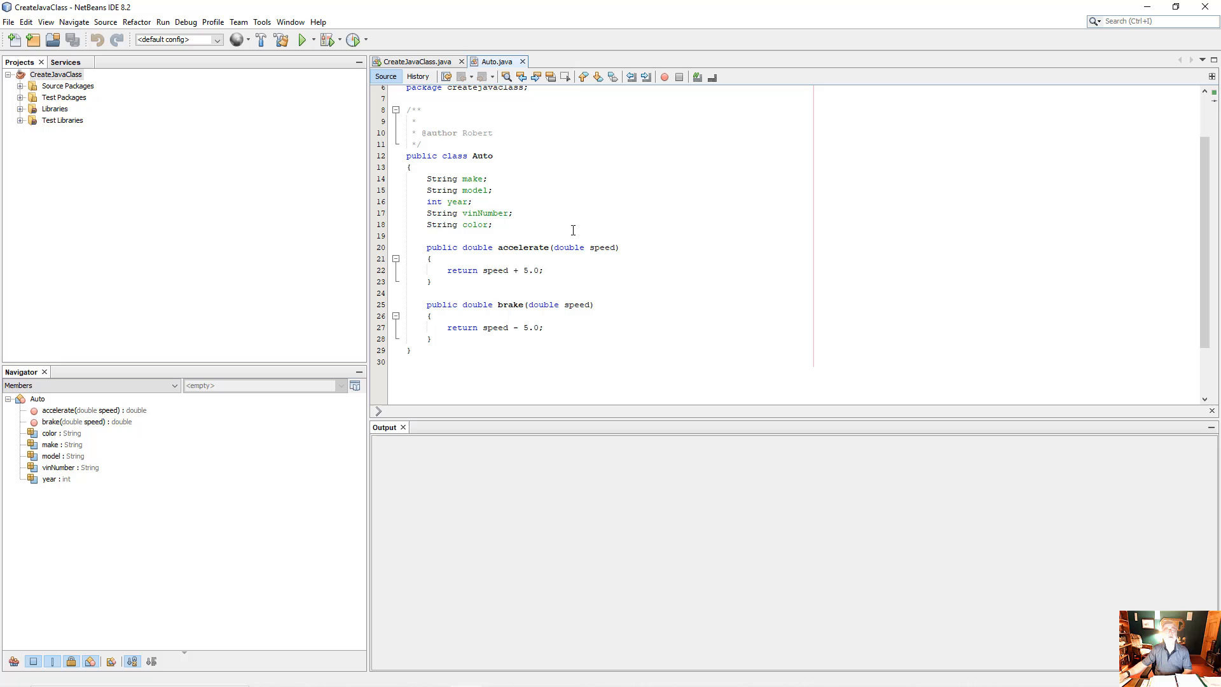
mouse_move(511, 230)
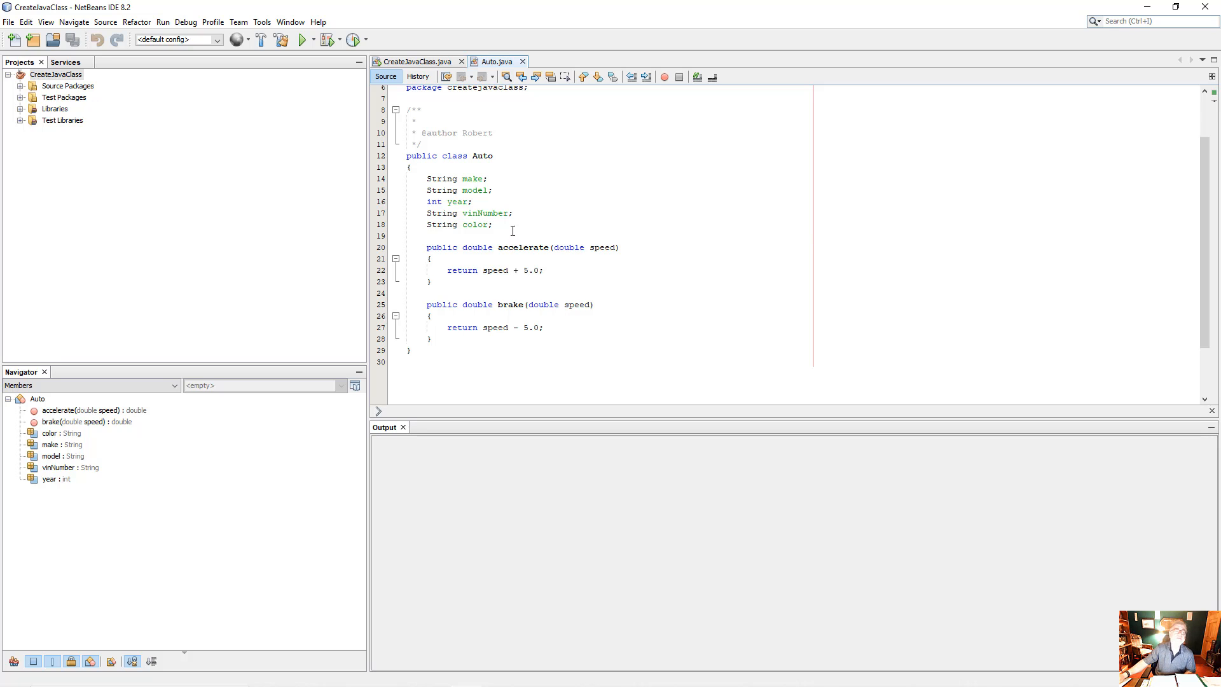
mouse_move(484, 345)
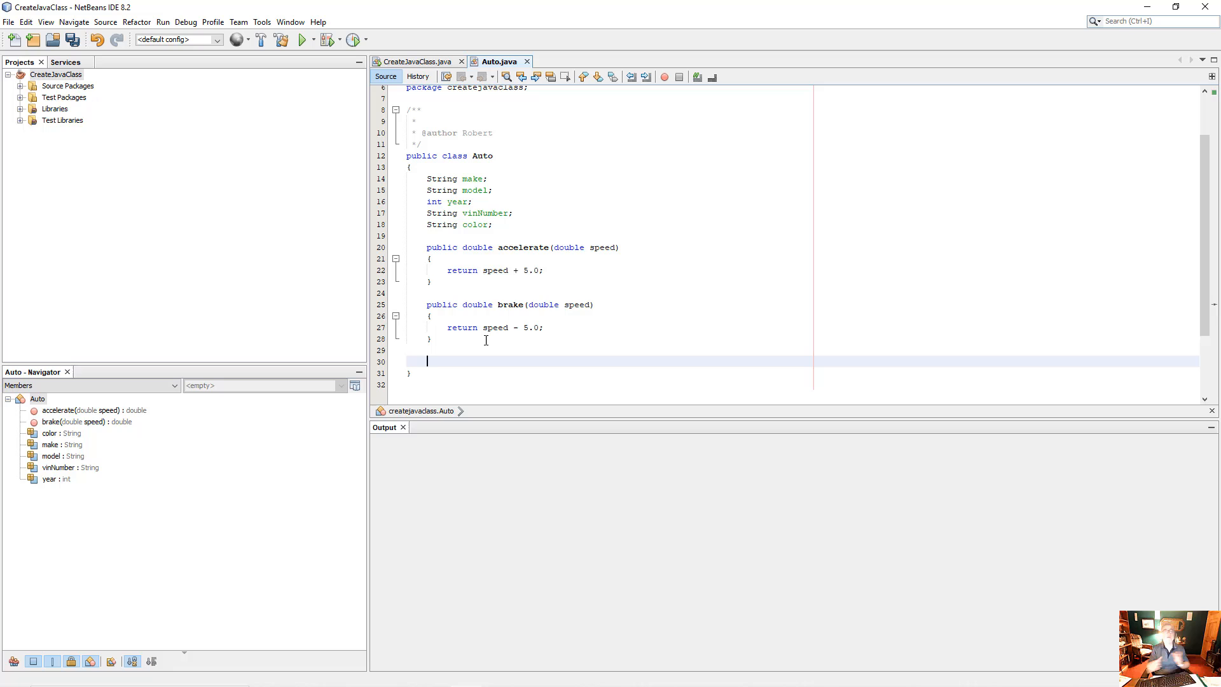
text(pu)
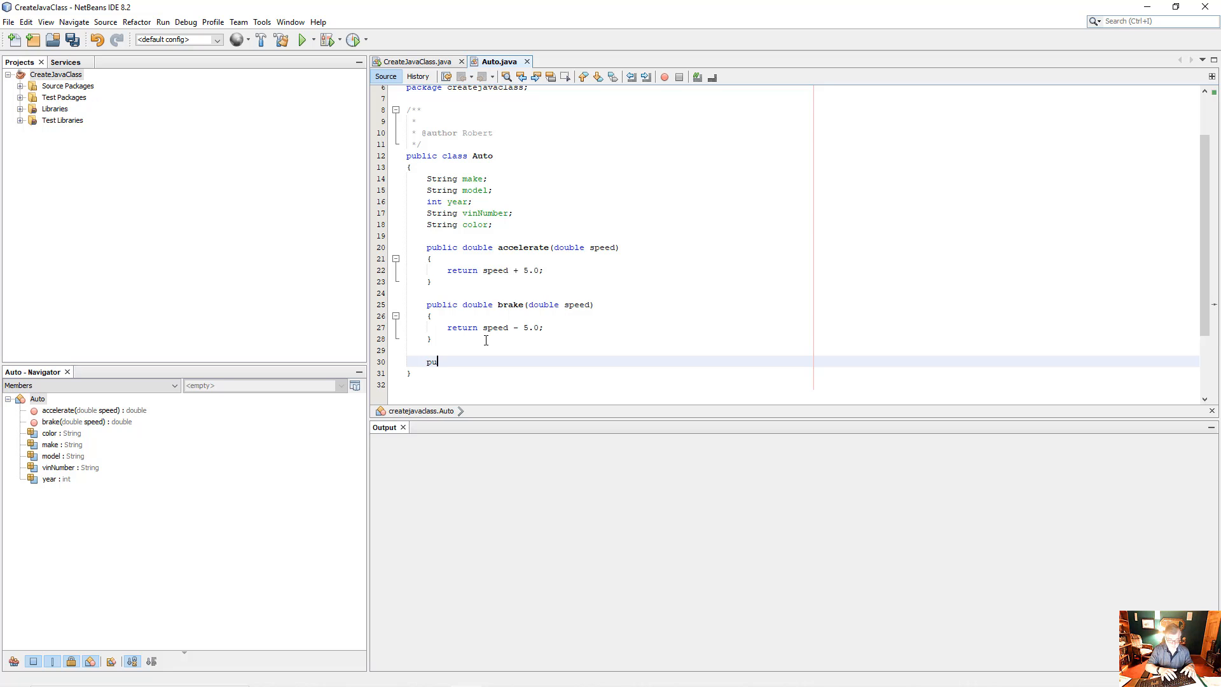
text(blic)
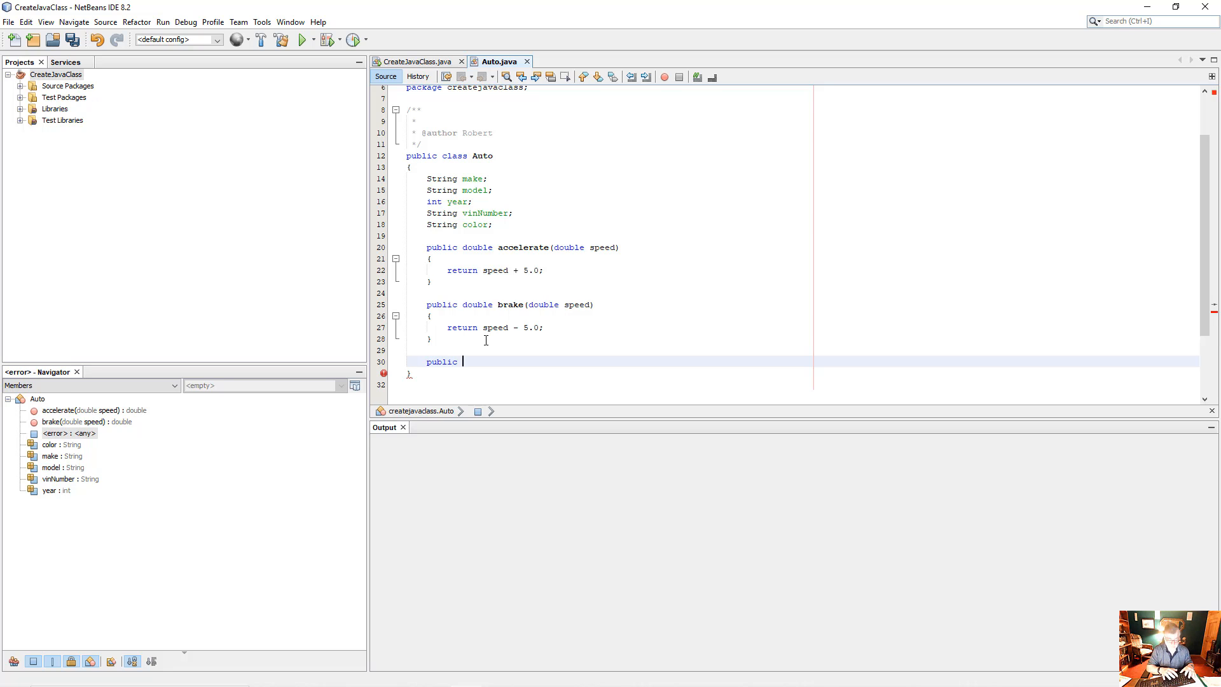
text(void)
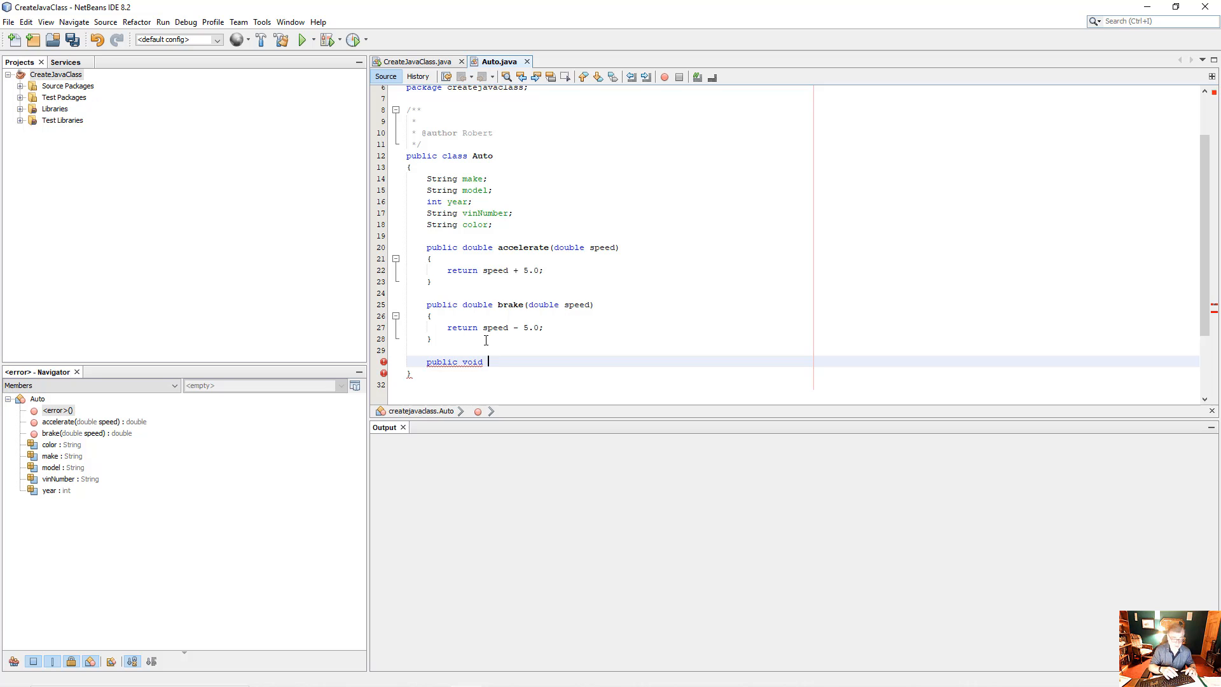
text(s)
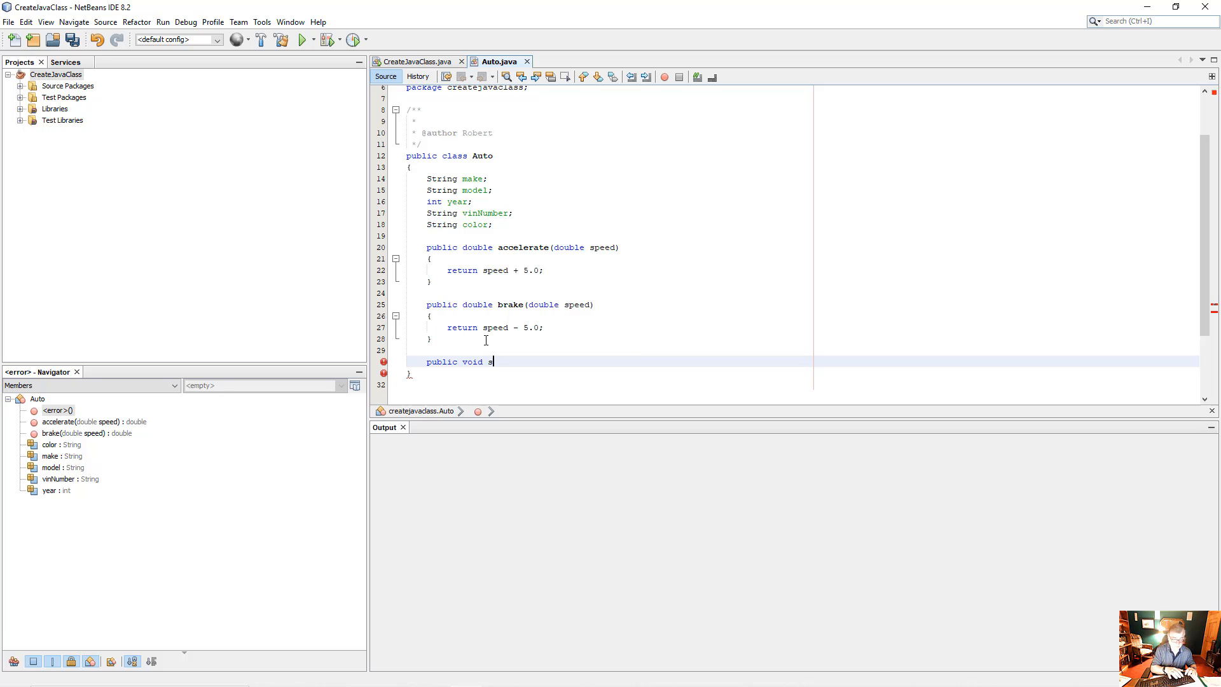
text(etMake)
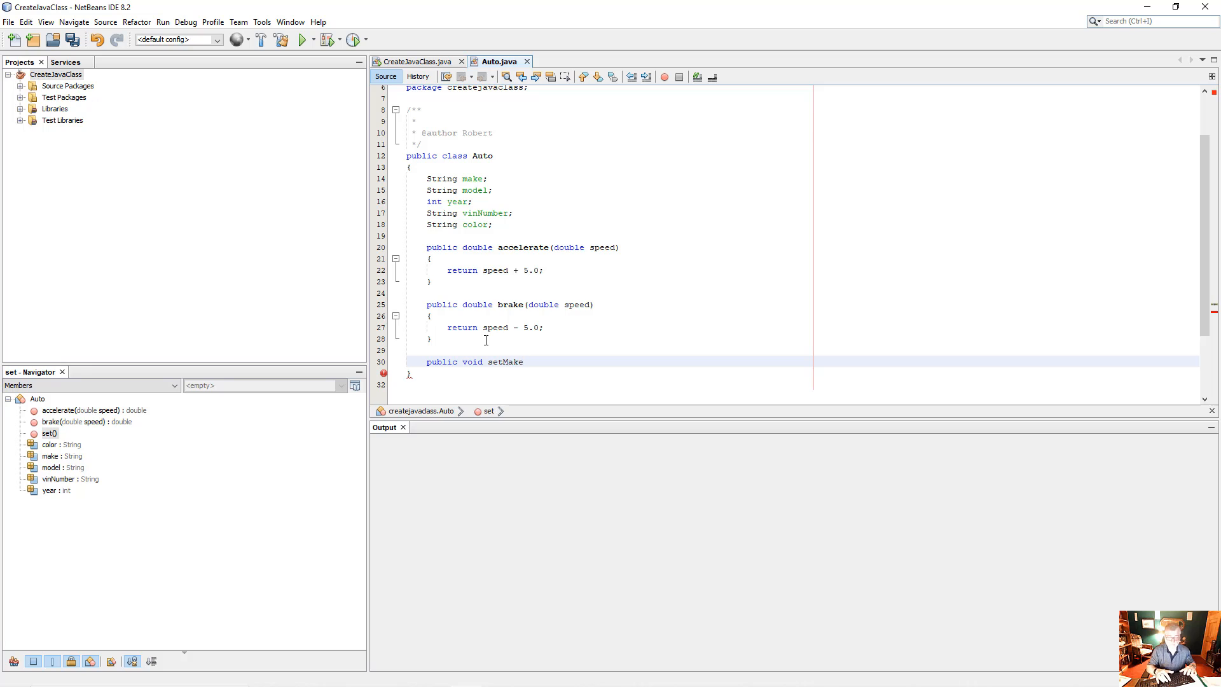
text(())
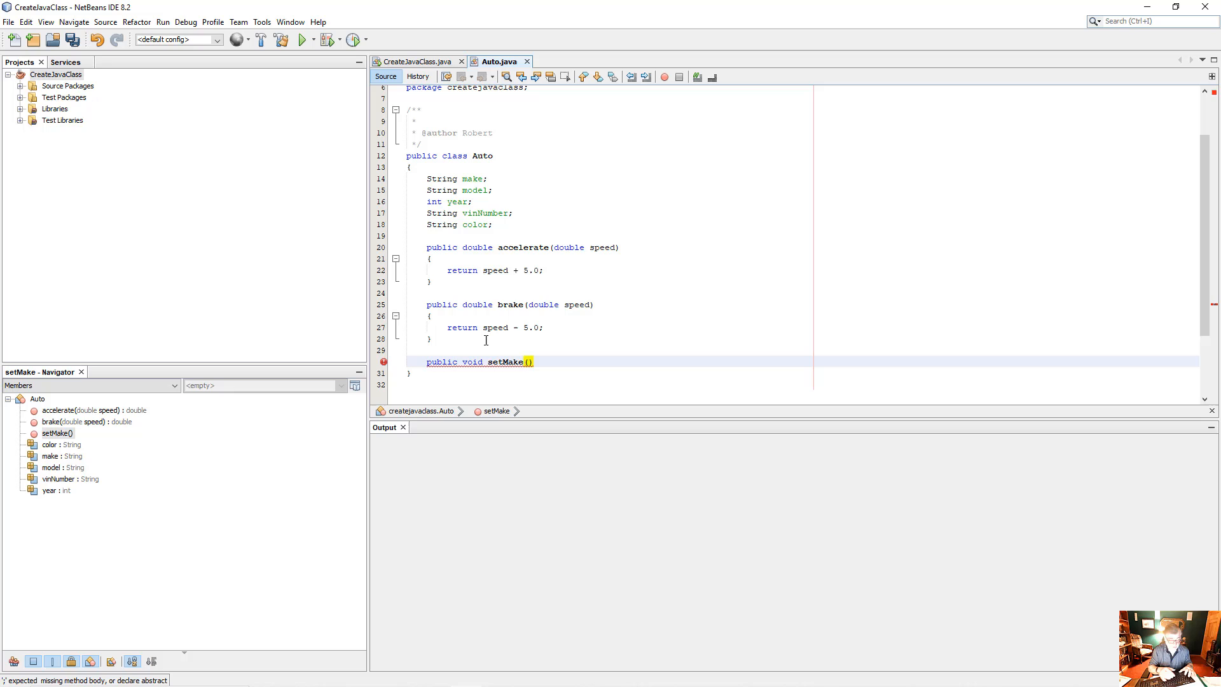
text(String)
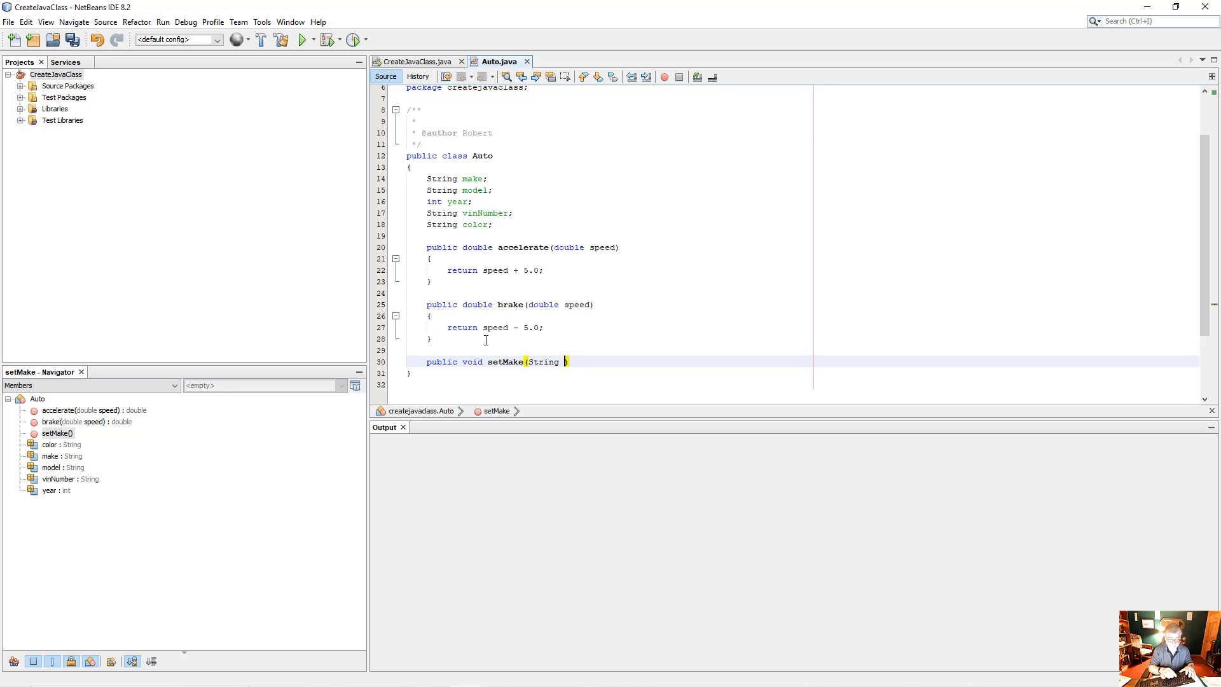
text(mke))
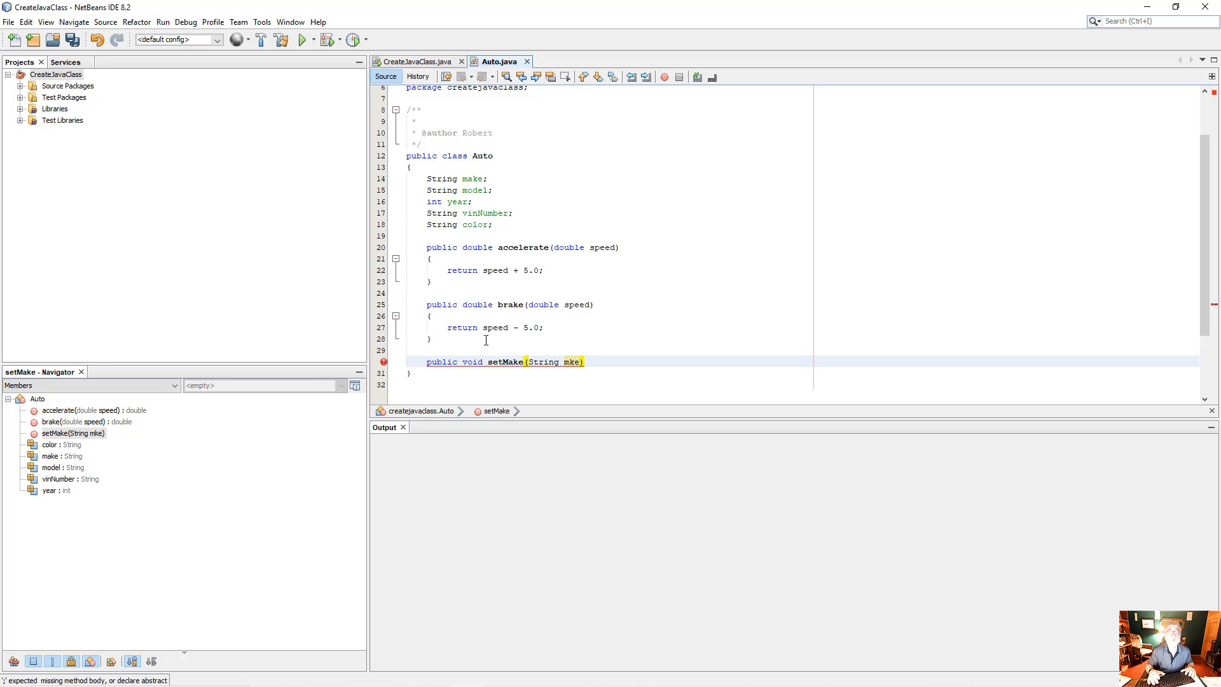
- Fill the setMake body with make = mke; and begin another public method
click(588, 361)
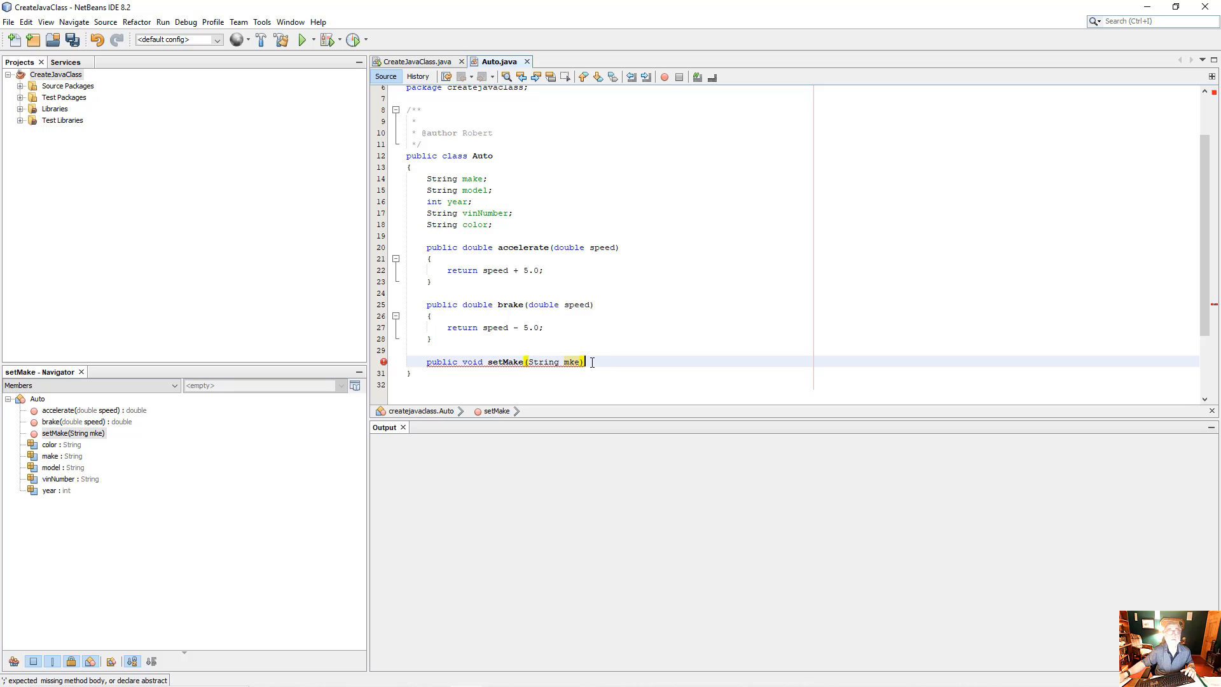
key(enter)
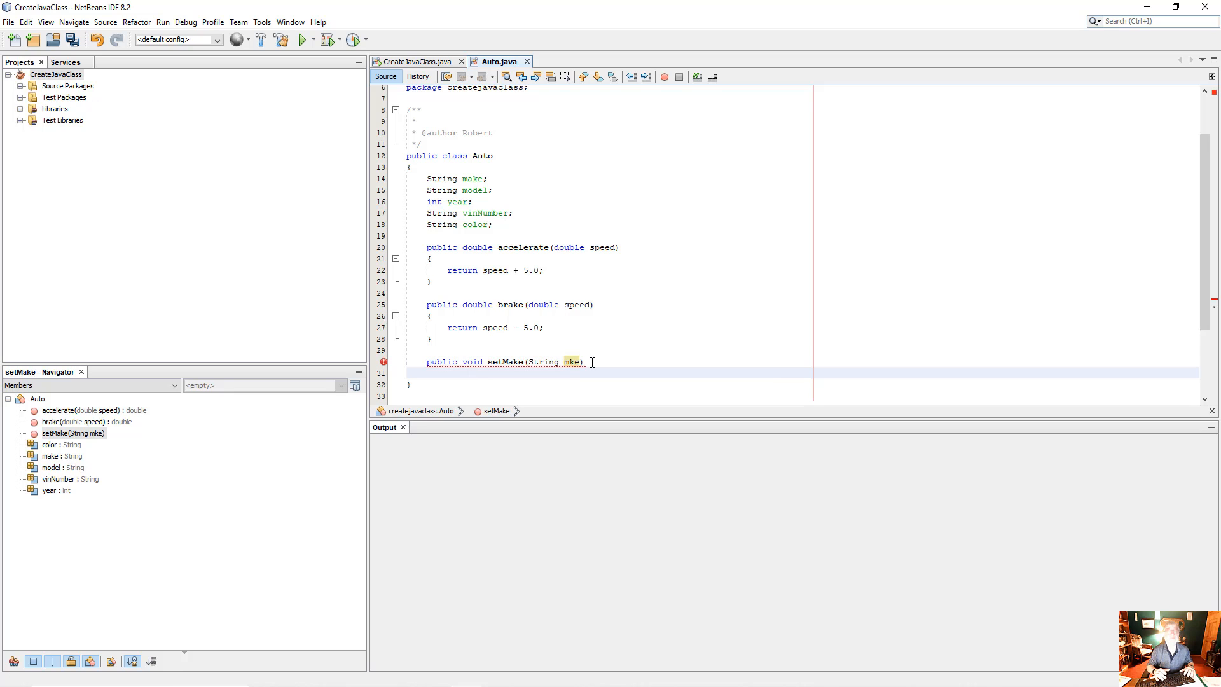
text(make)
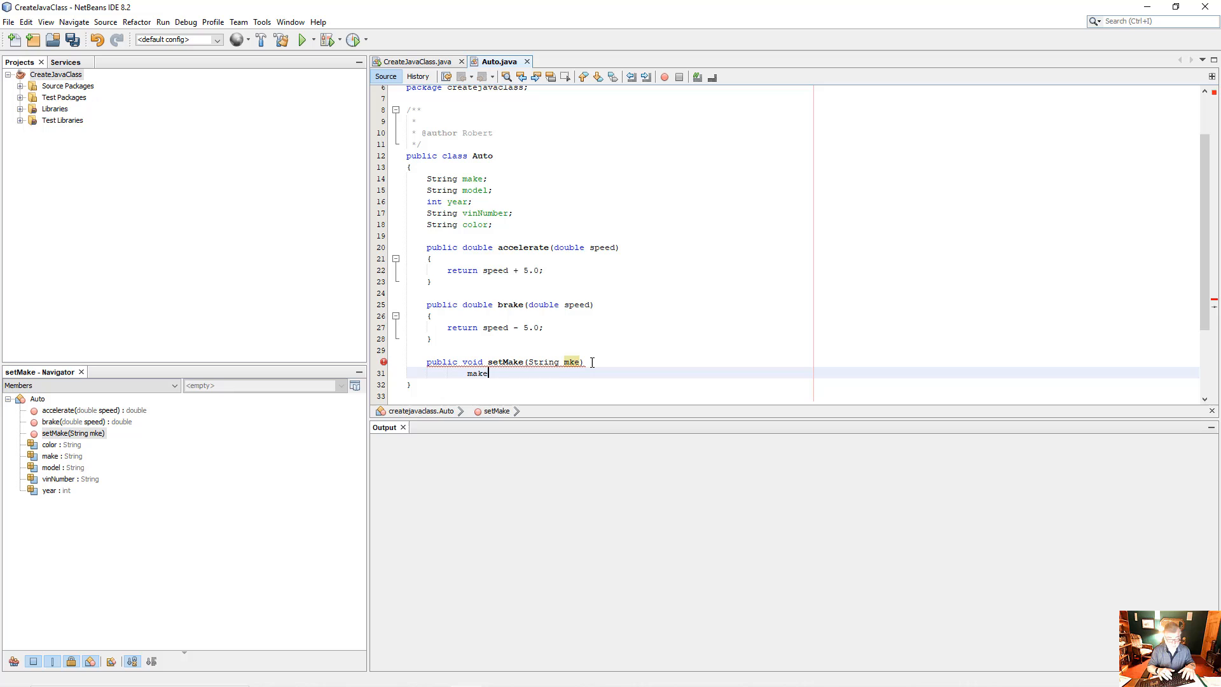
text(= mke)
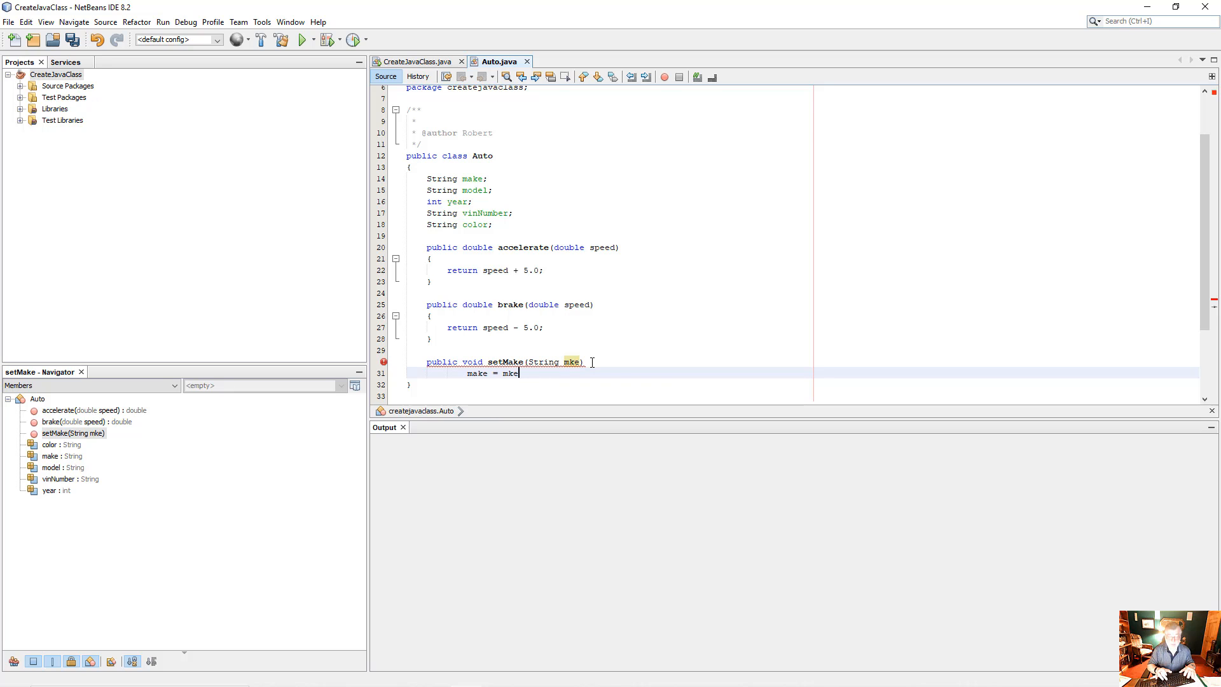
text(;)
text(})
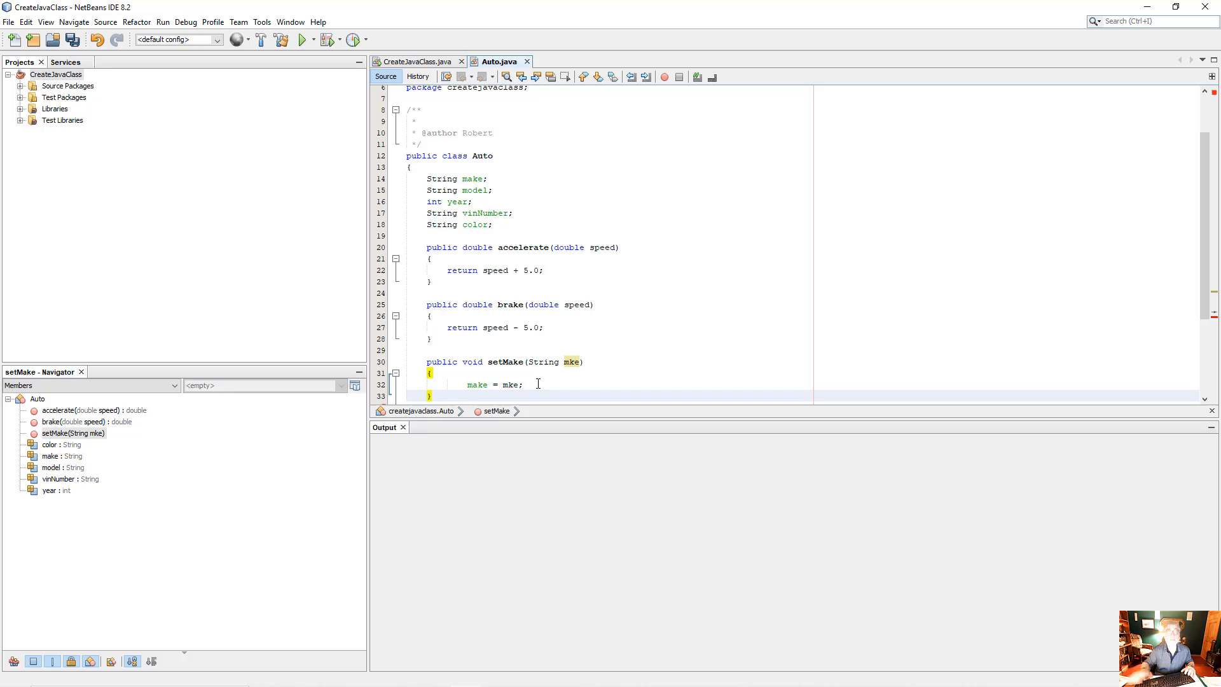
scroll(down, 3)
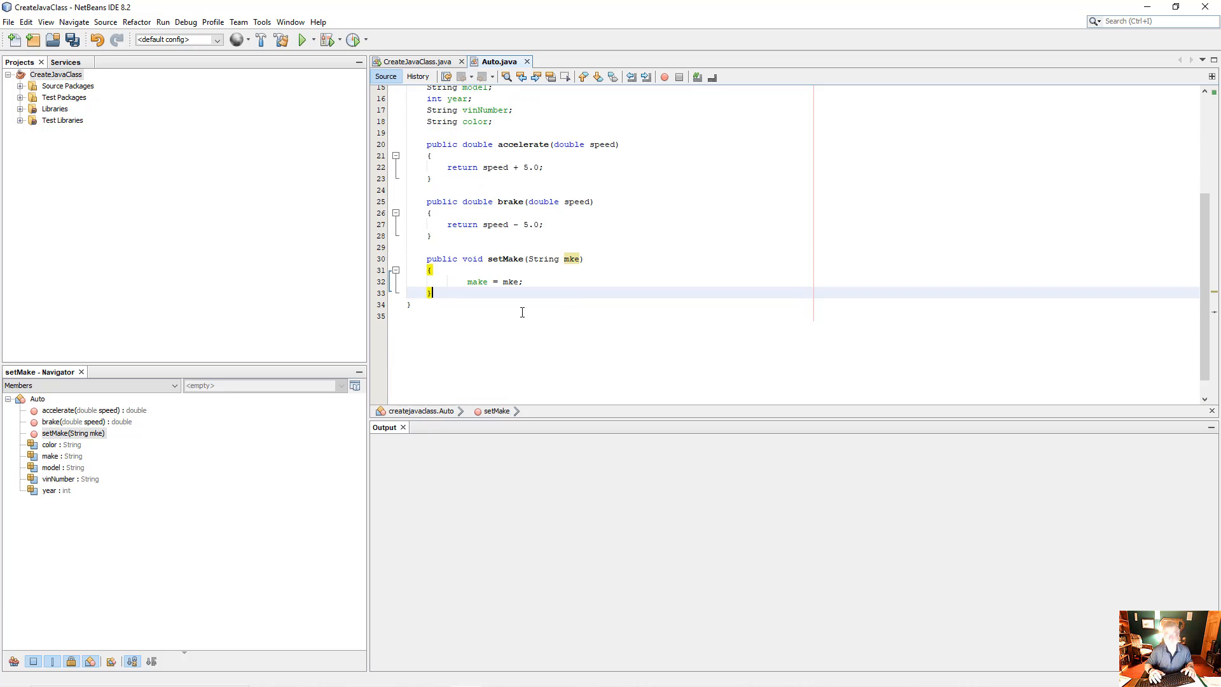
text(pub;l)
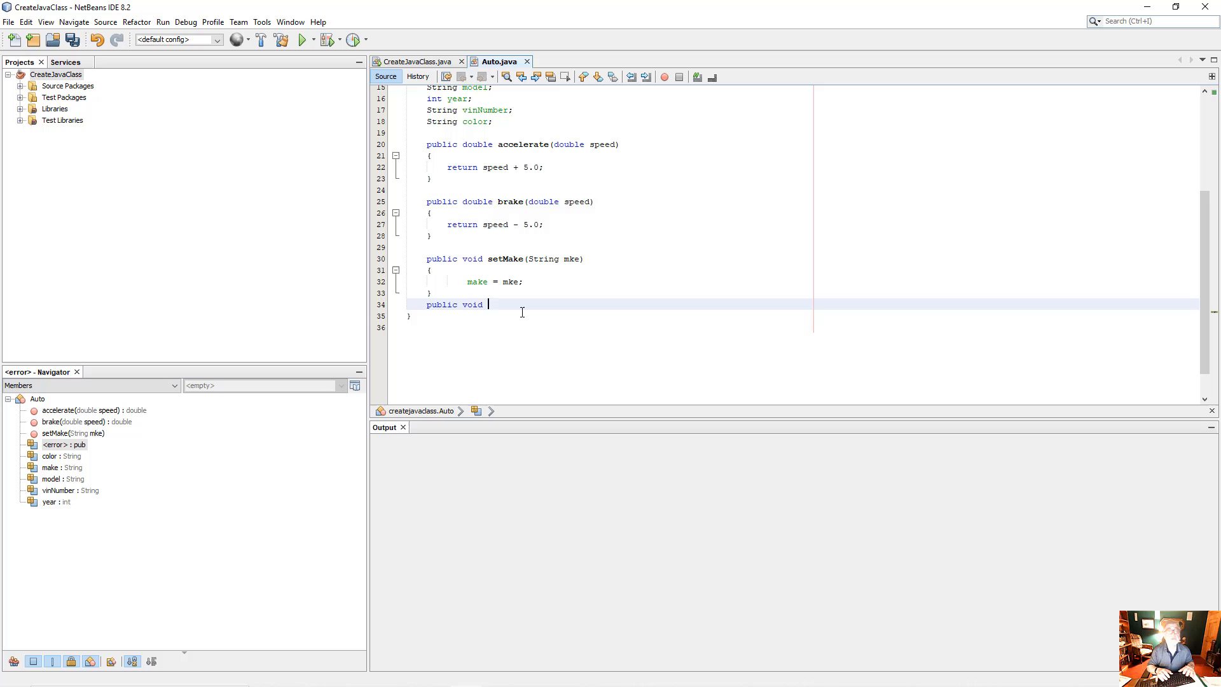
- Write setModel(String mdl) with the body model = mdl;
text(set)
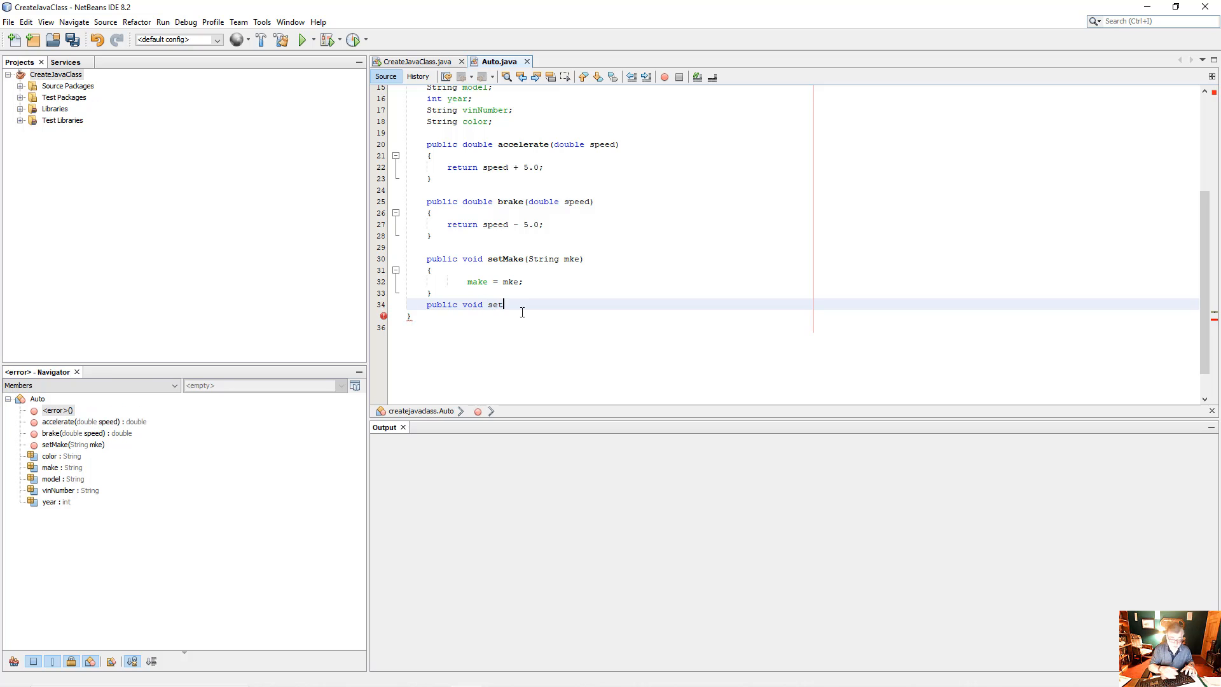
text(Model)
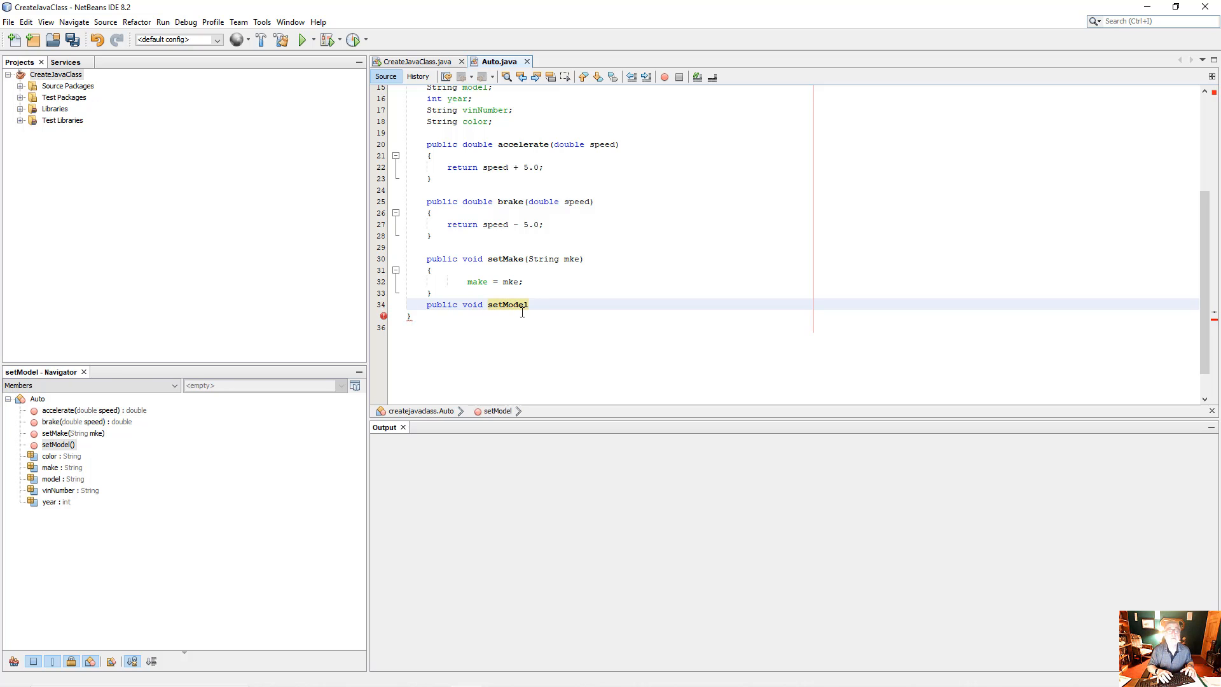
text((String m)
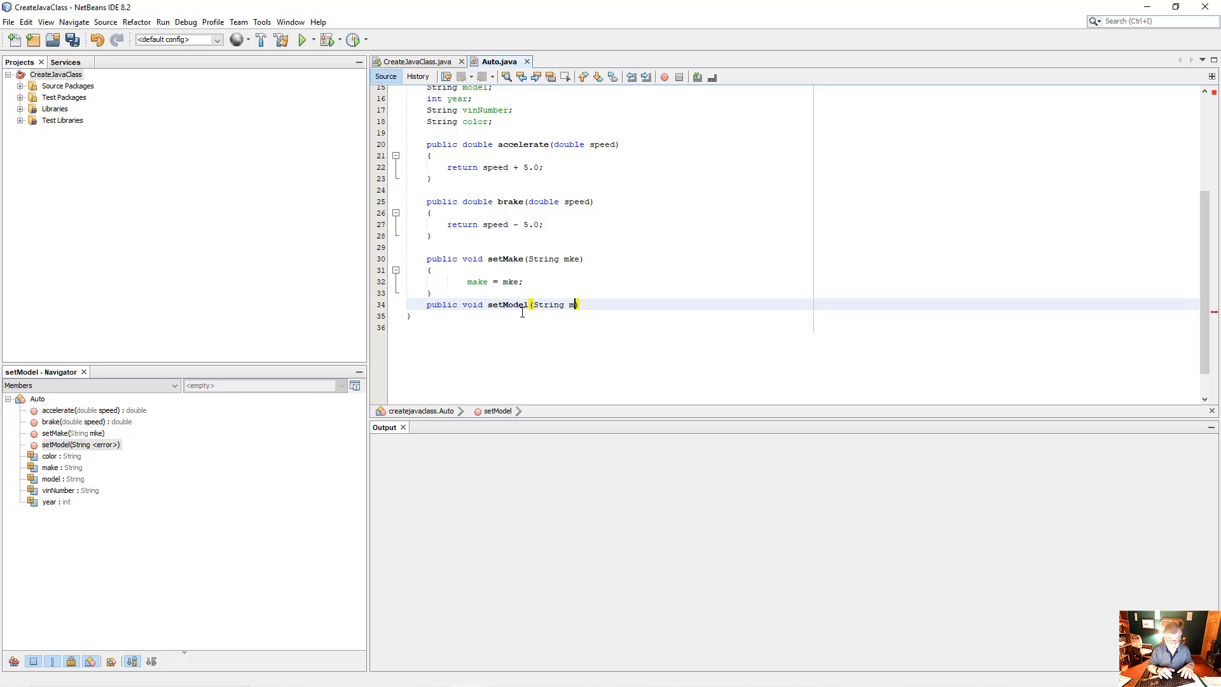
text(dl))
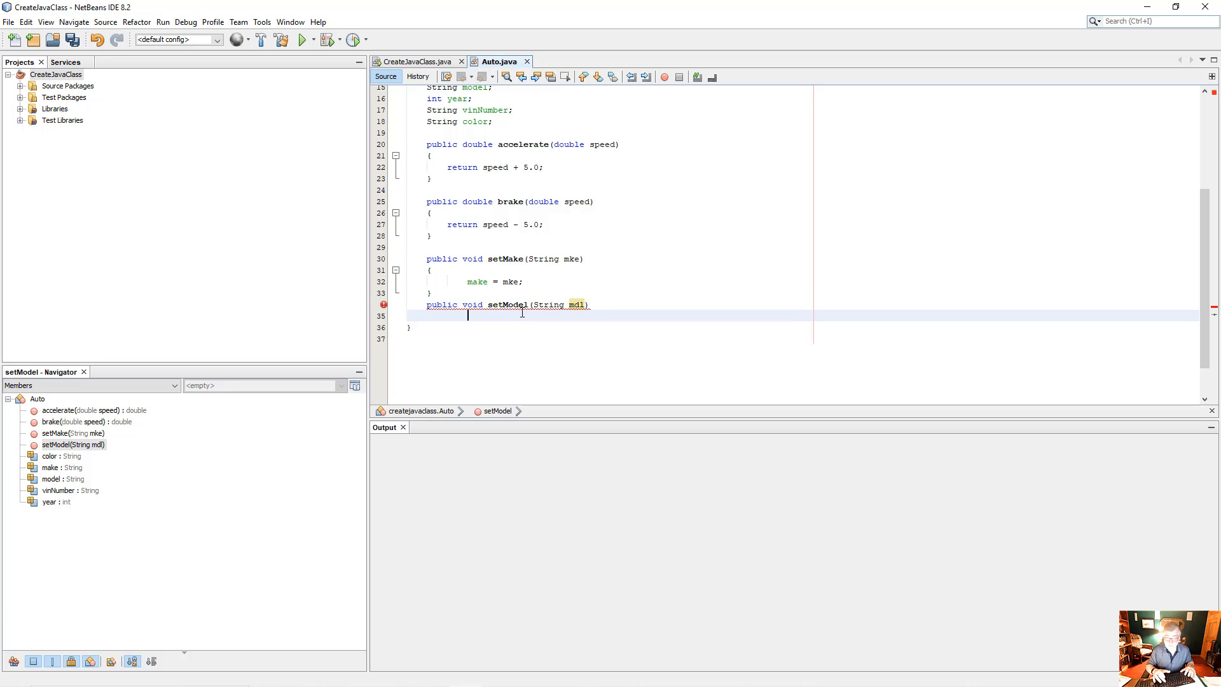
key(Enter)
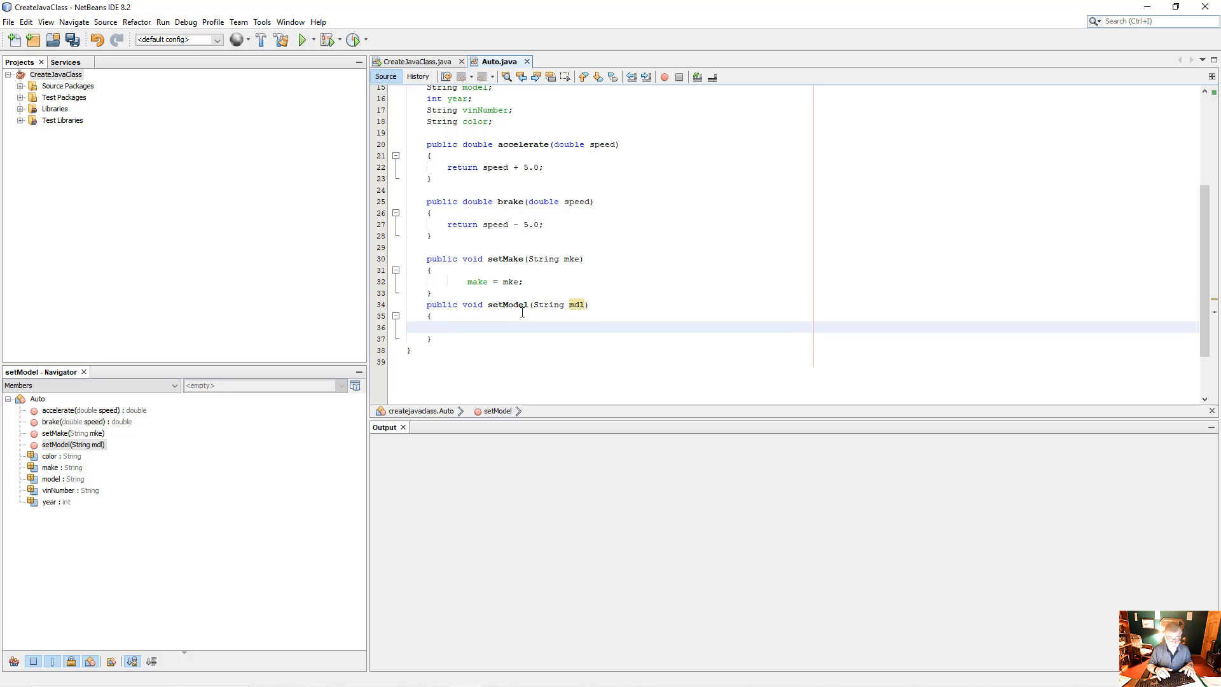
text(model =)
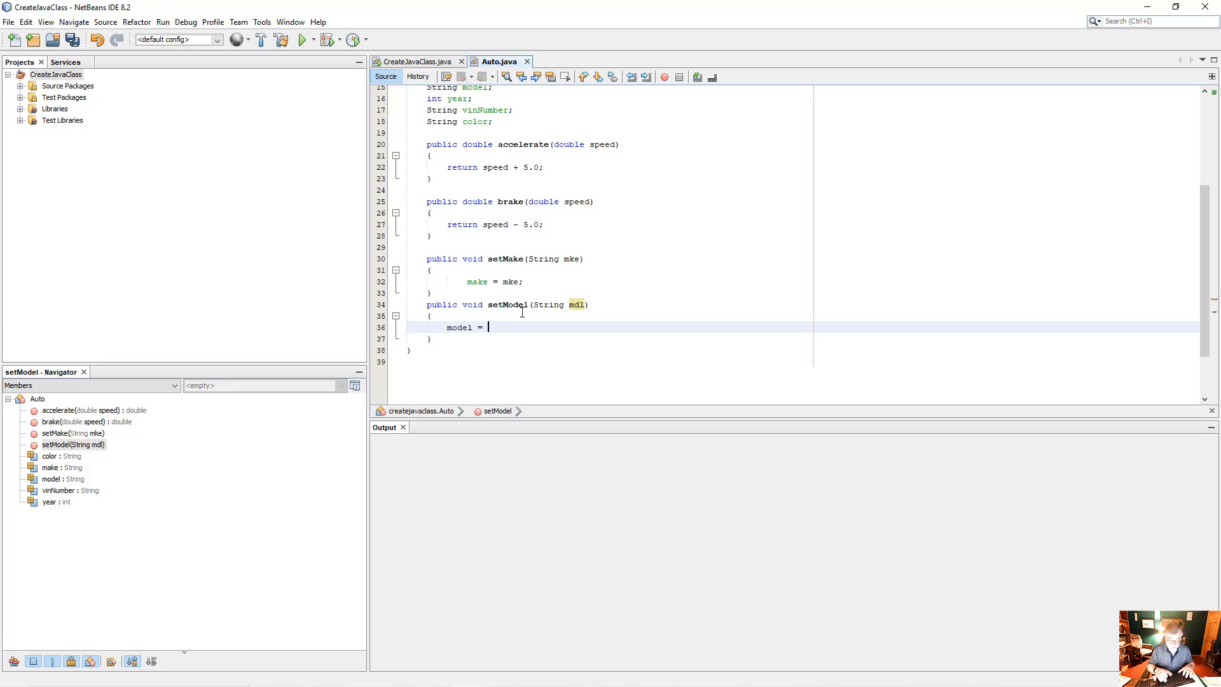
text(mdl;)
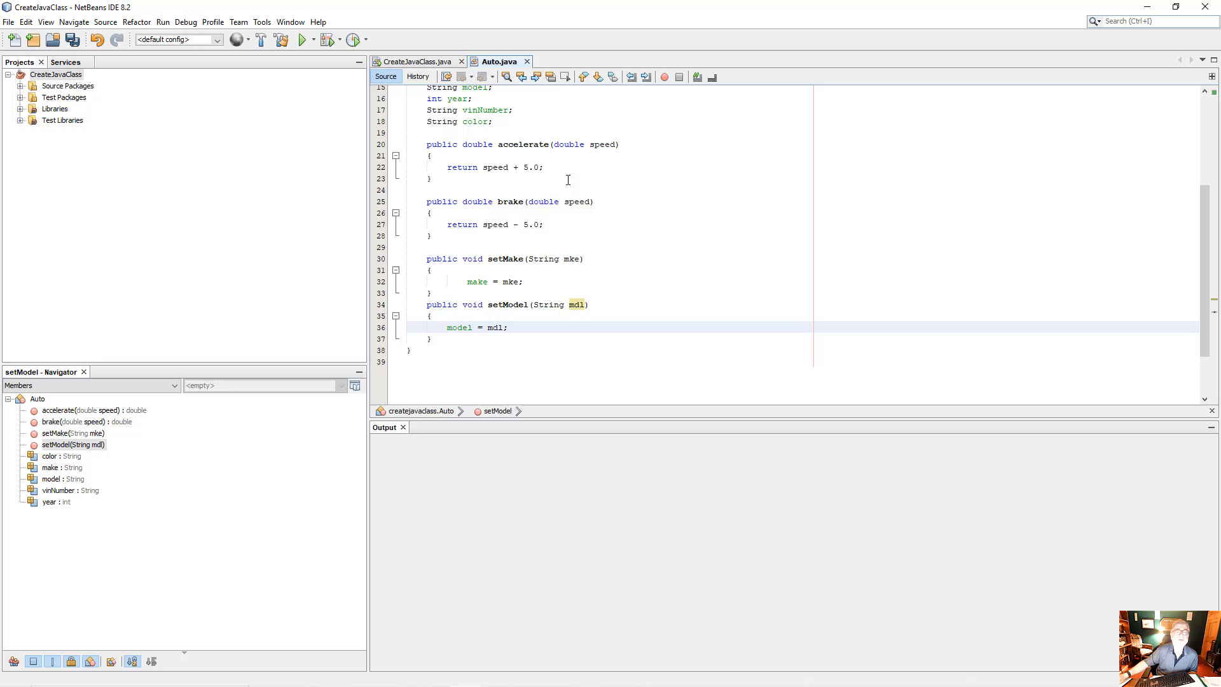
scroll(up, 3)
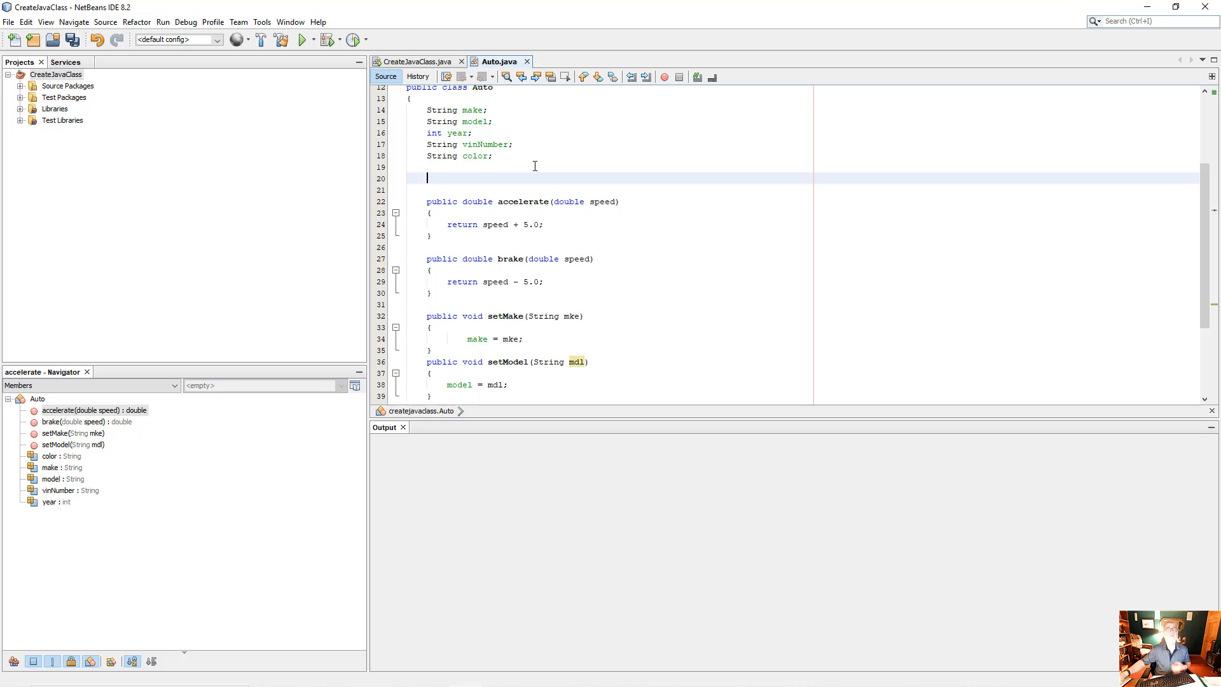
- Type the constructor header public Auto(String mke, String mdl, int yr)
text(public)
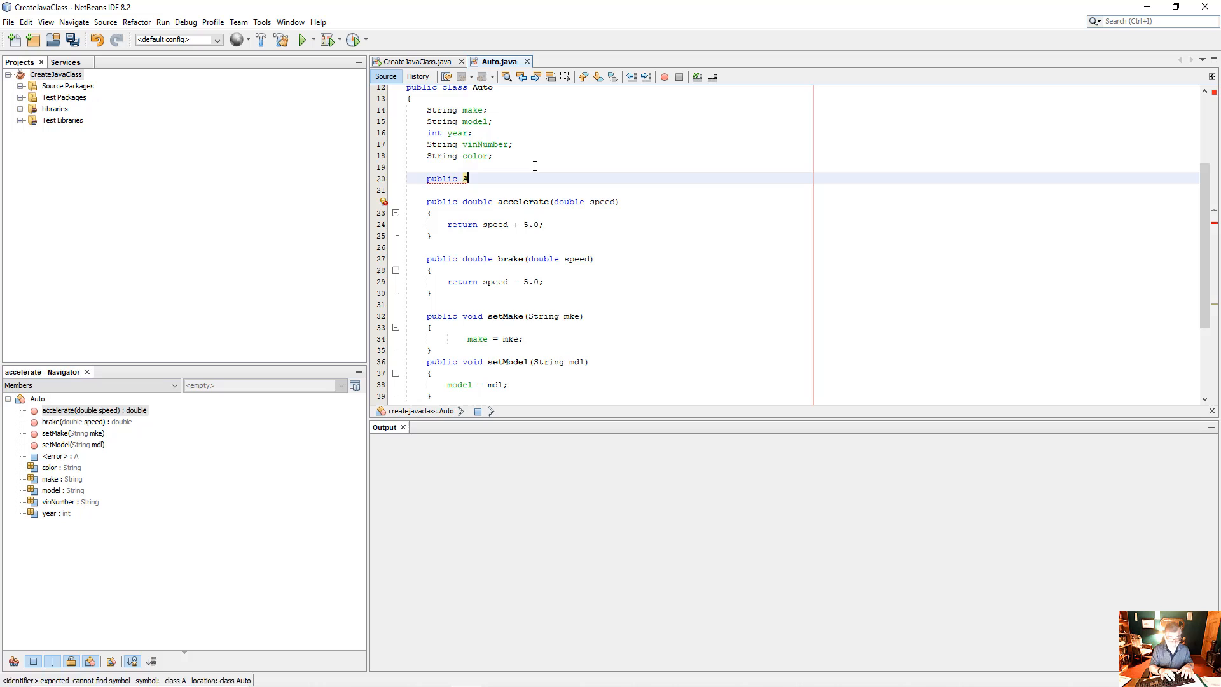
text(Auto)
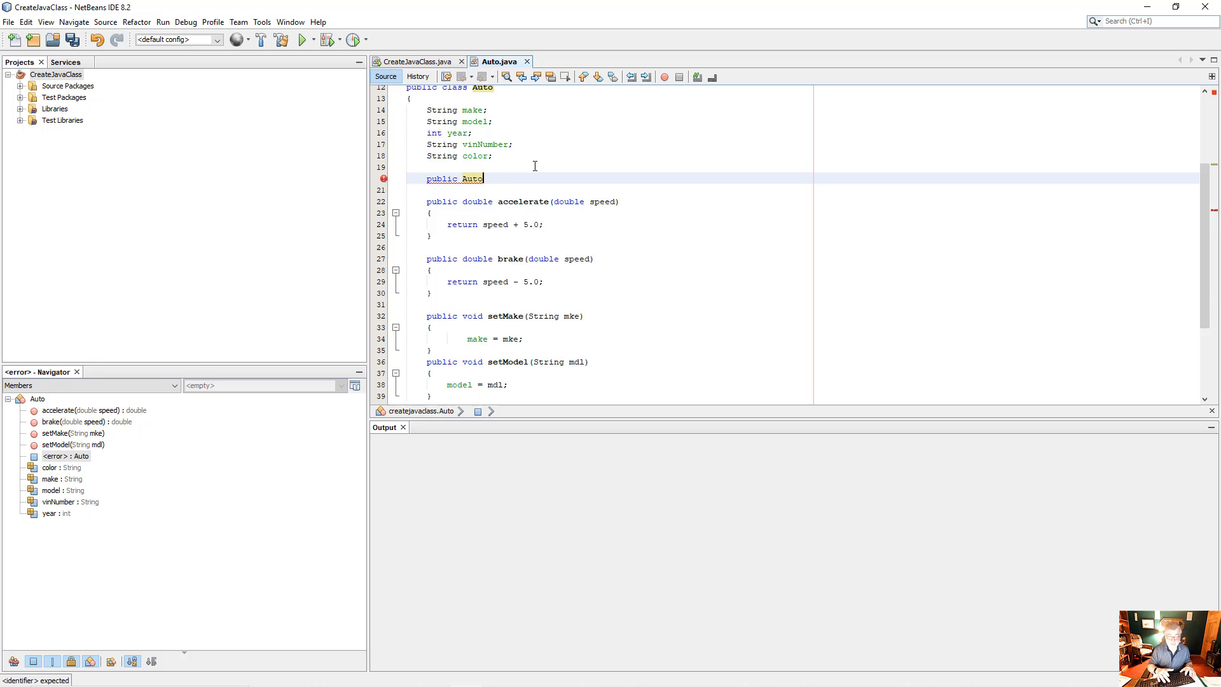
text(())
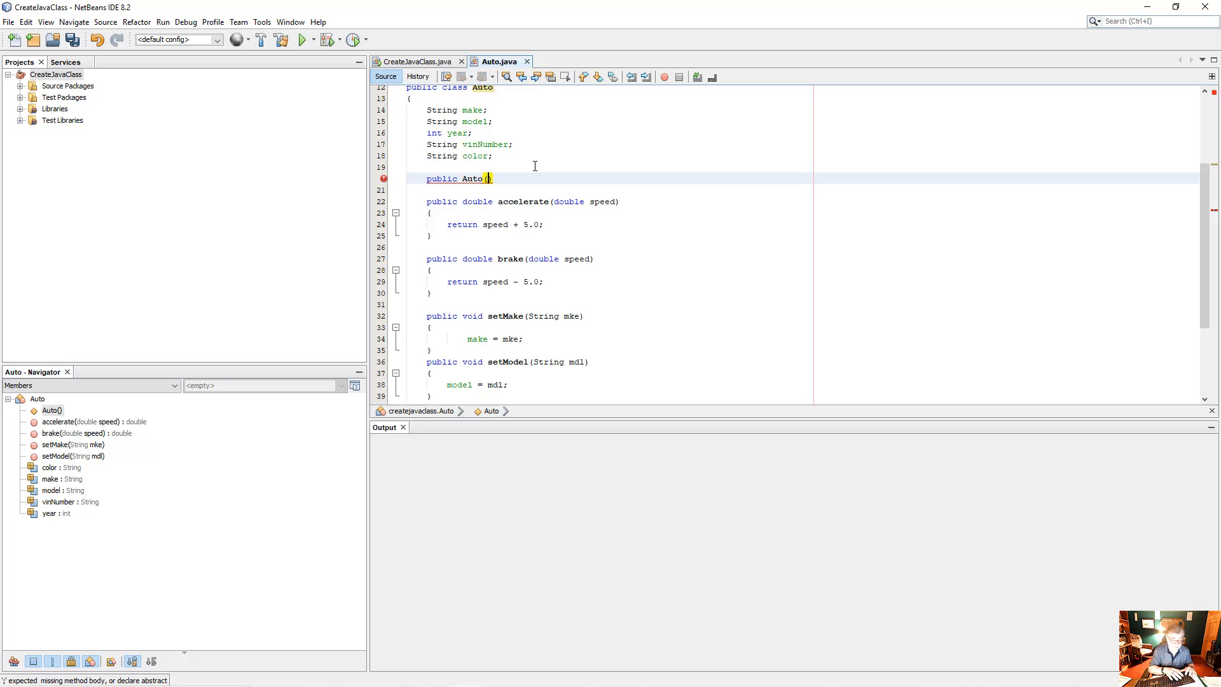
text(String mke, St)
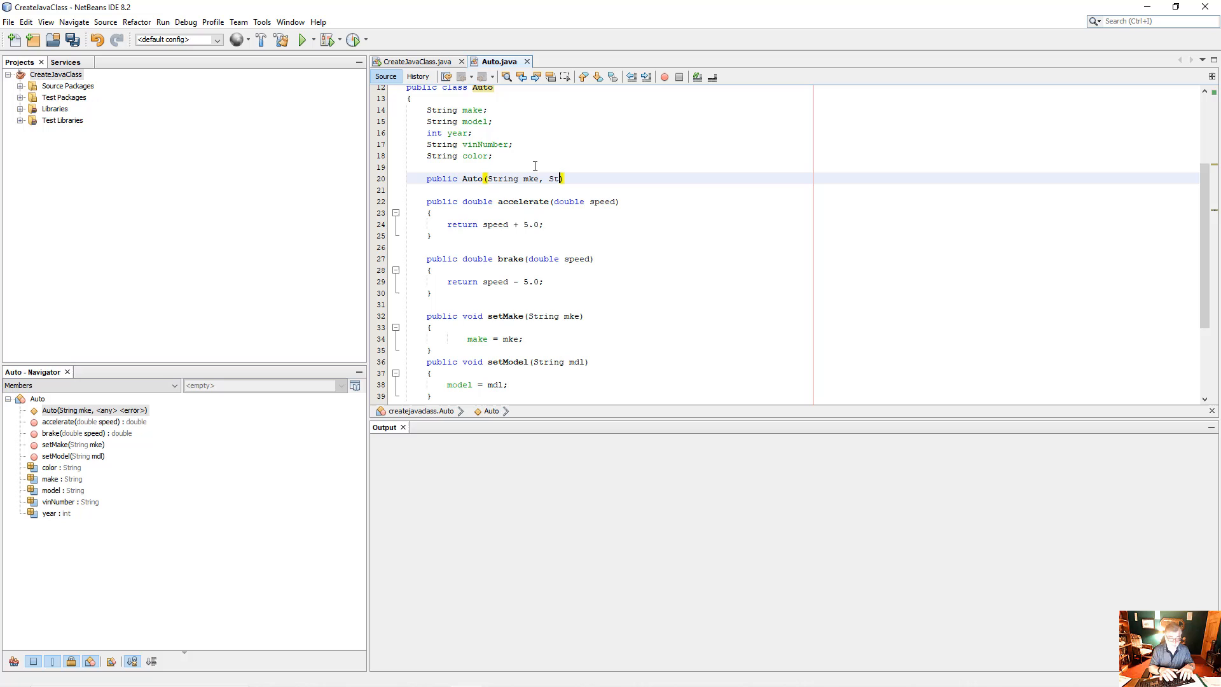
text(ring mdl)
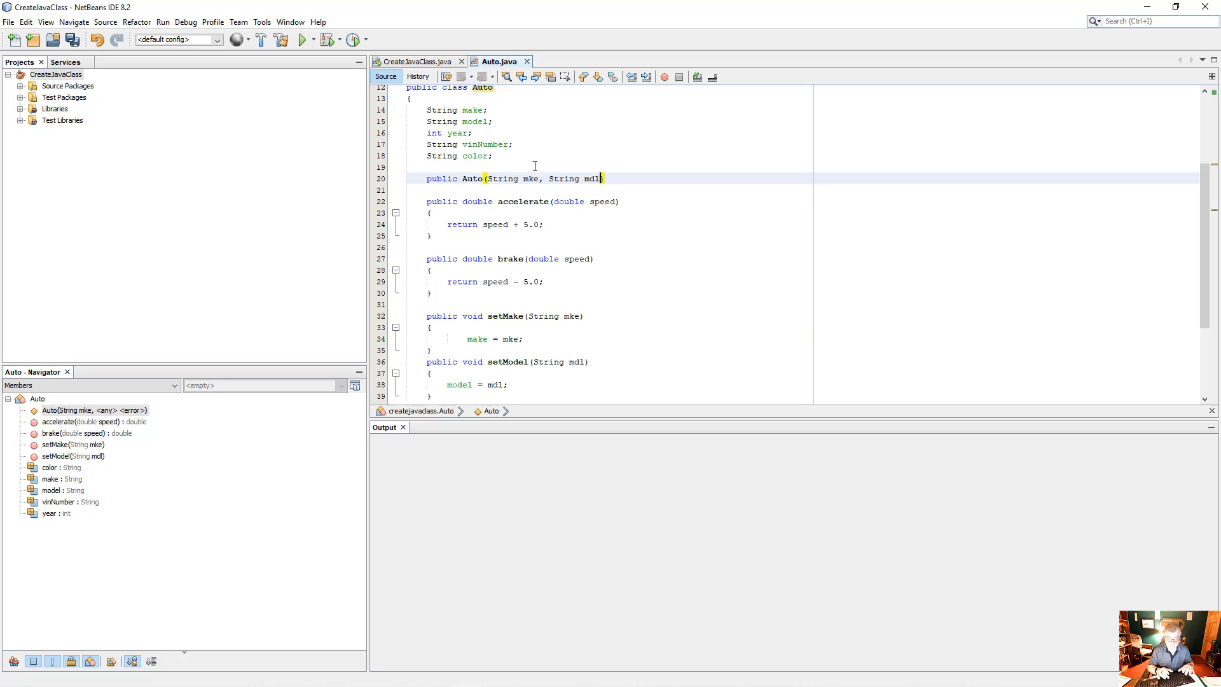
text(,)
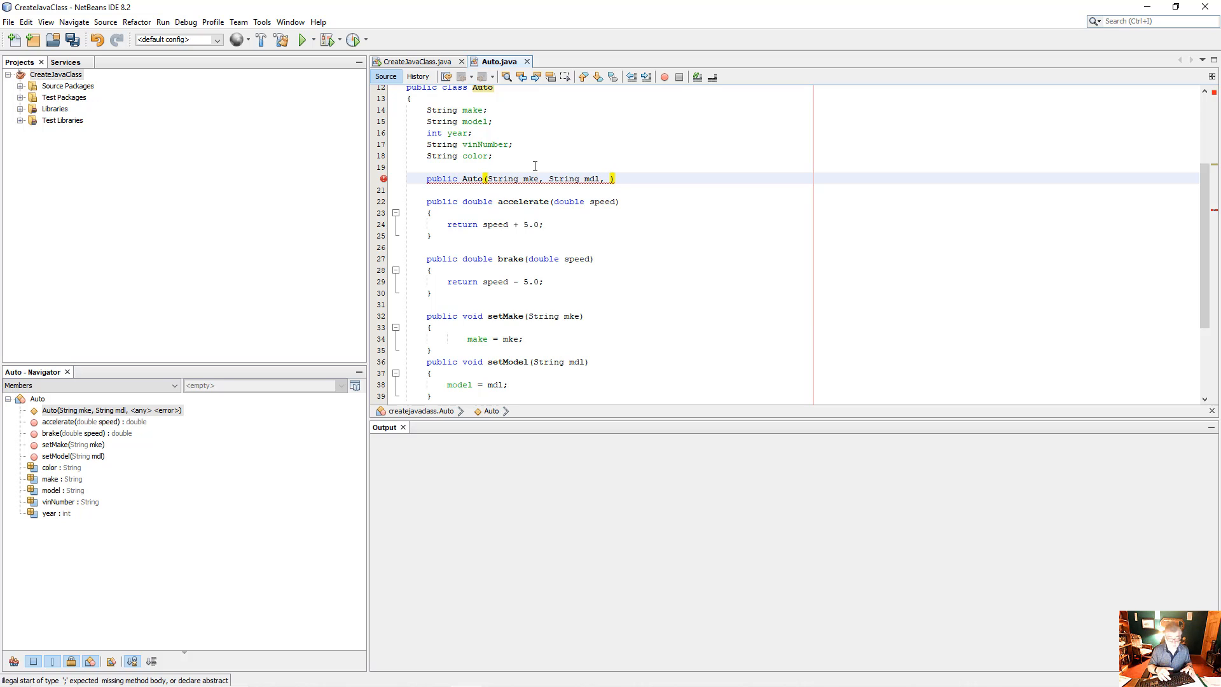
text(intn)
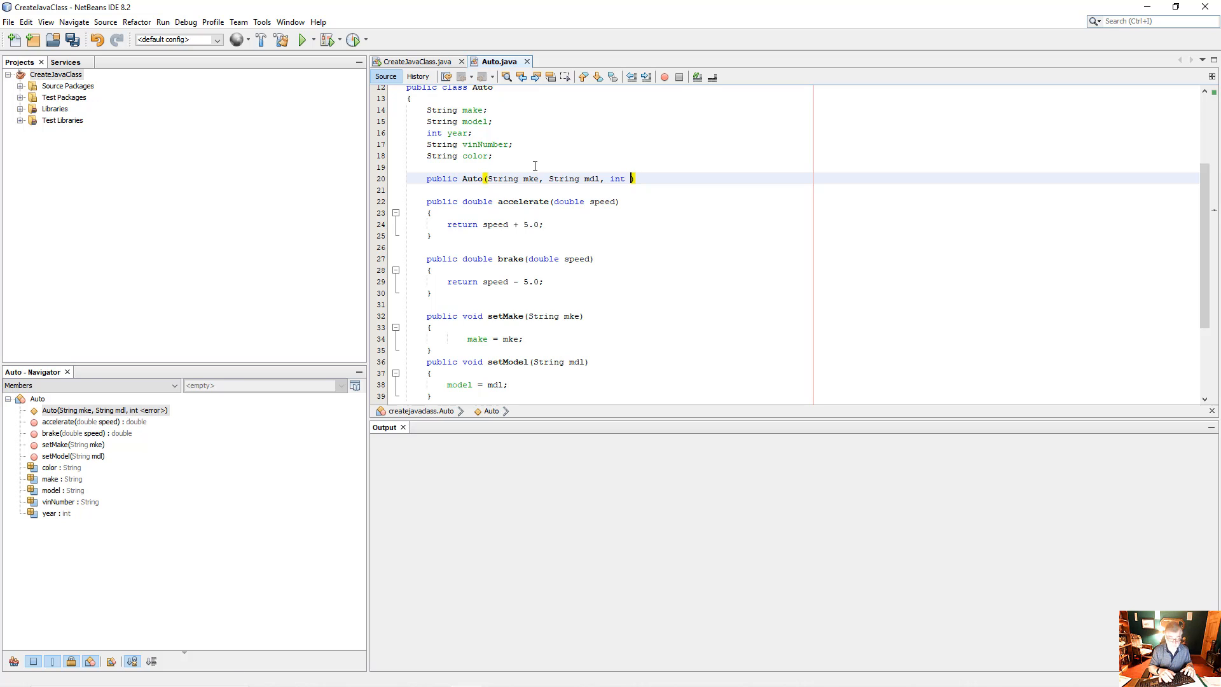
text(yr))
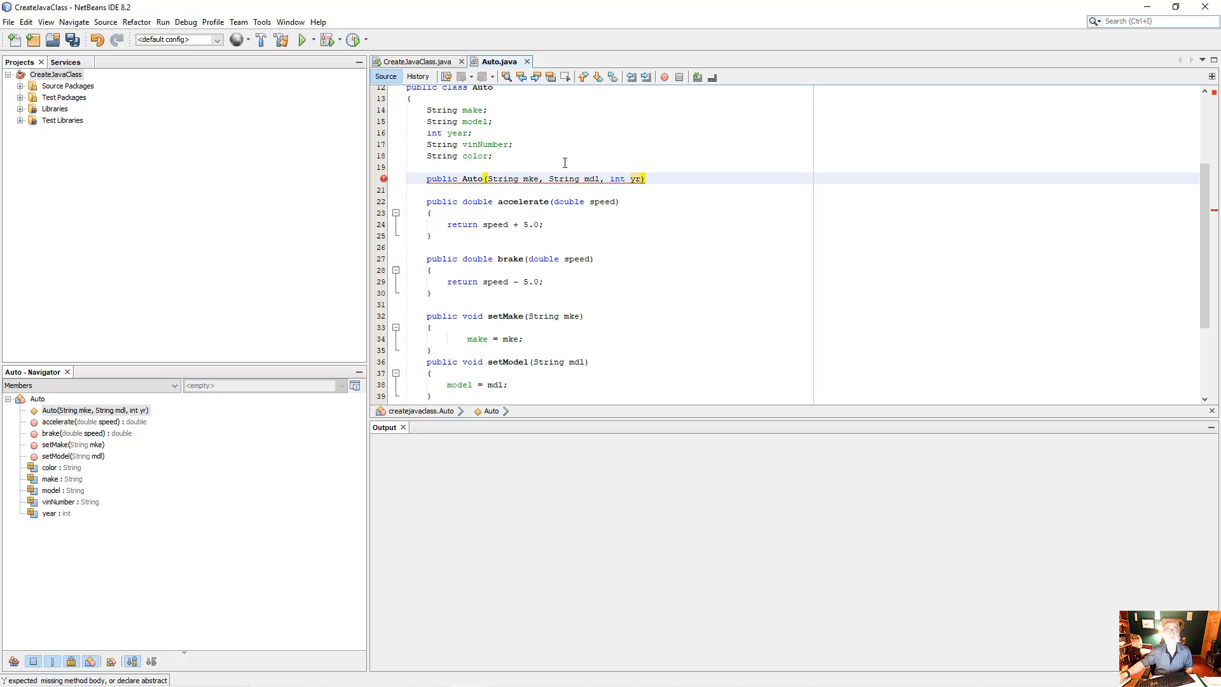
mouse_move(653, 177)
text({)
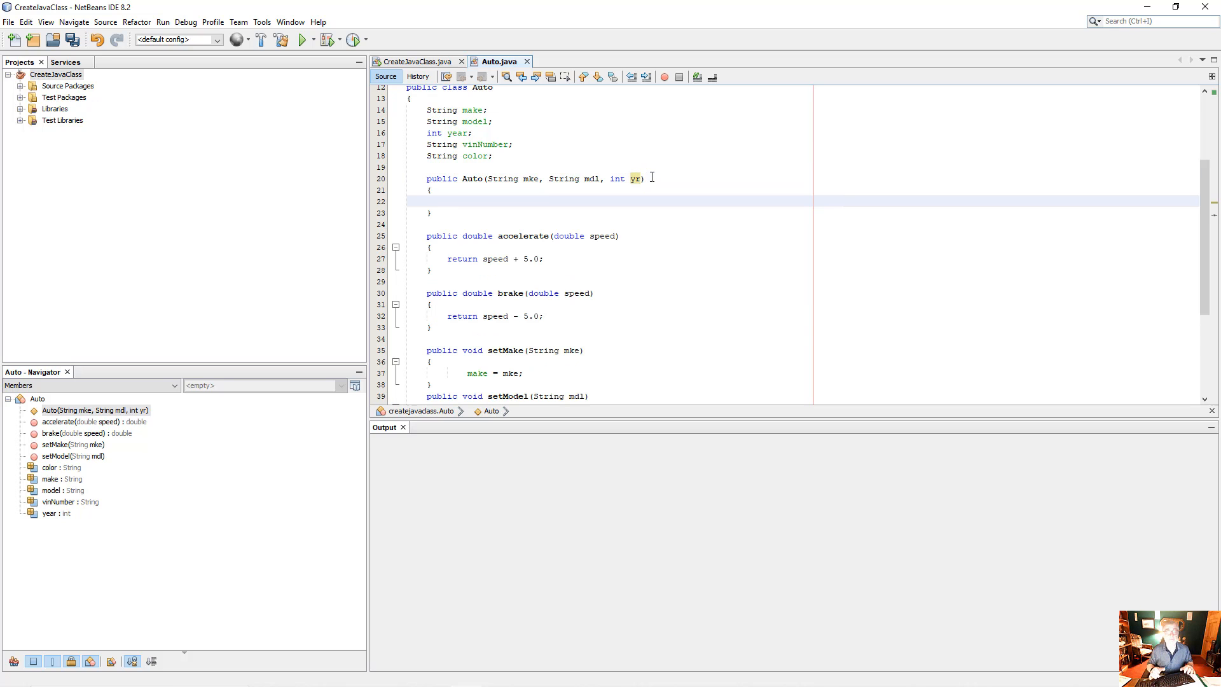
- Write make = mke;, model = mdl; and year = yr; in the Auto constructor body
click(448, 201)
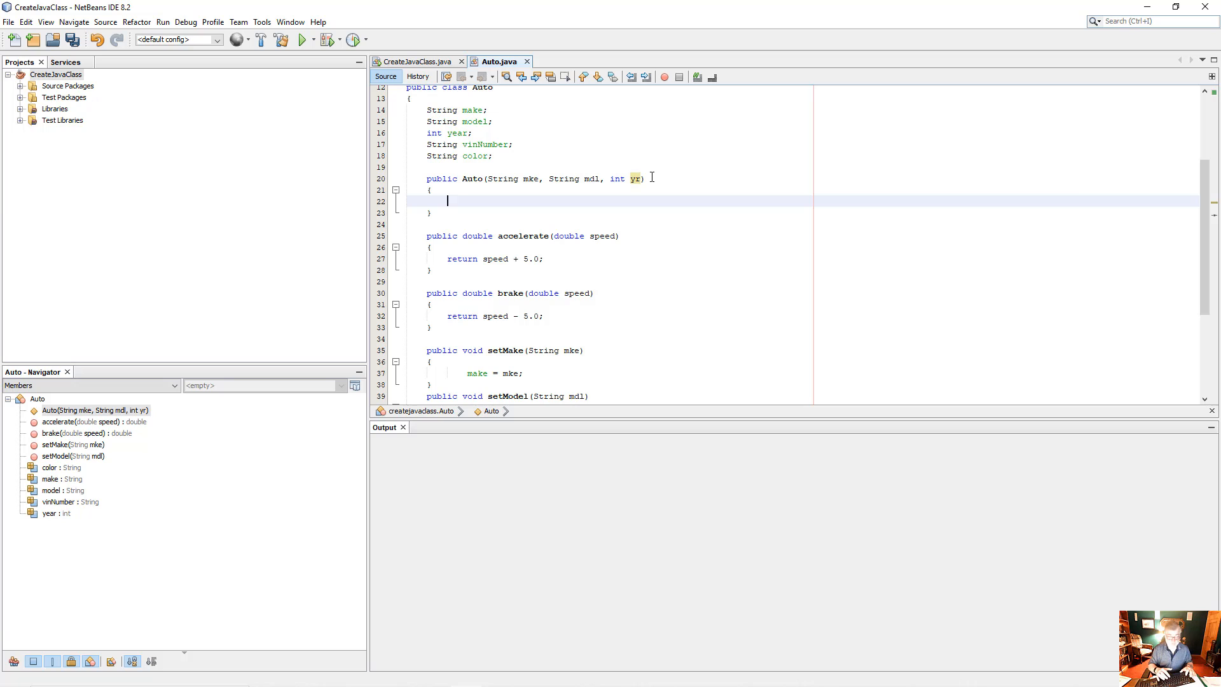
text(make = mke;)
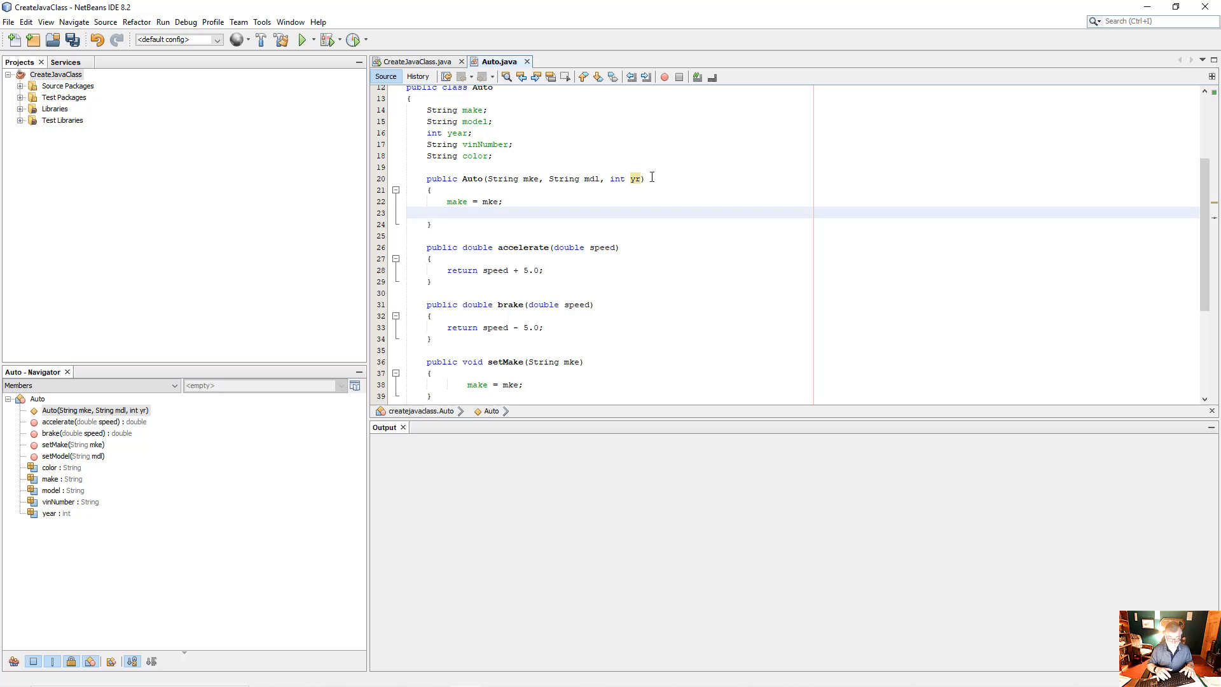
text(model =)
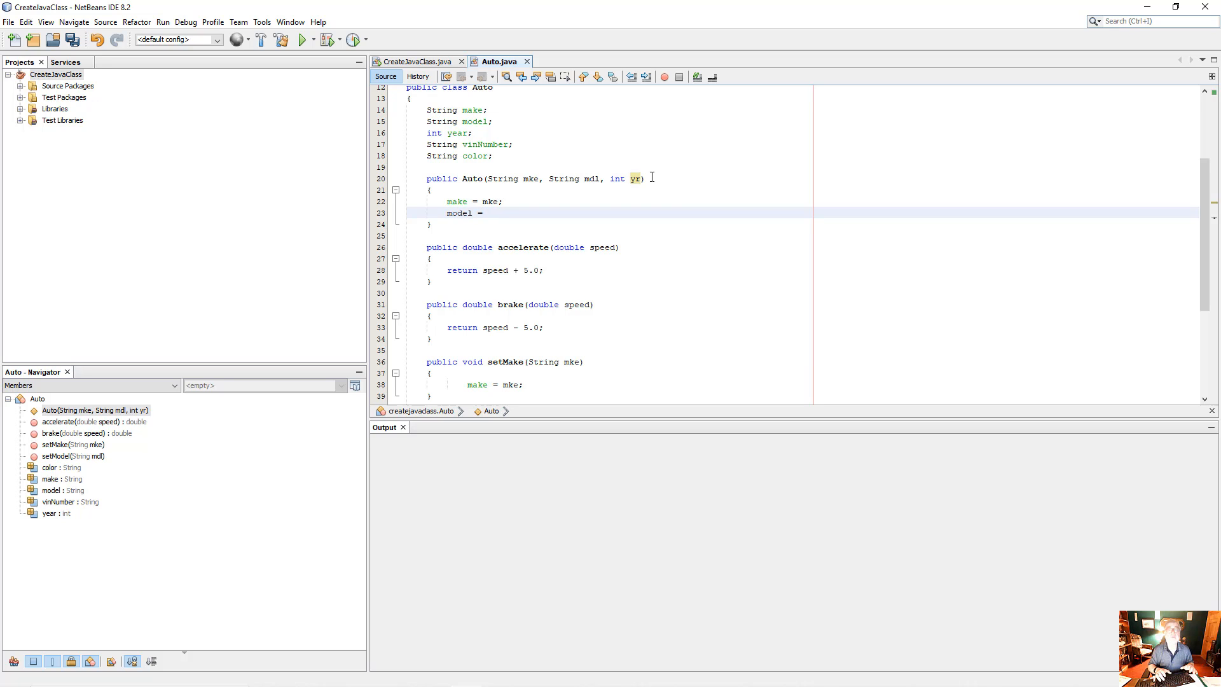
text(md)
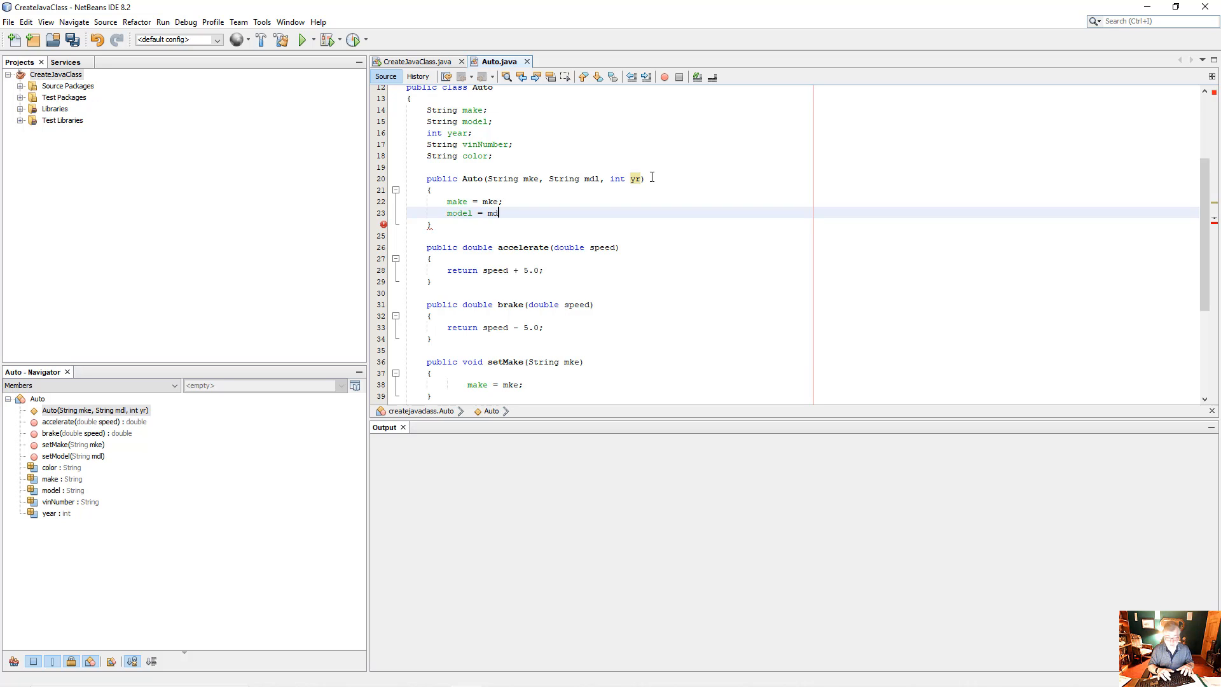
text(l)
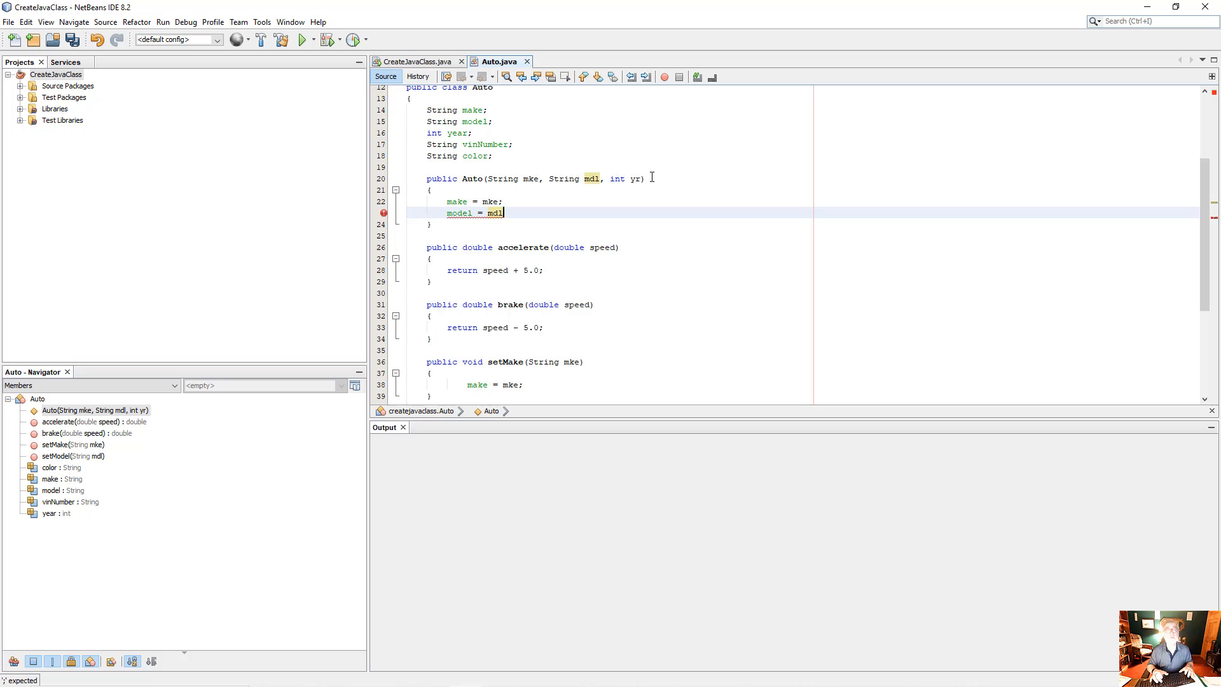
key(enter)
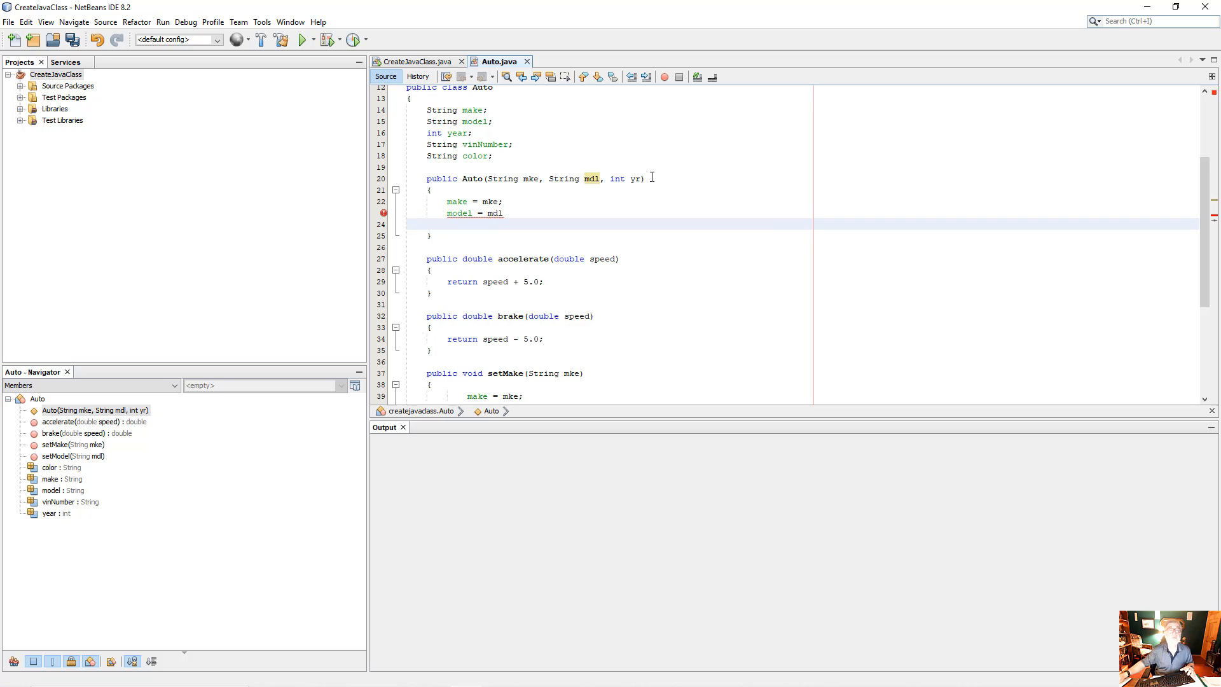
text(;)
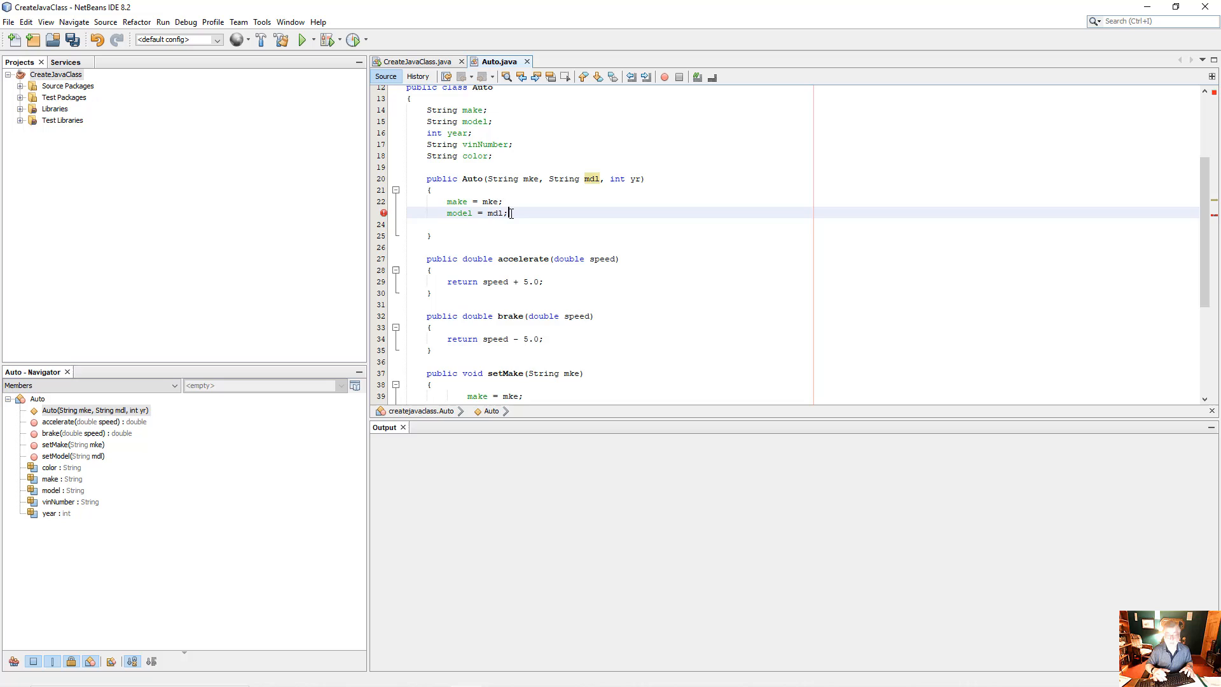
text(year = yr;)
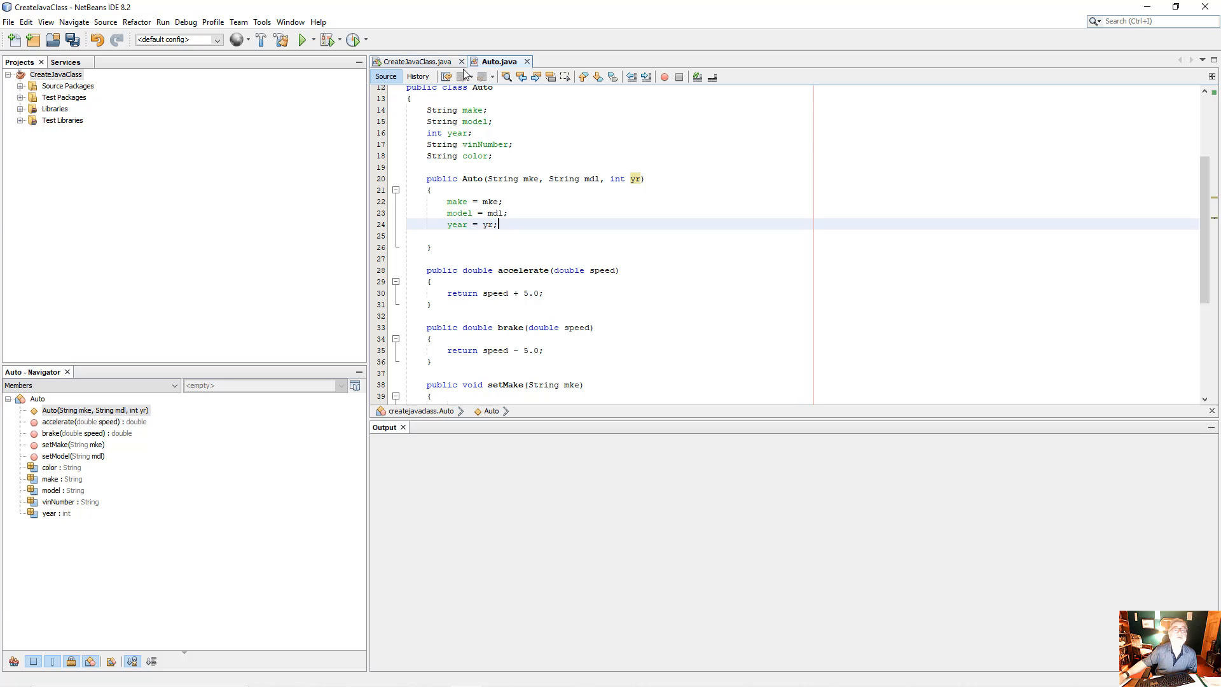
click(417, 62)
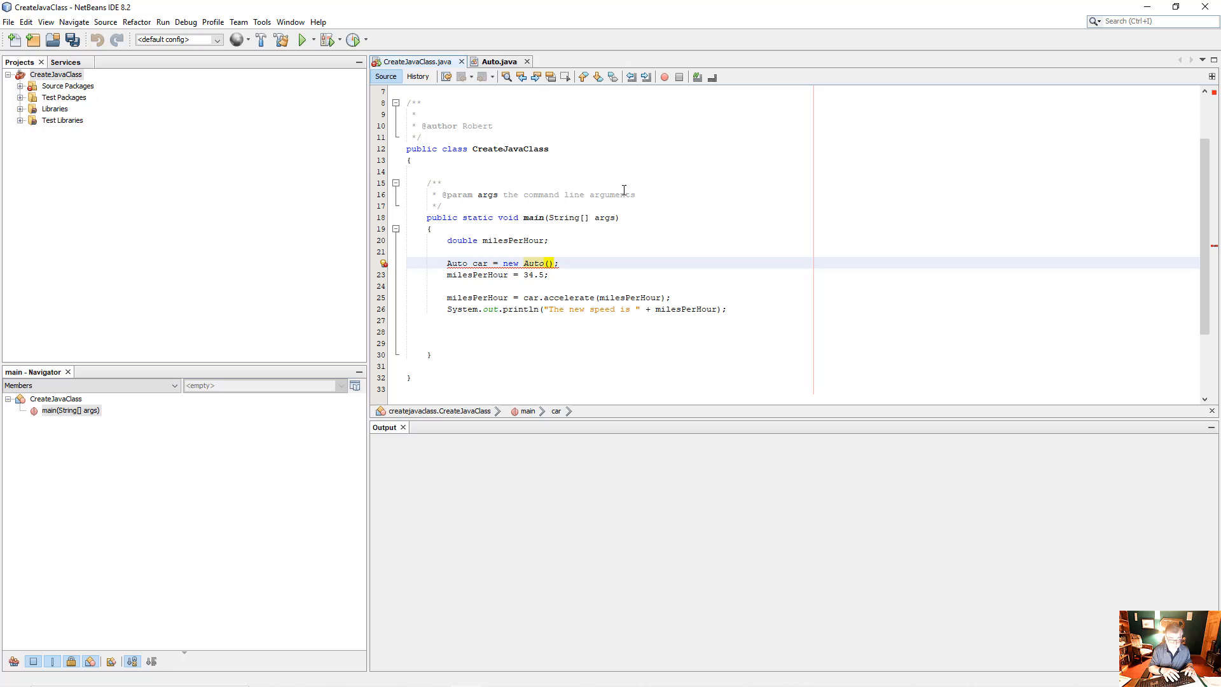
- Pass "Ford", "Explorer", 2020 to new Auto and add blank lines below the speed printout
text(Ford,)
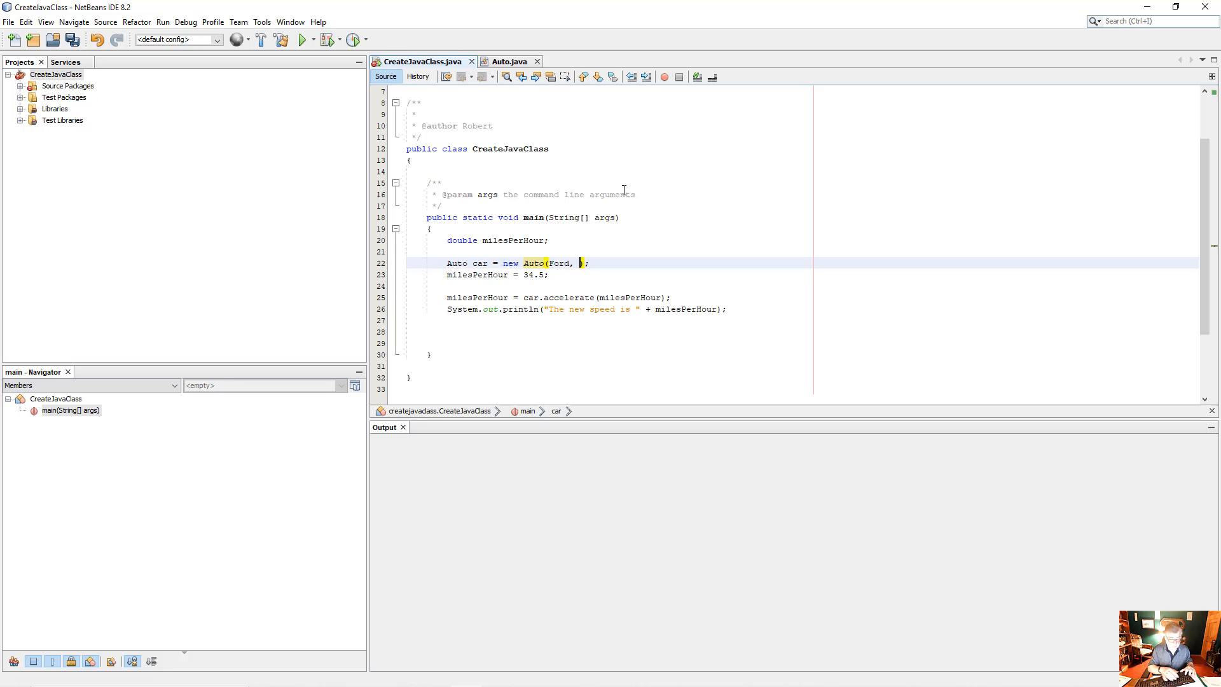
text(Explor)
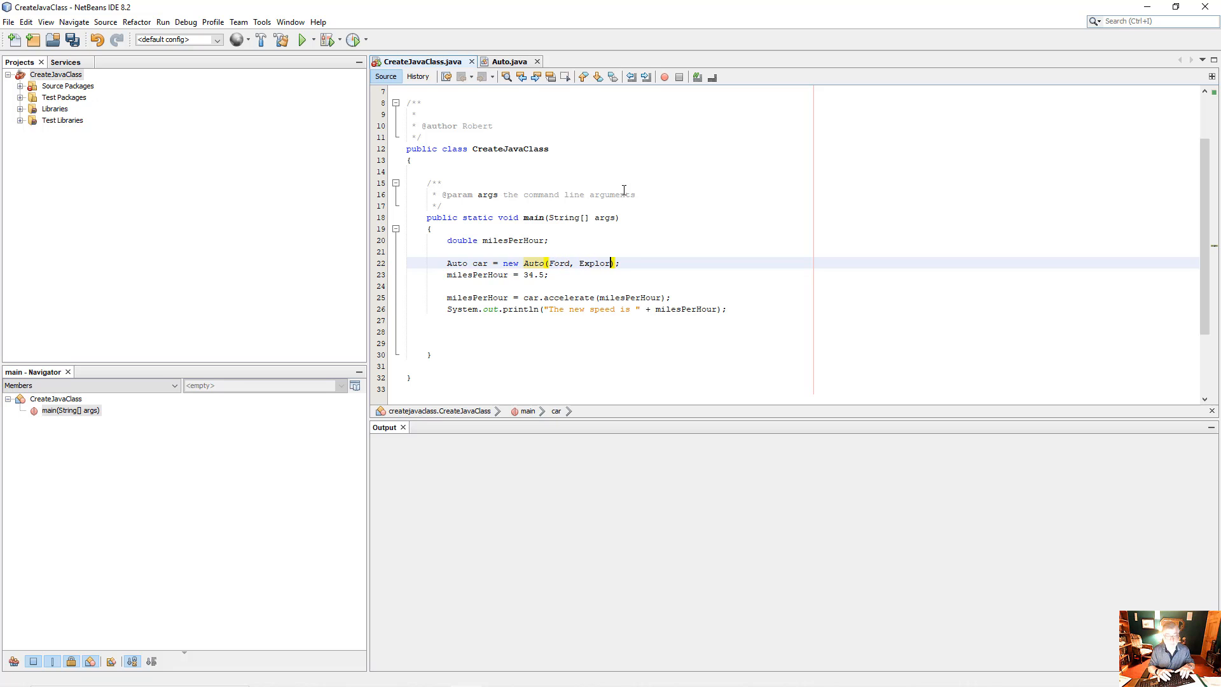
text(er,)
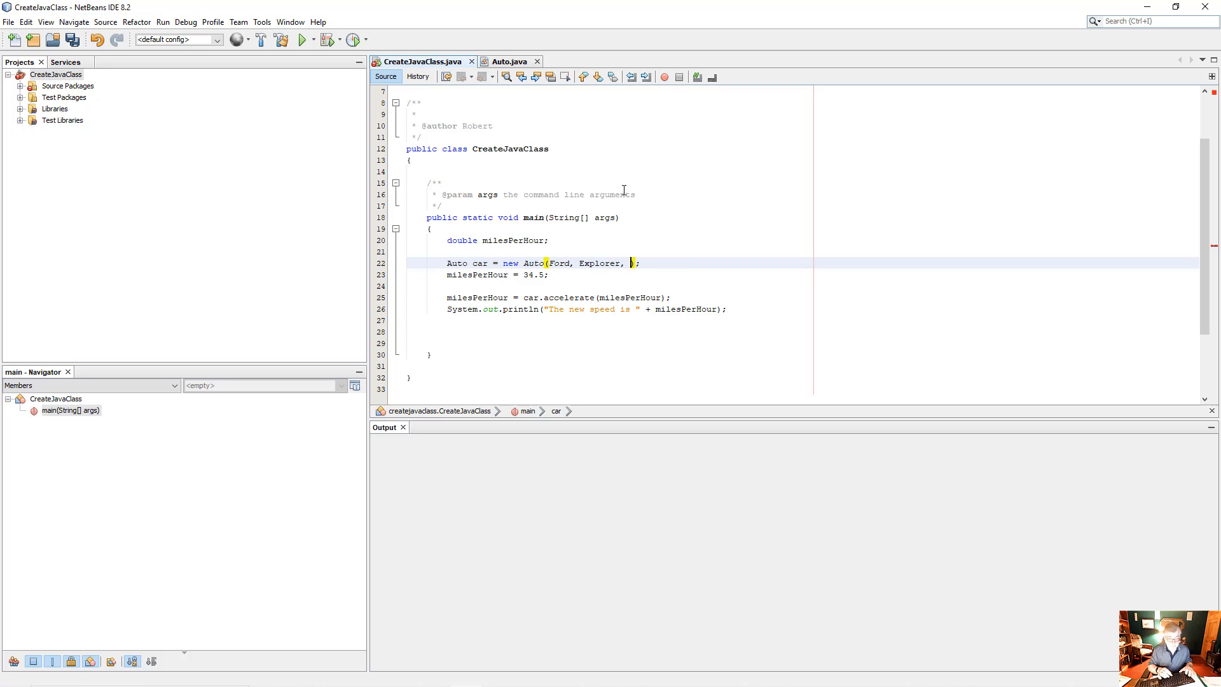
text(2020)
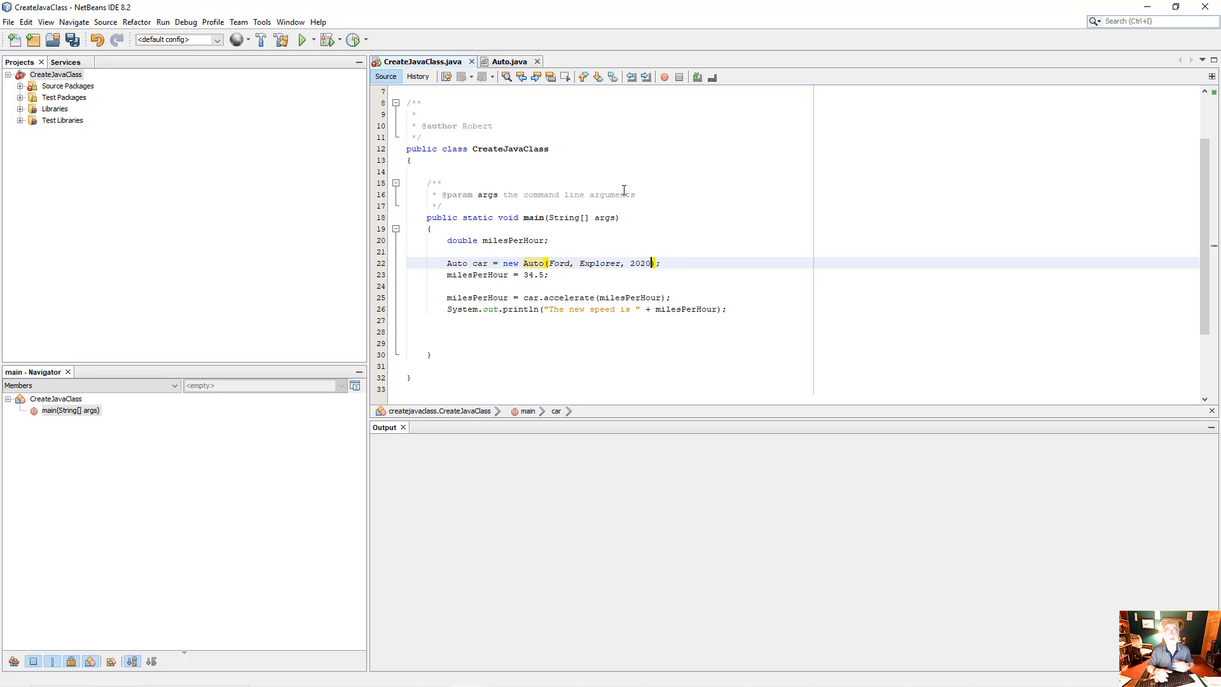
click(569, 263)
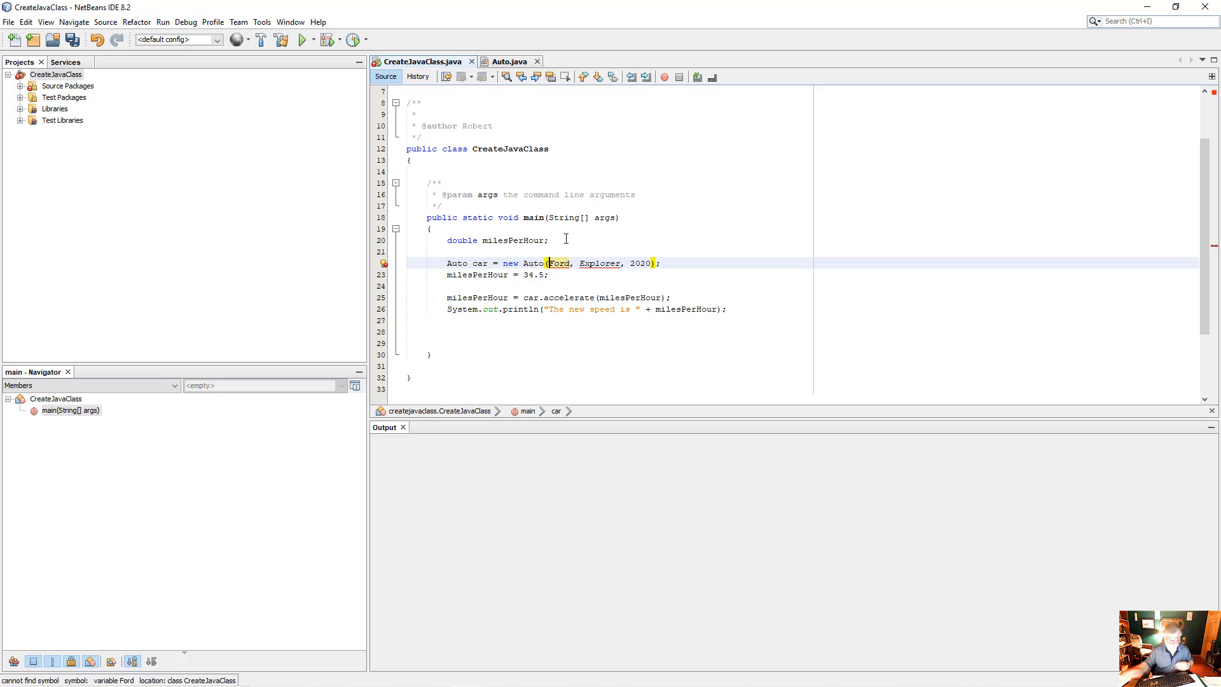
text(")
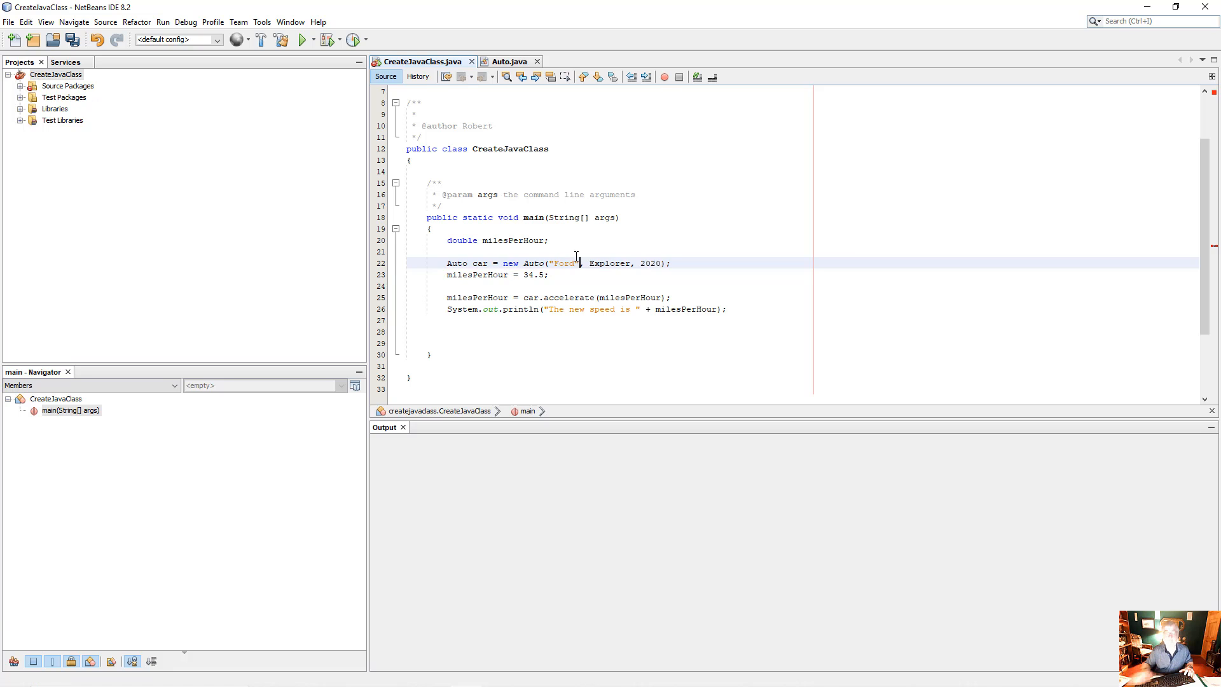
mouse_move(609, 264)
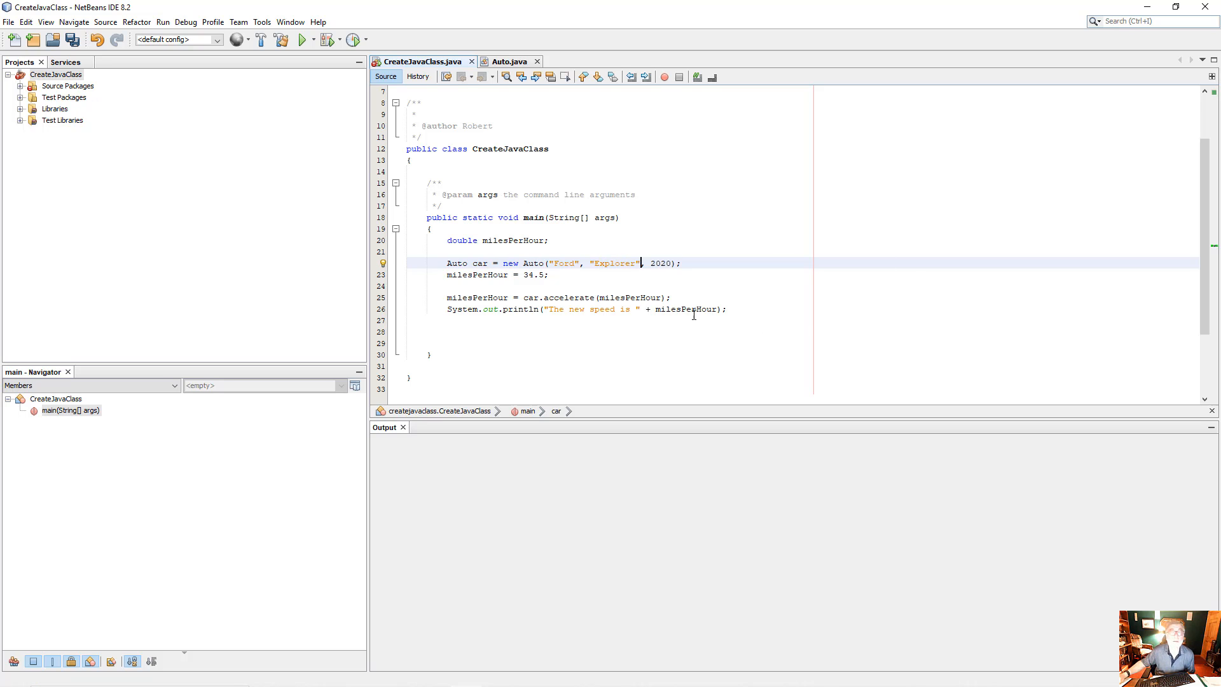
click(729, 310)
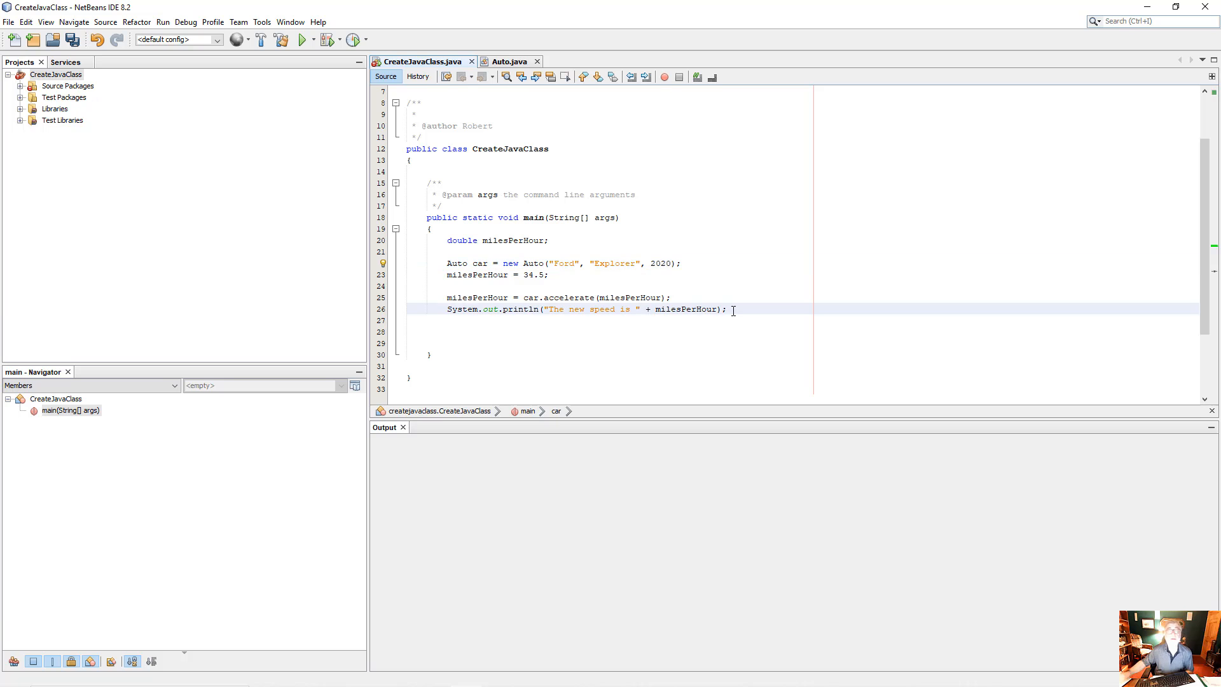
key(Return)
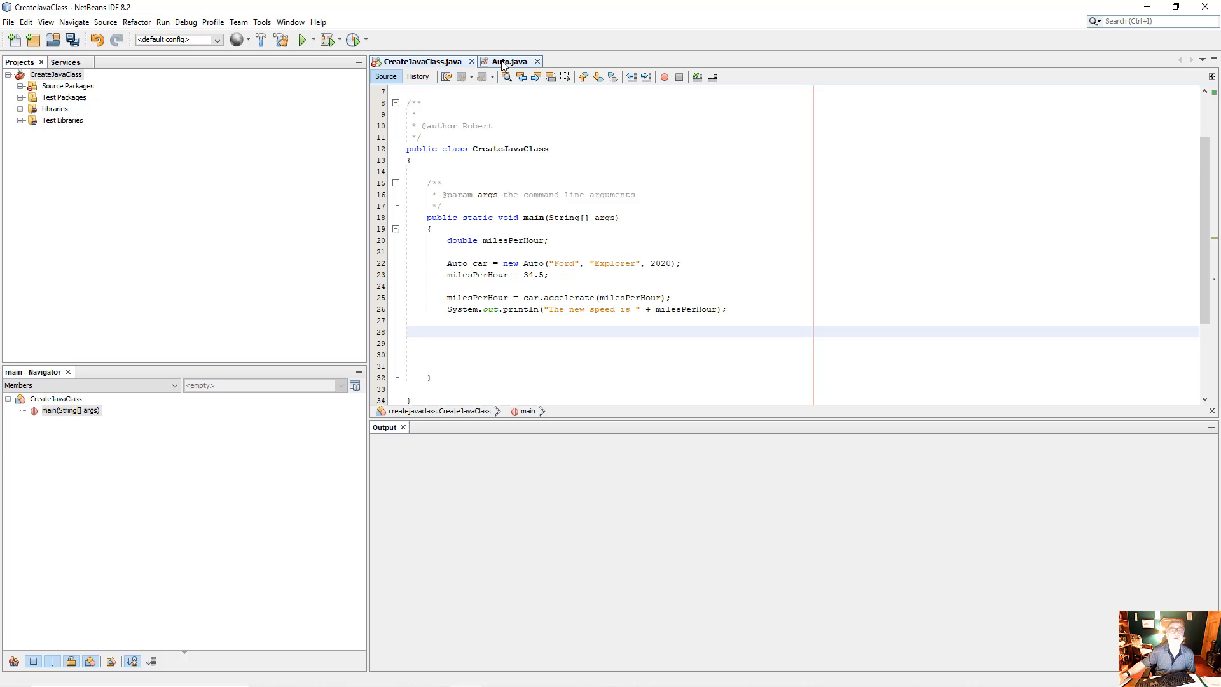
- Add a public String getMake() method returning make to the Auto class
click(510, 61)
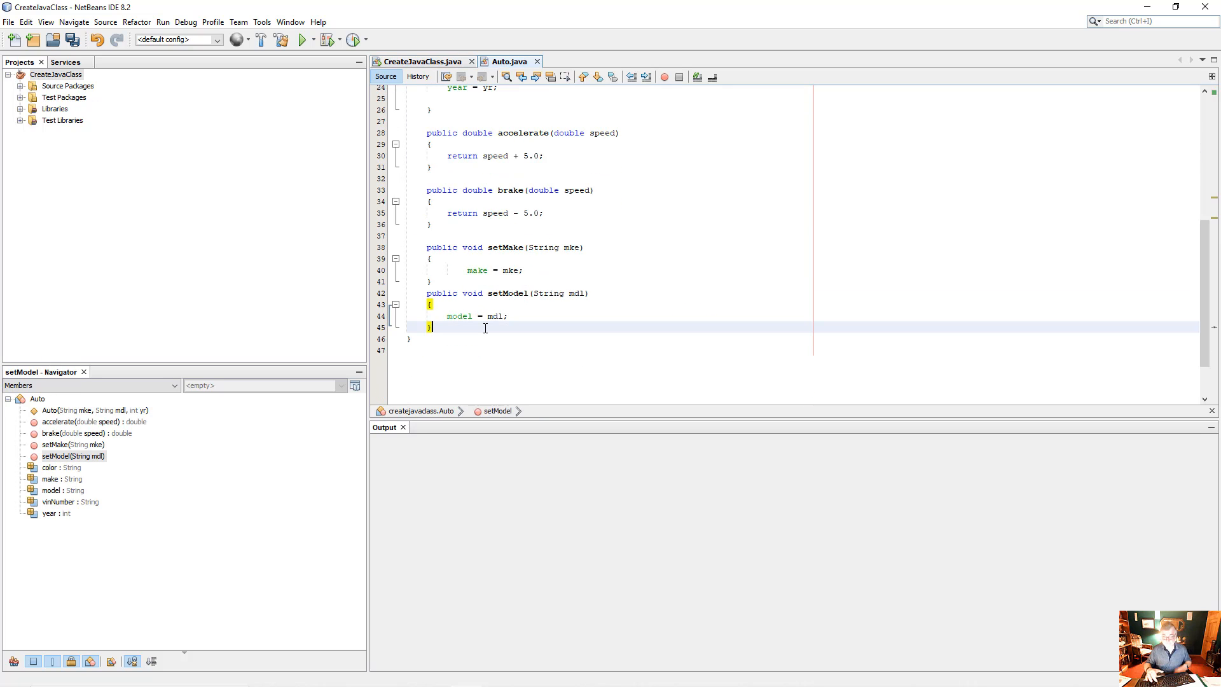
text(public Stri)
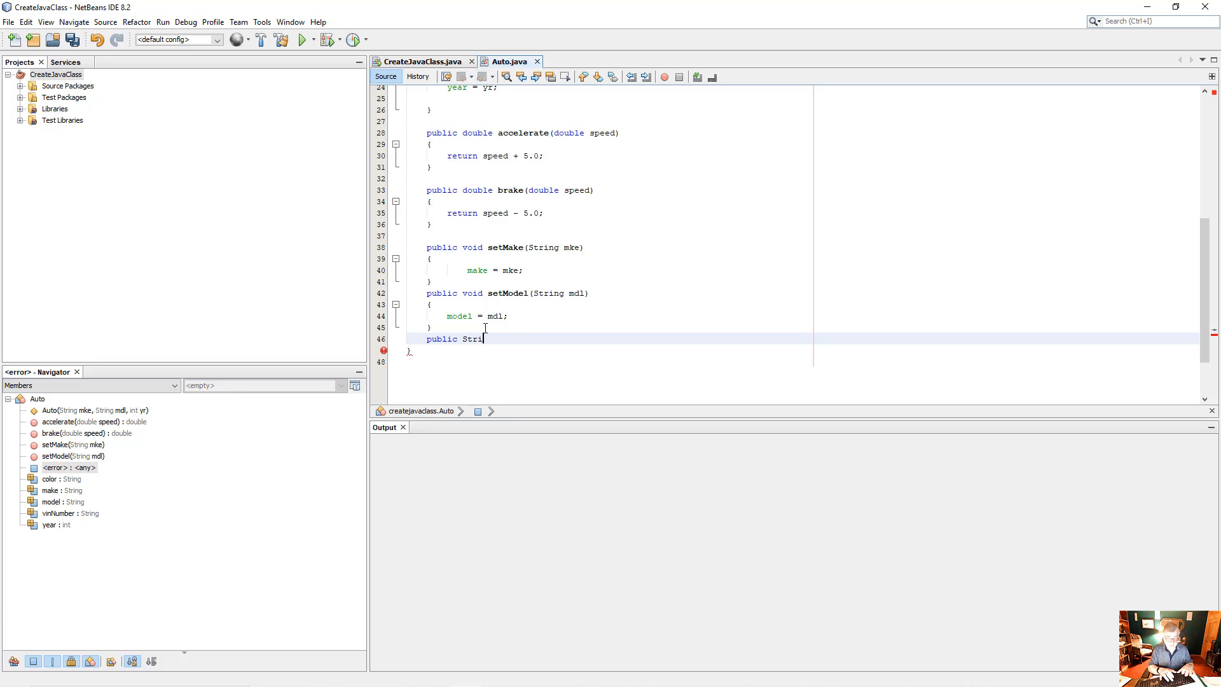
text(ng getMake)
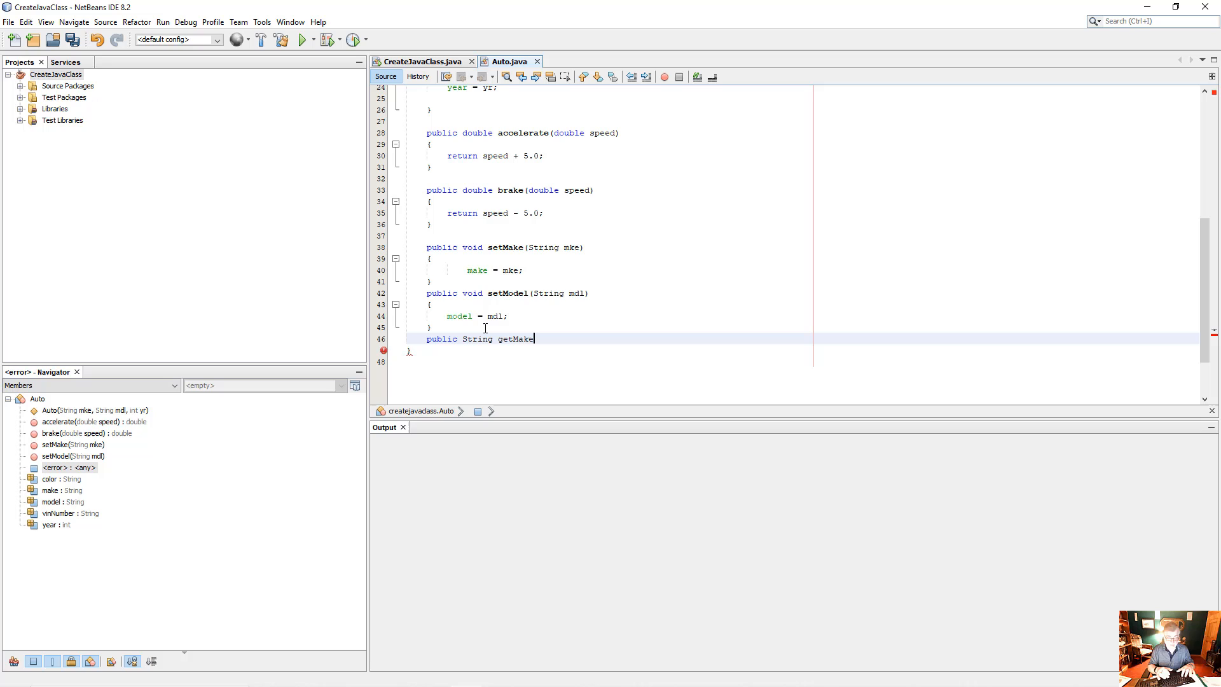
text(())
text({)
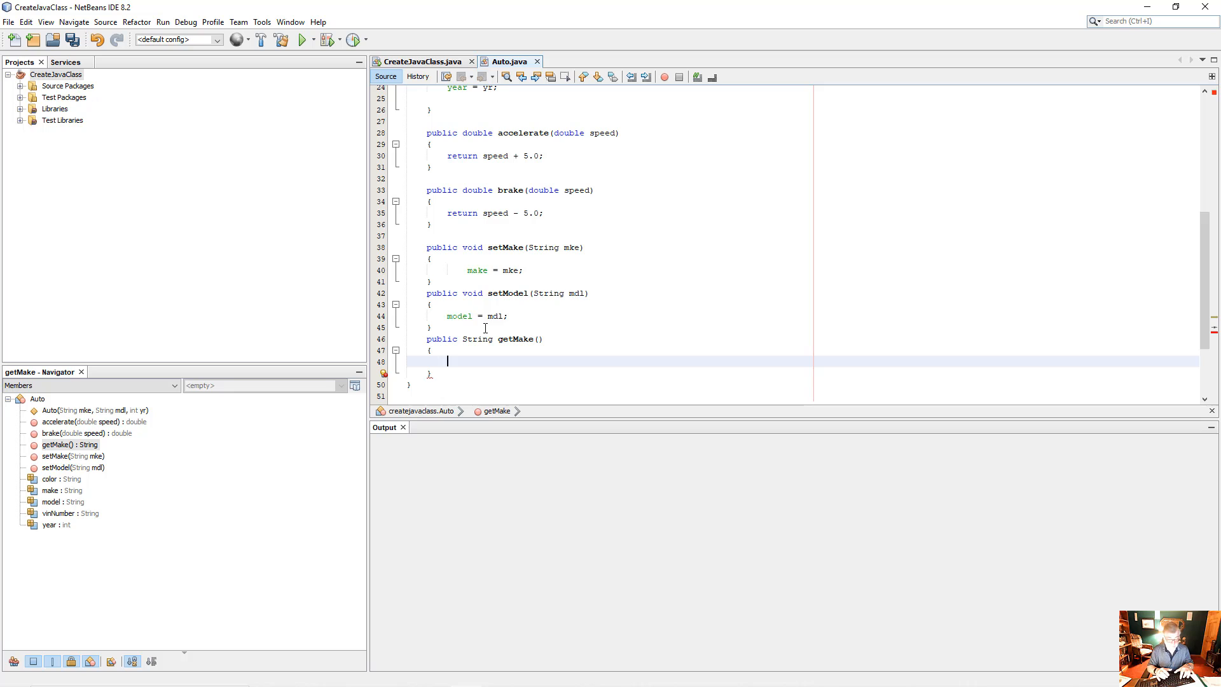
text(return)
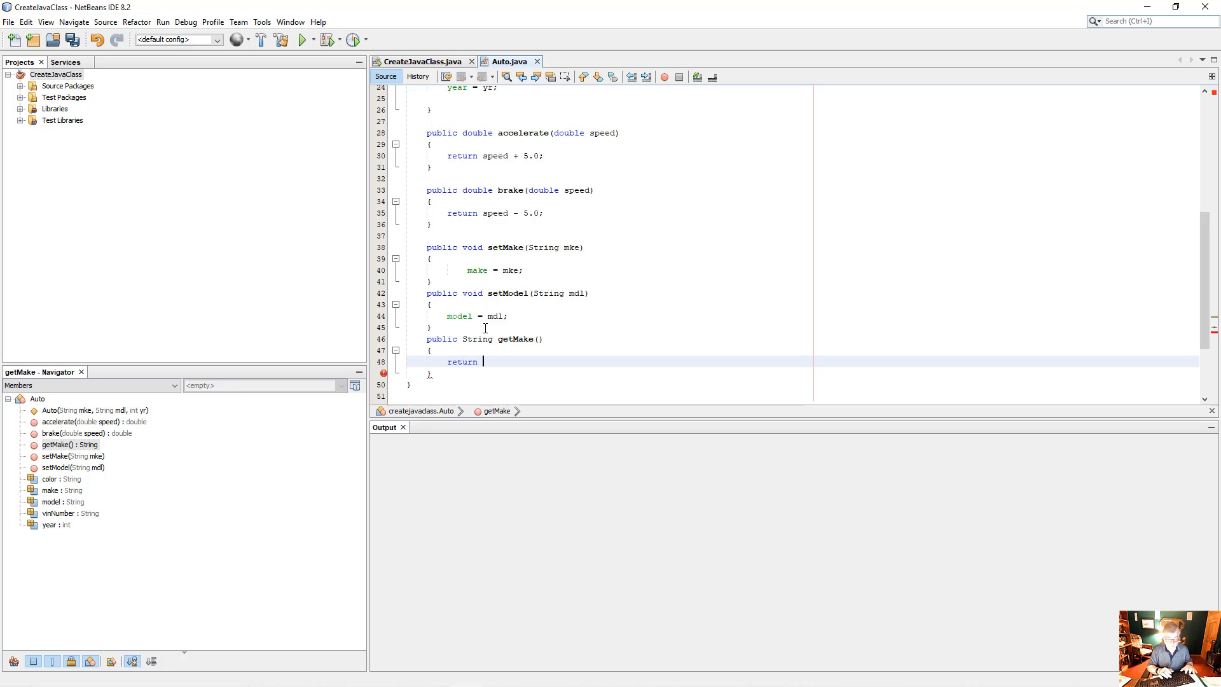
text(make;)
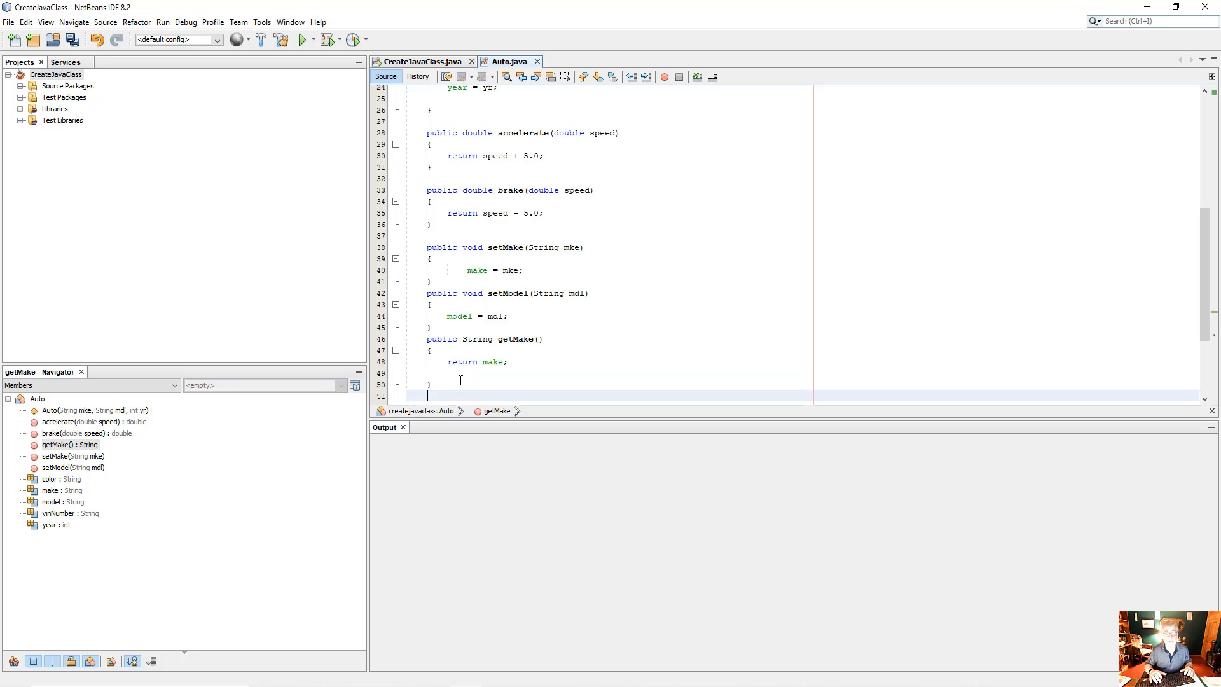
- Add a public String getModel() method returning model, then return to CreateJavaClass.java
text(public Str)
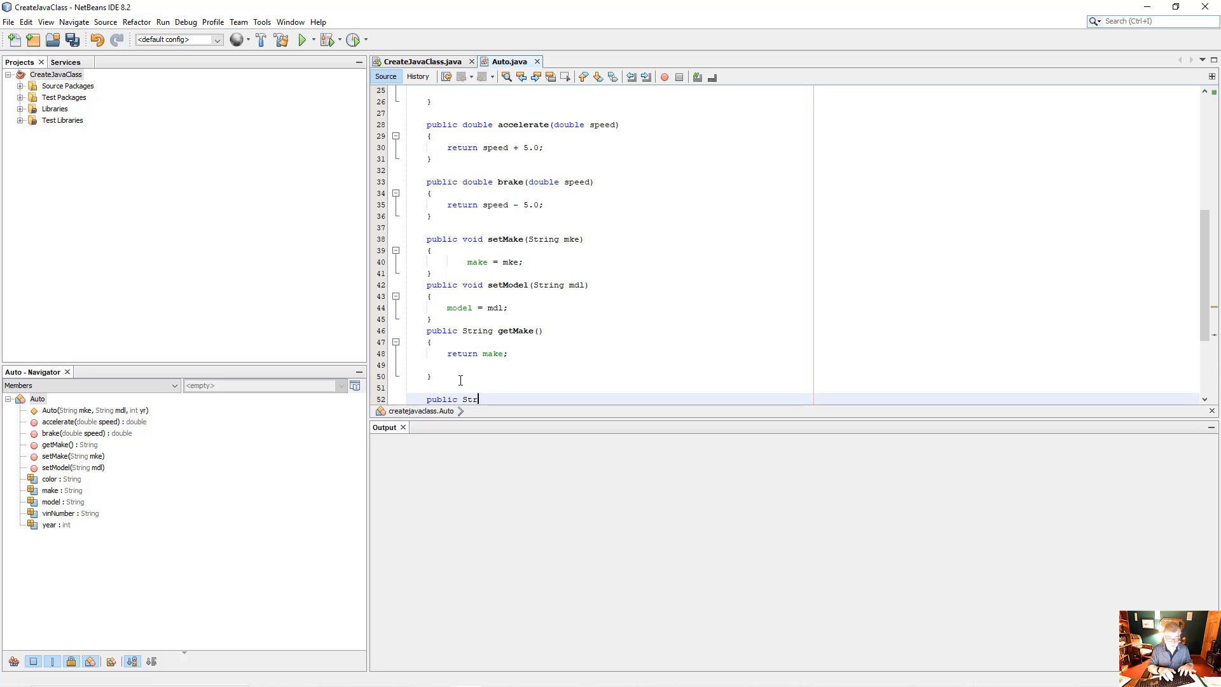
text(ing getMod)
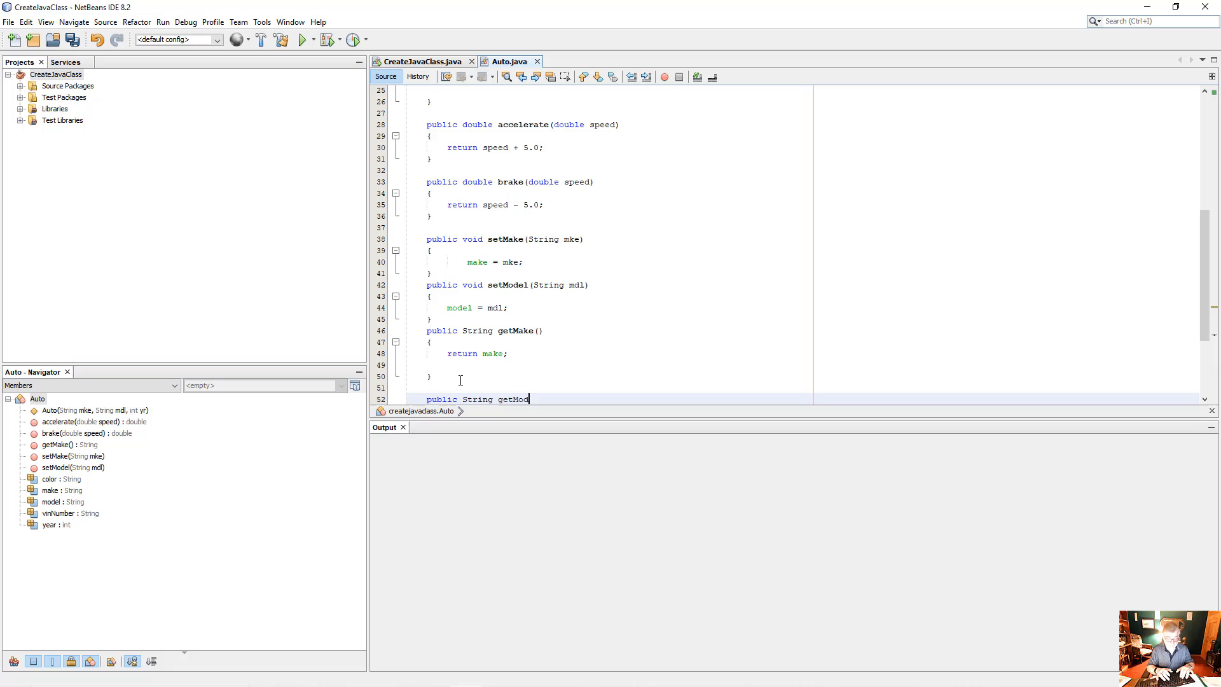
text(el())
text({)
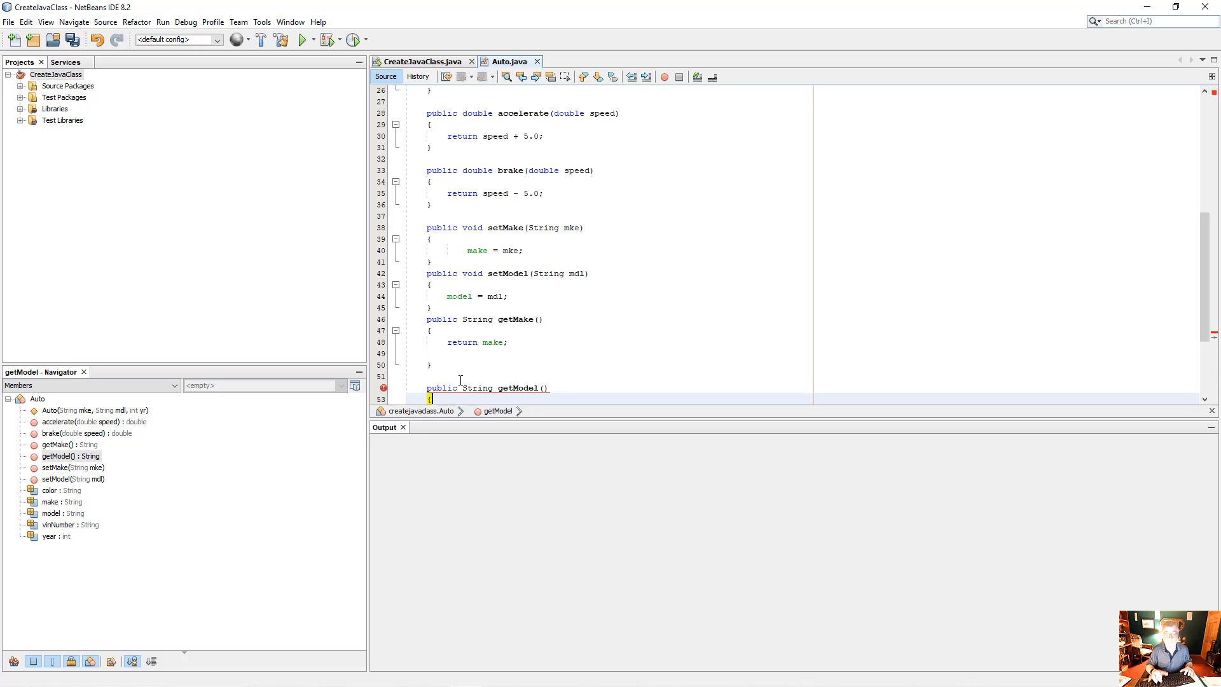
text(return model)
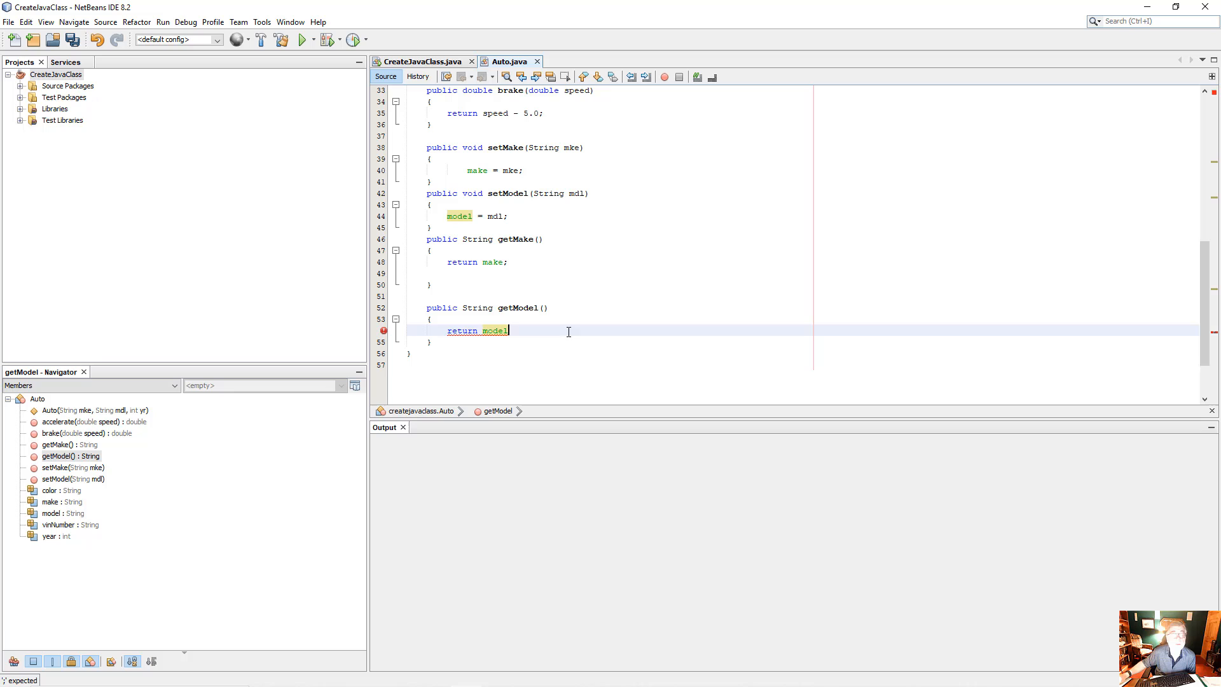
text(;)
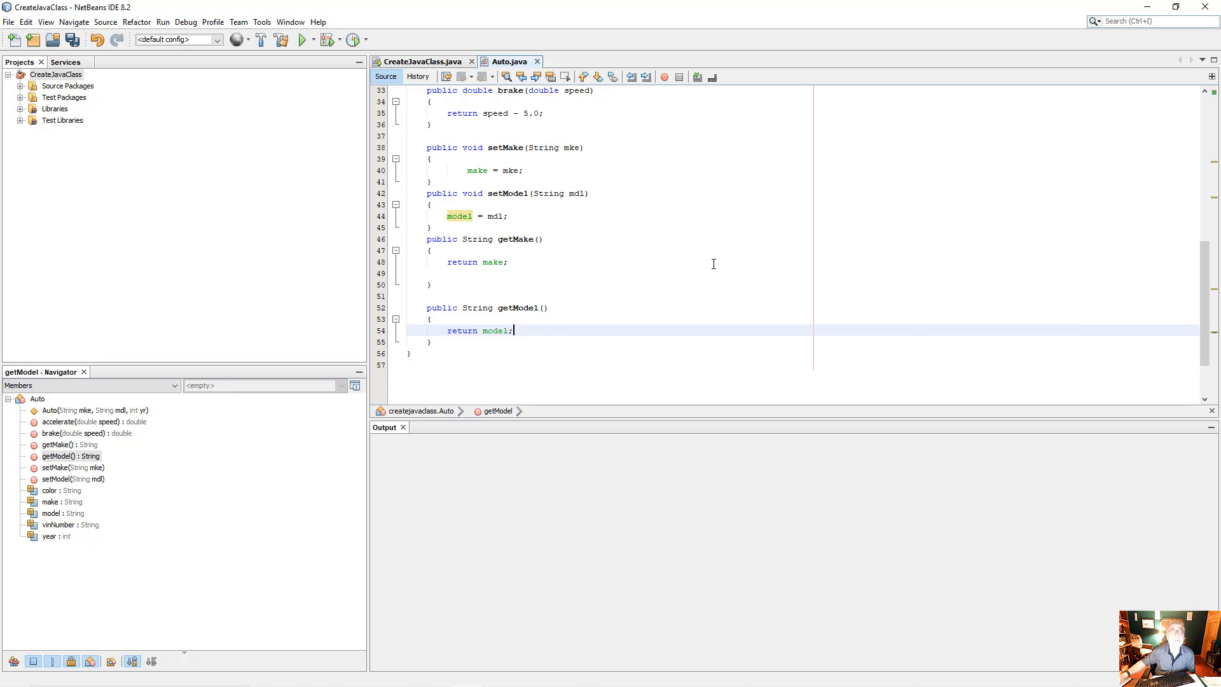
mouse_move(688, 266)
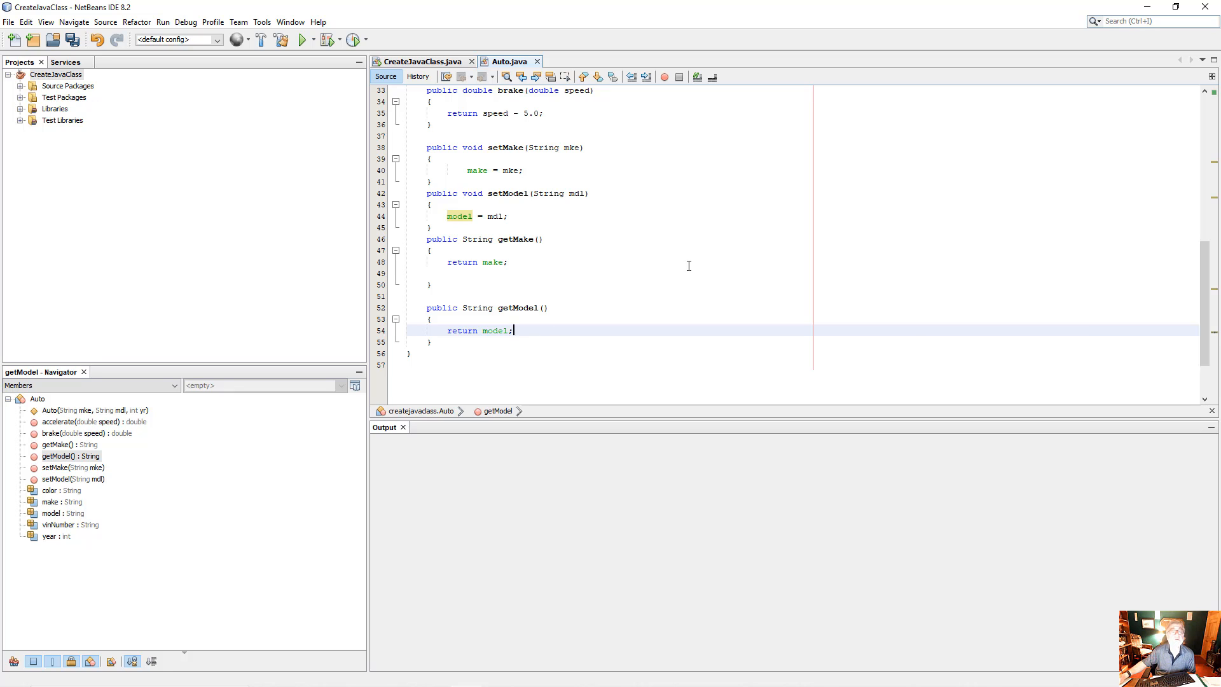
click(421, 61)
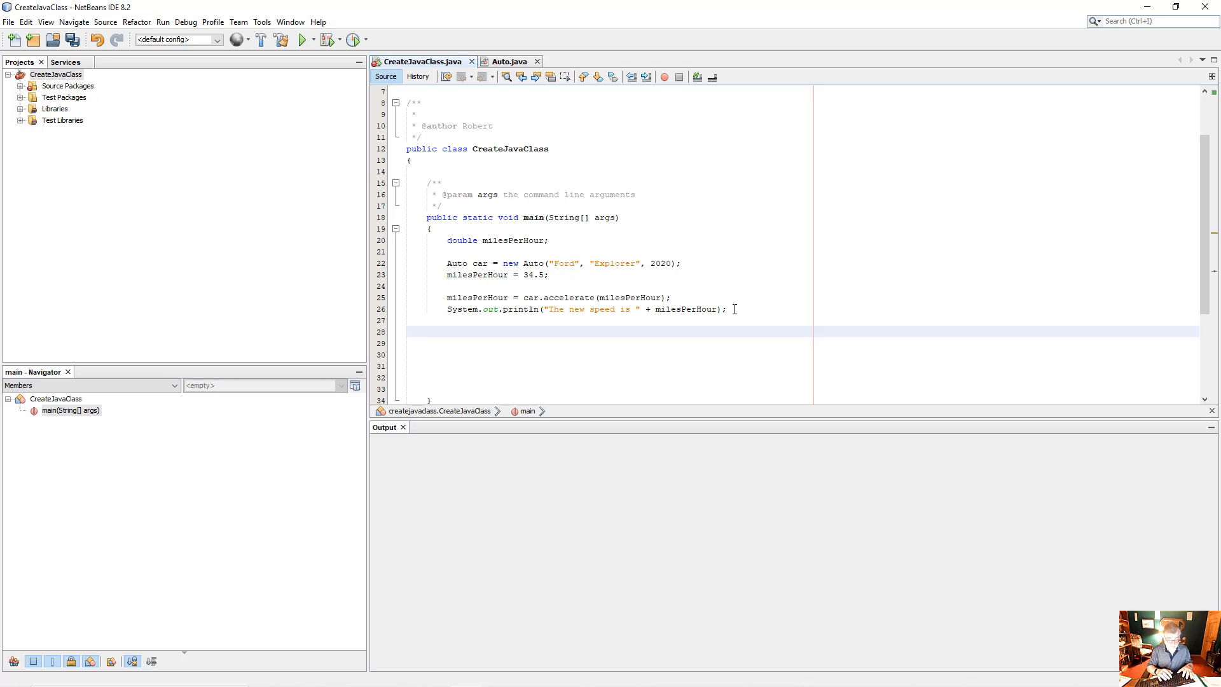
- Declare String make, model; in main
text(model)
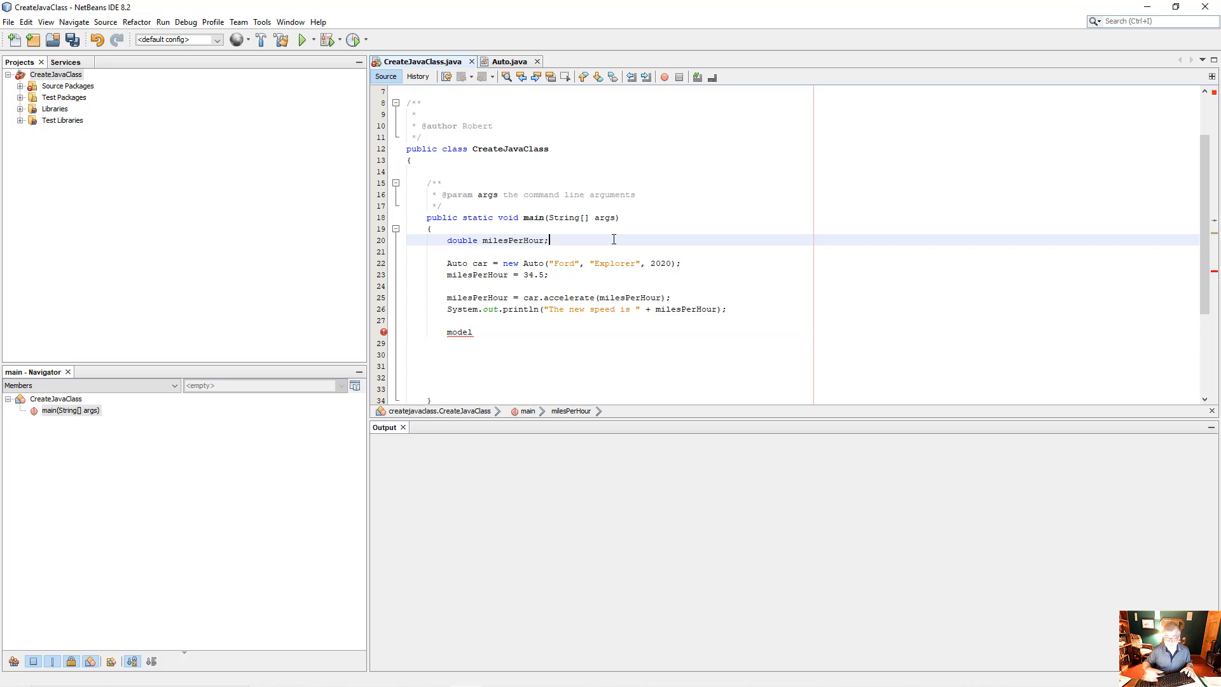
text(String)
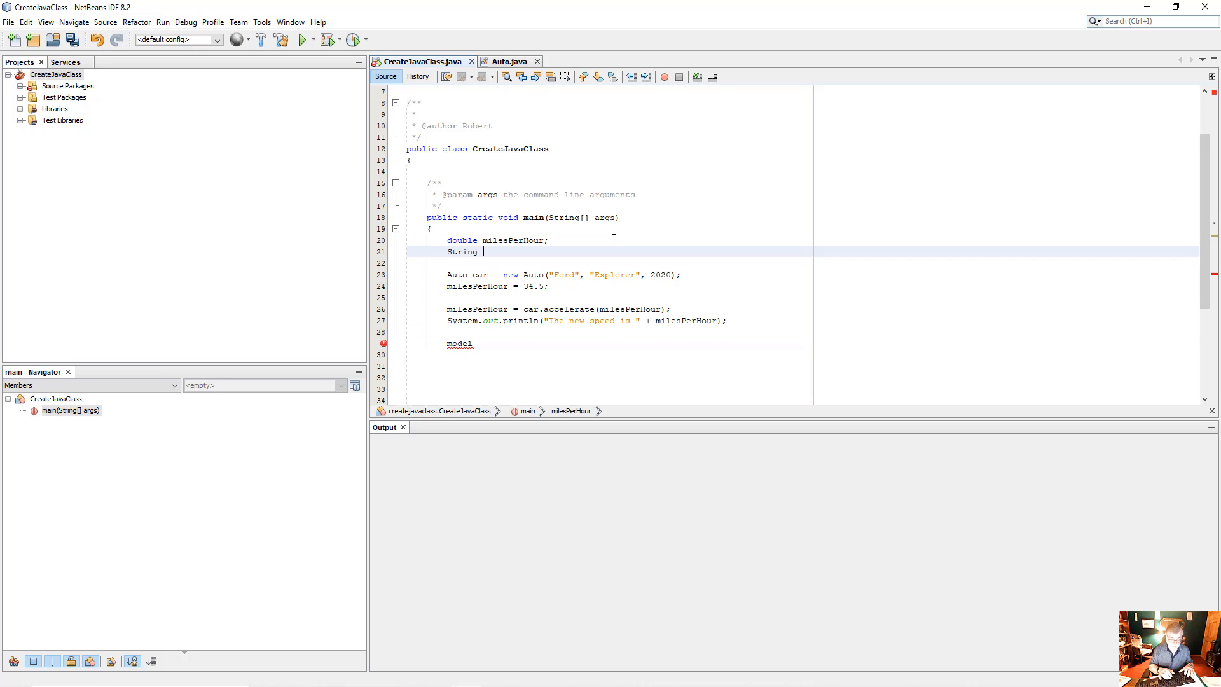
text(make, mo)
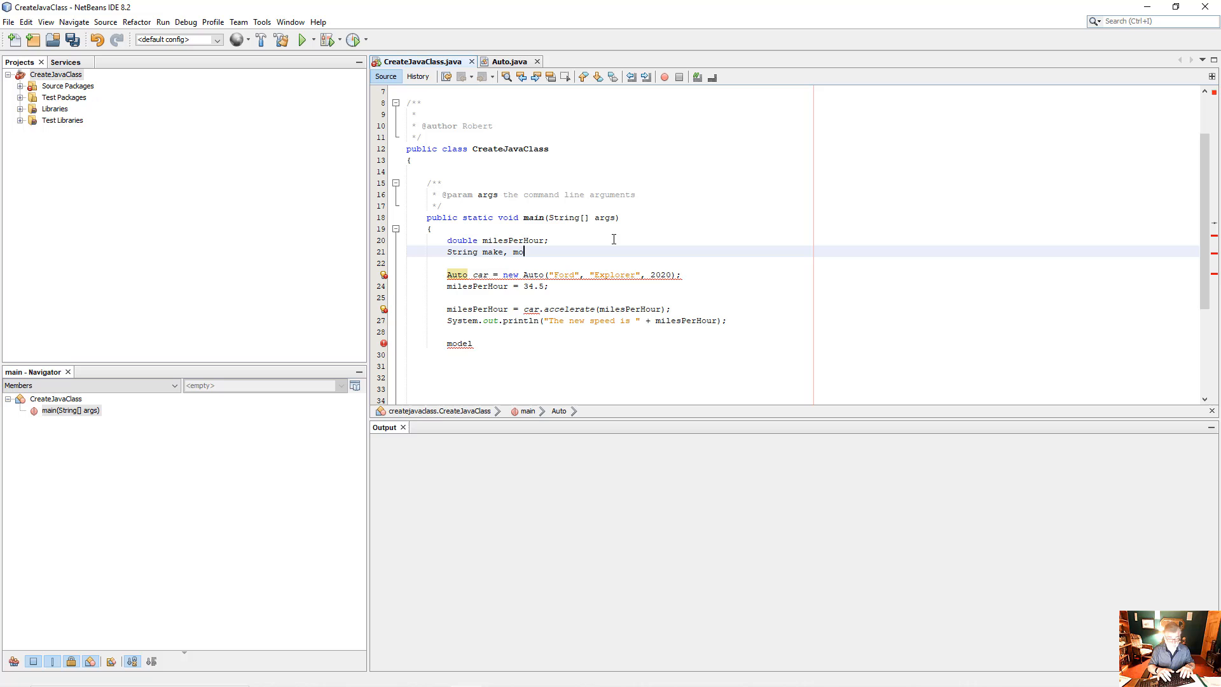
text(del;)
click(610, 343)
text( =)
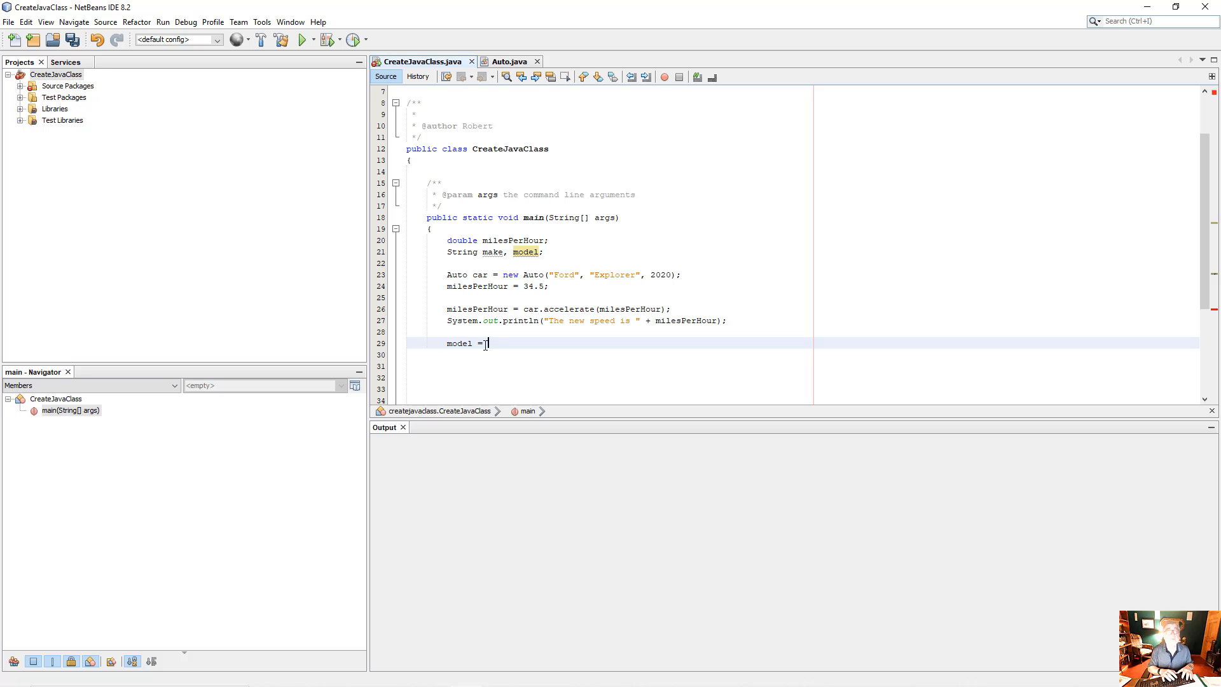
- Assign model = car.getModel() and make = car.getMake()
text(car)
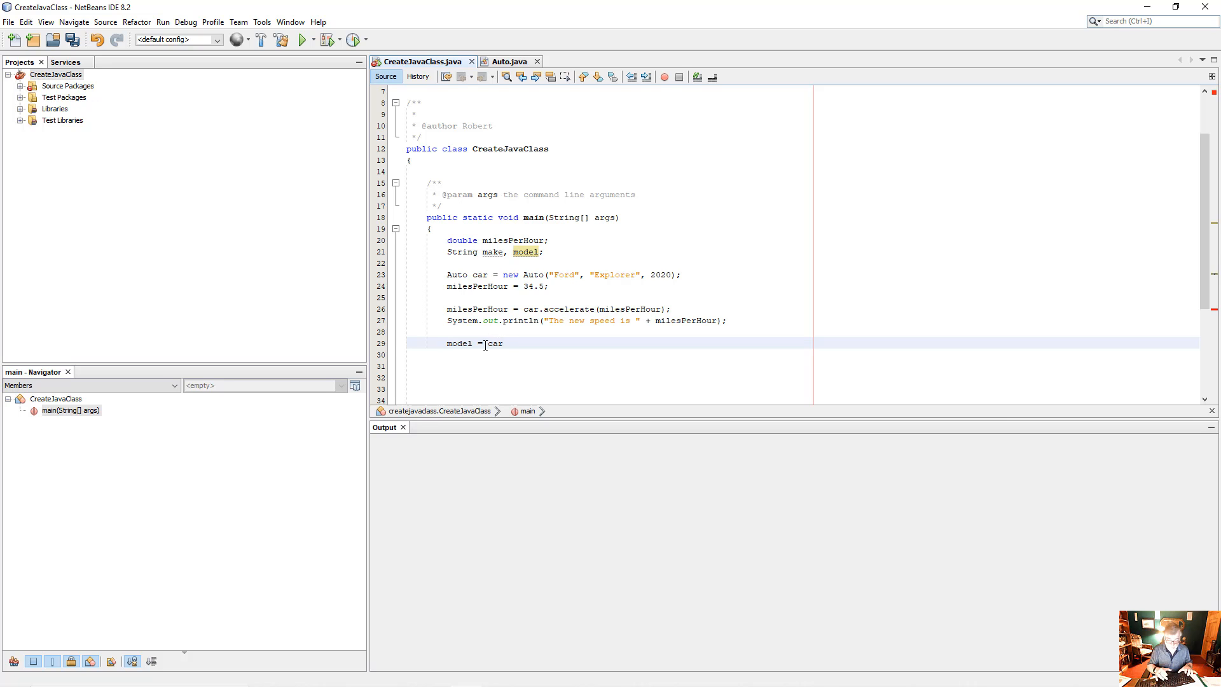
text(.getMod)
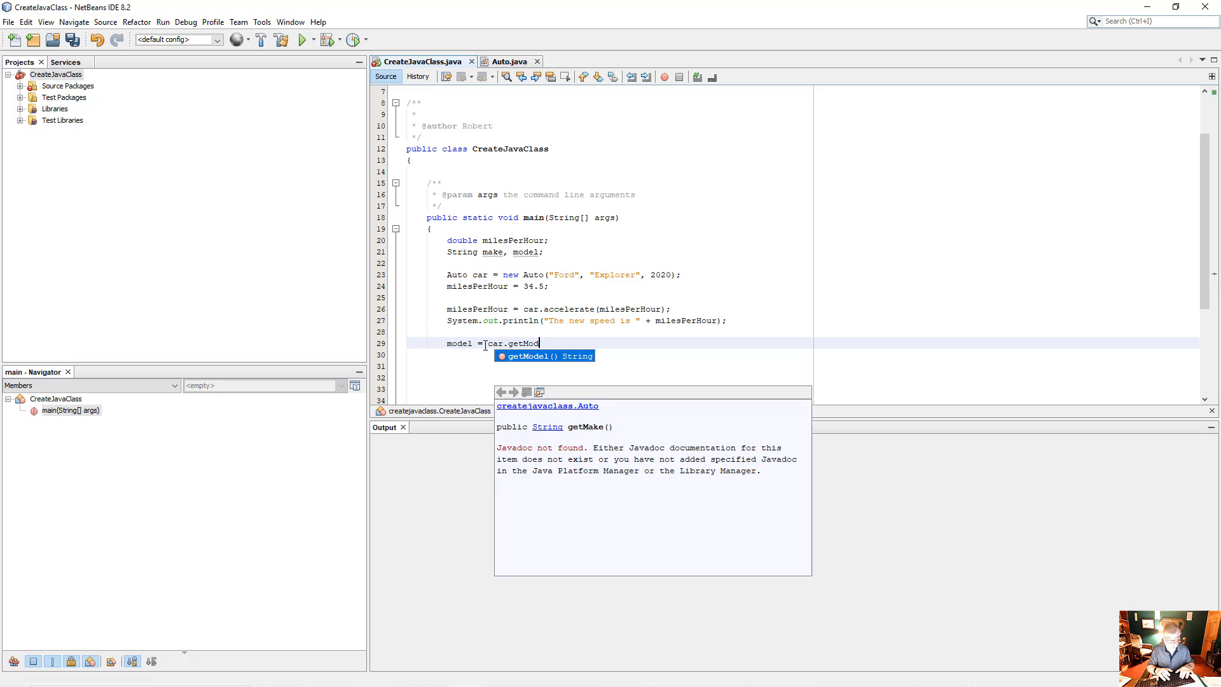
key(Enter)
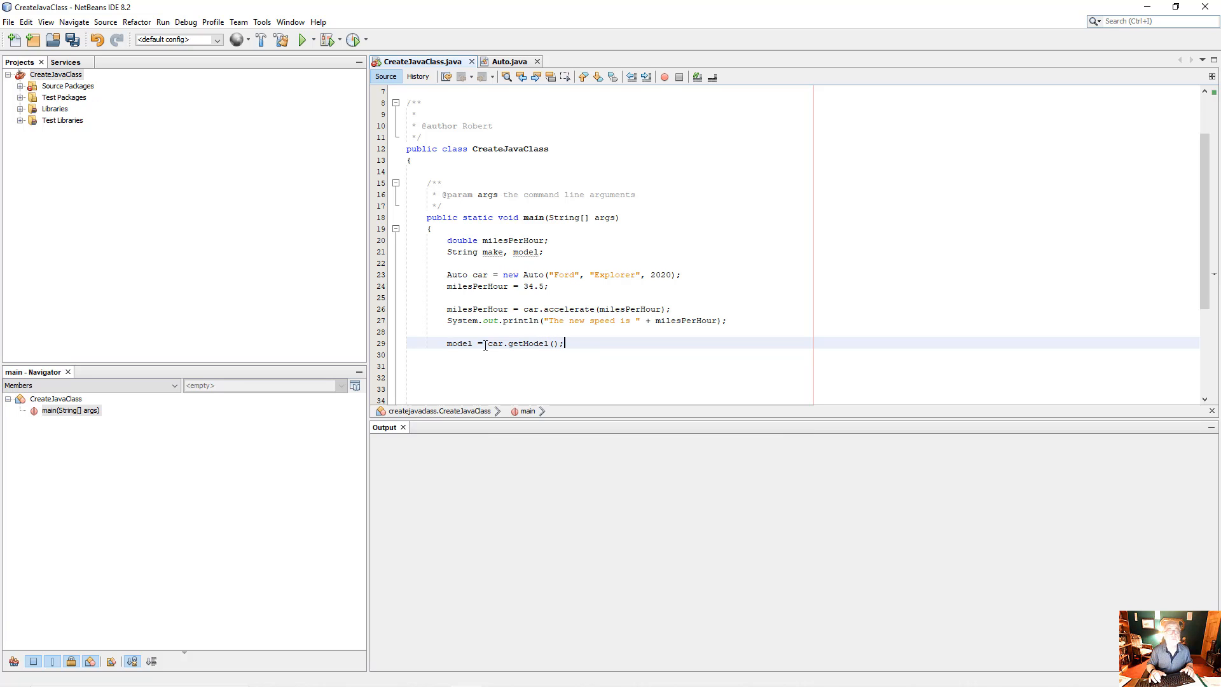
text(make =)
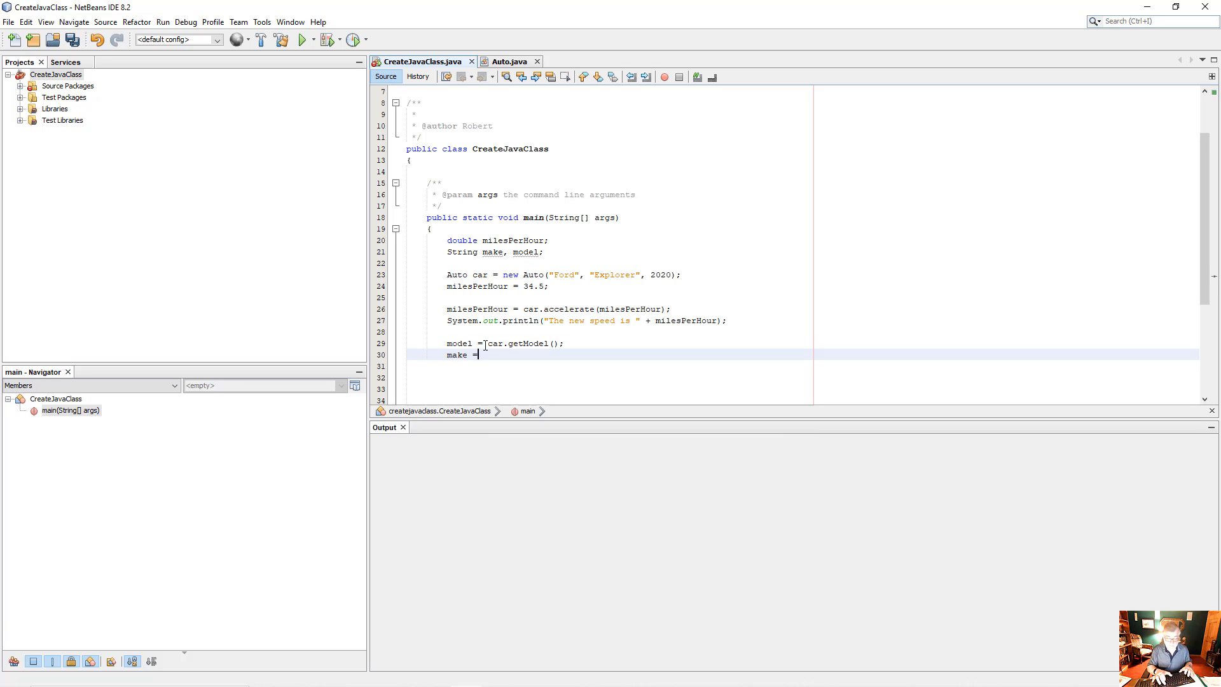
text(car.)
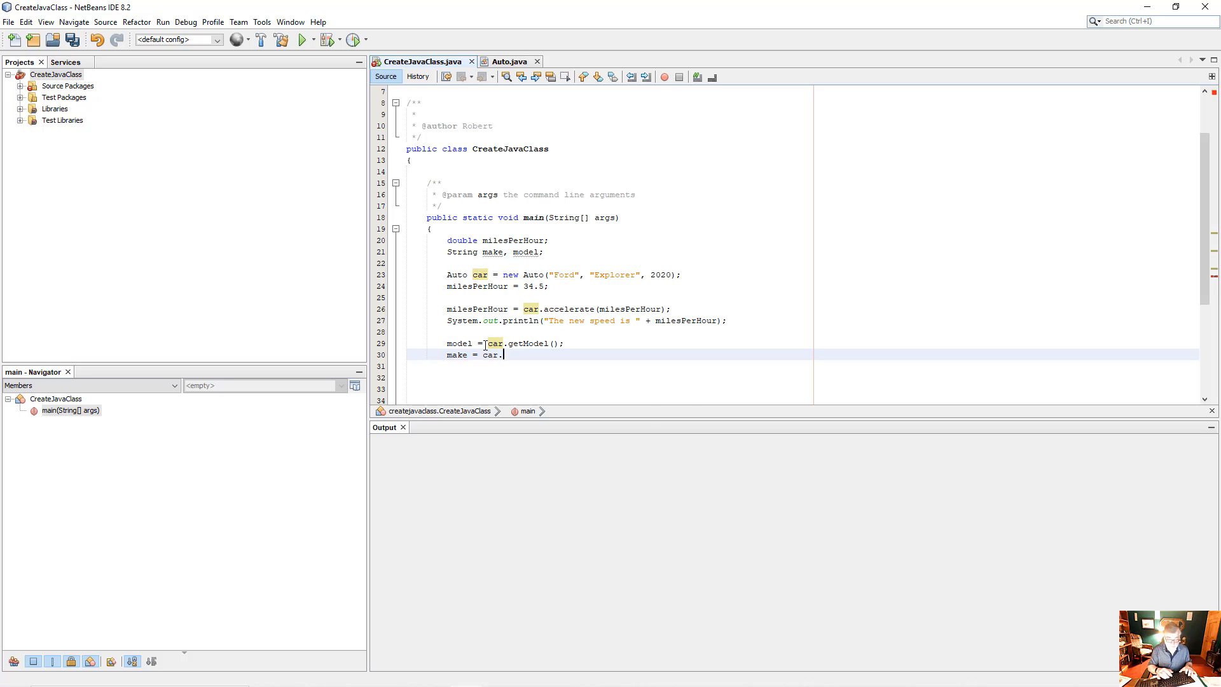
text(getMake();)
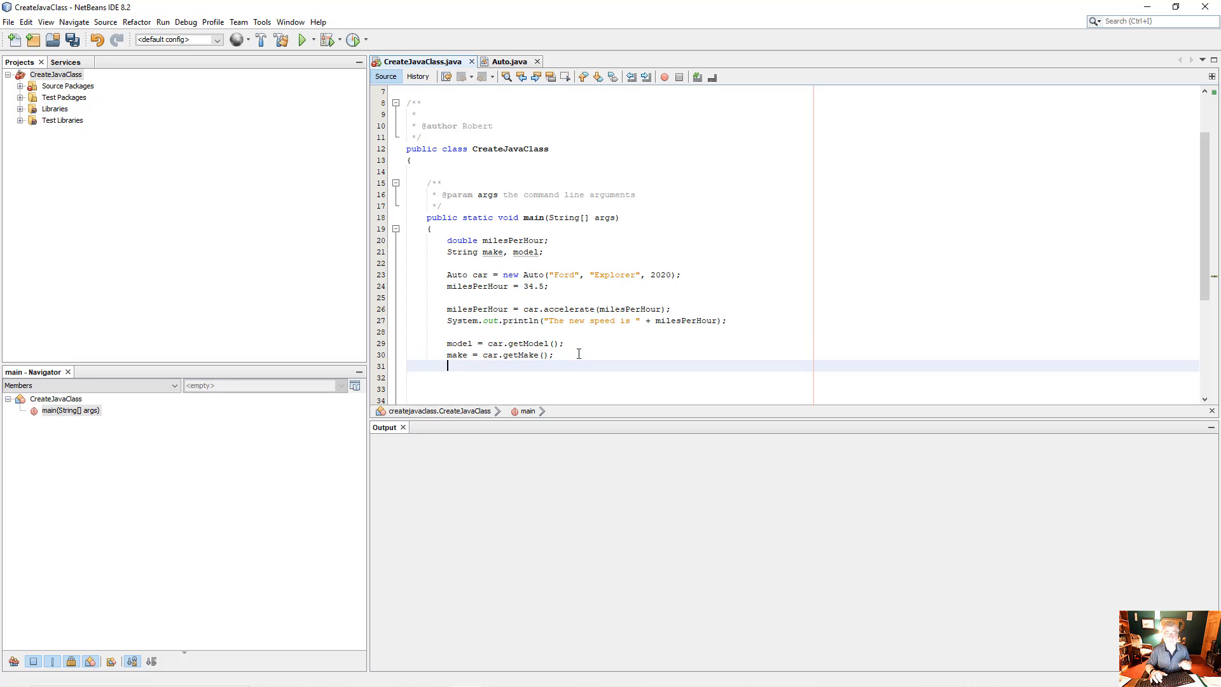
- Add System.out.println("The " + make + " " + model + " is travelling at " + milesPerHour)
text(Sy)
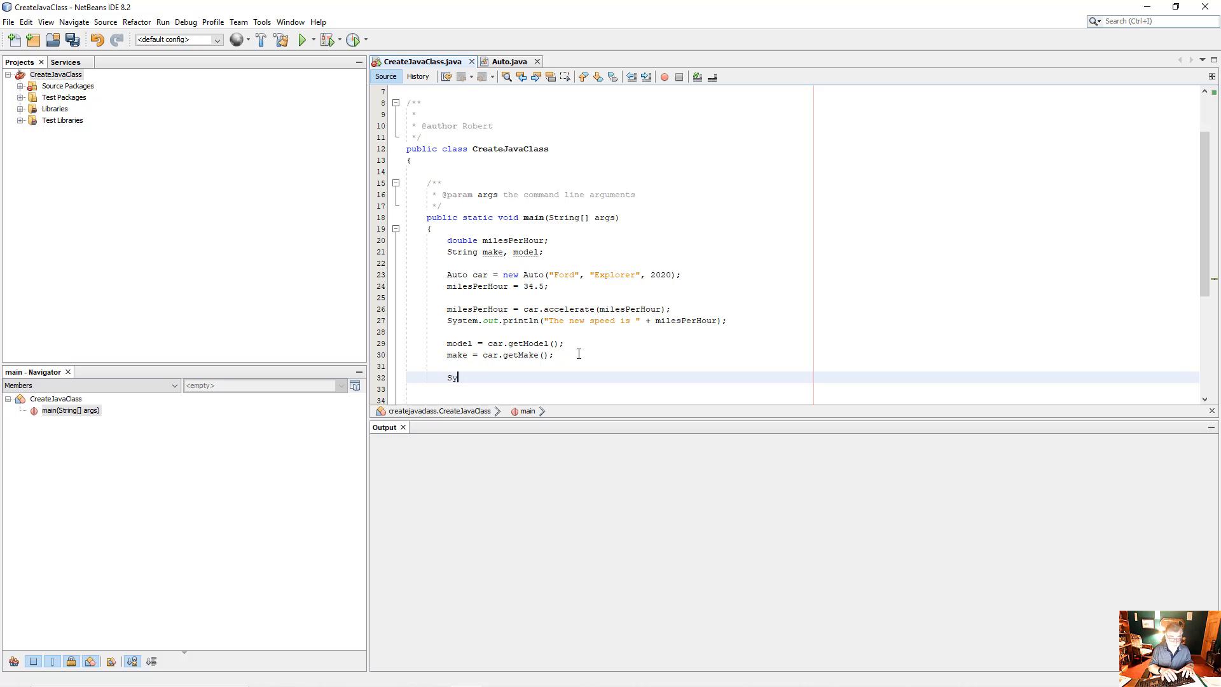
text(stem.out)
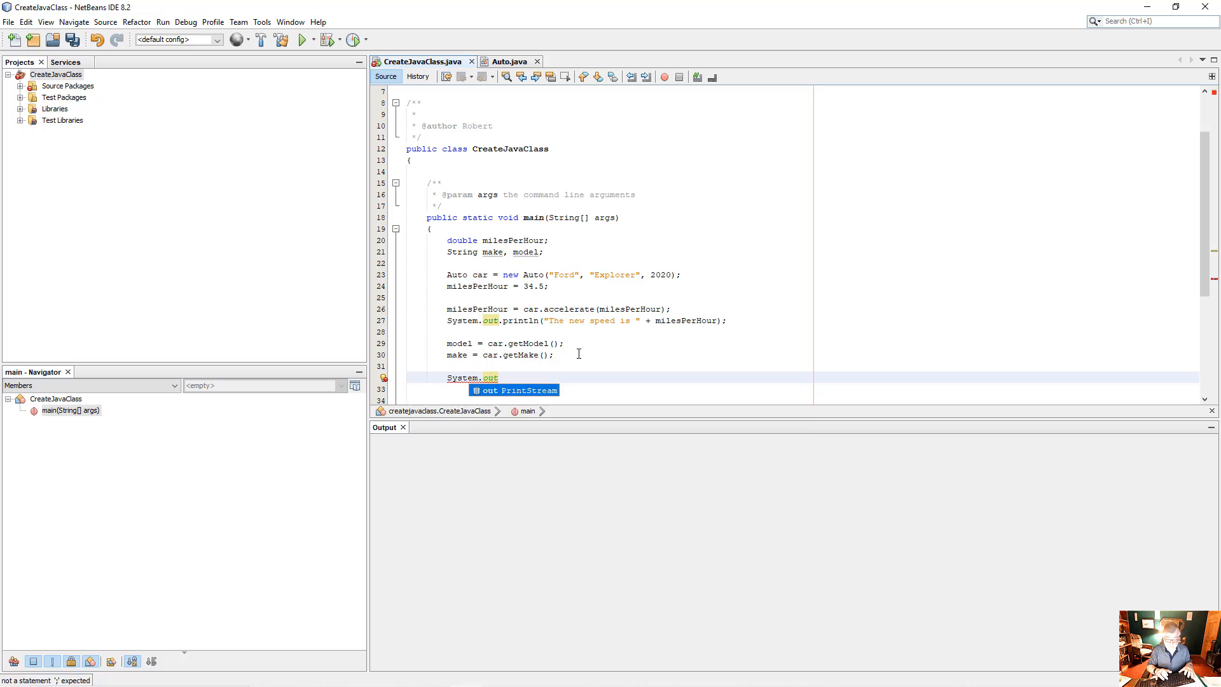
text(.println();)
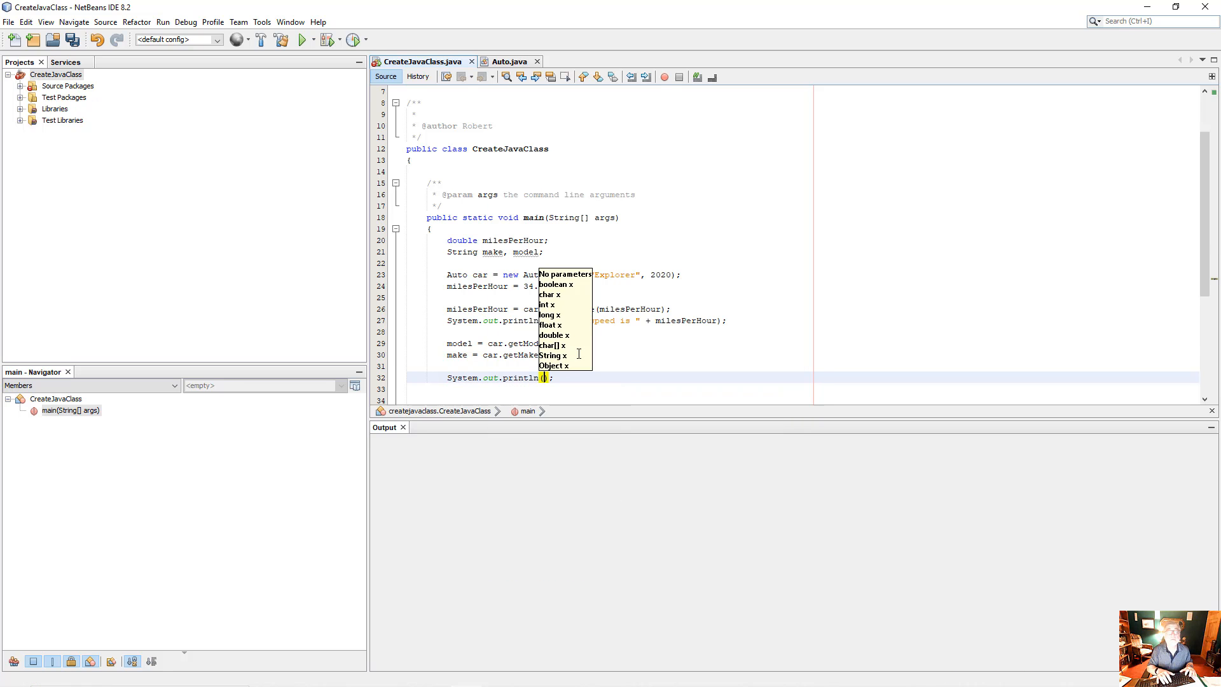
text("")
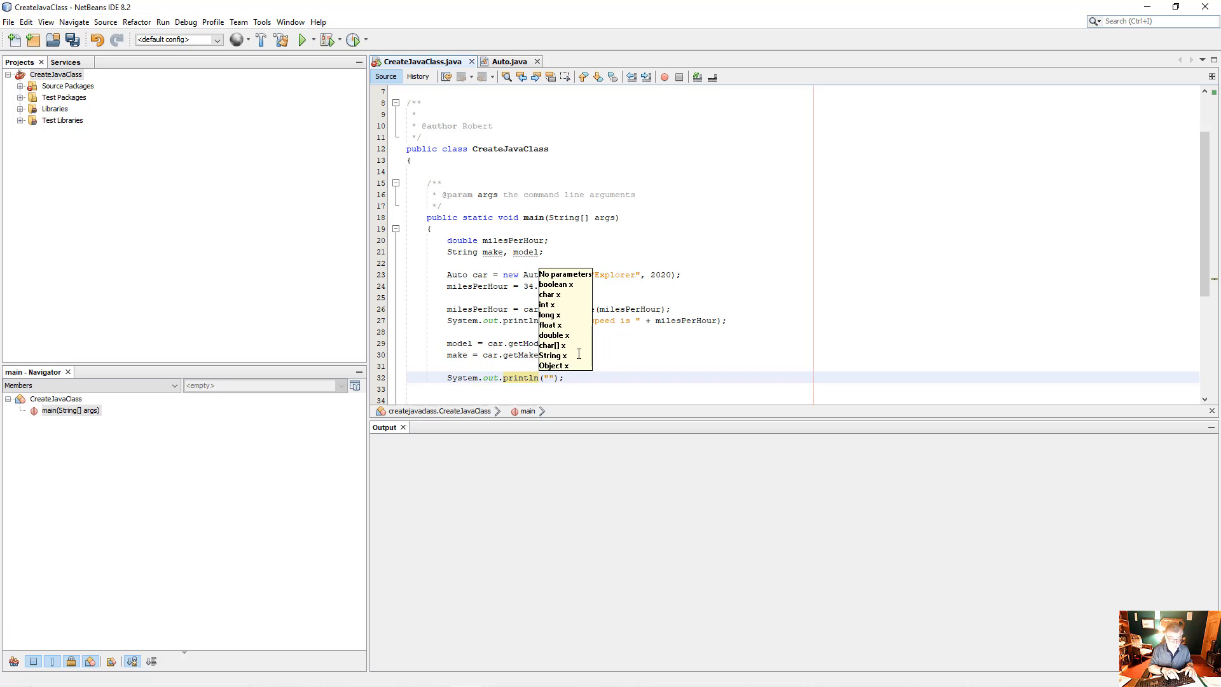
text(The)
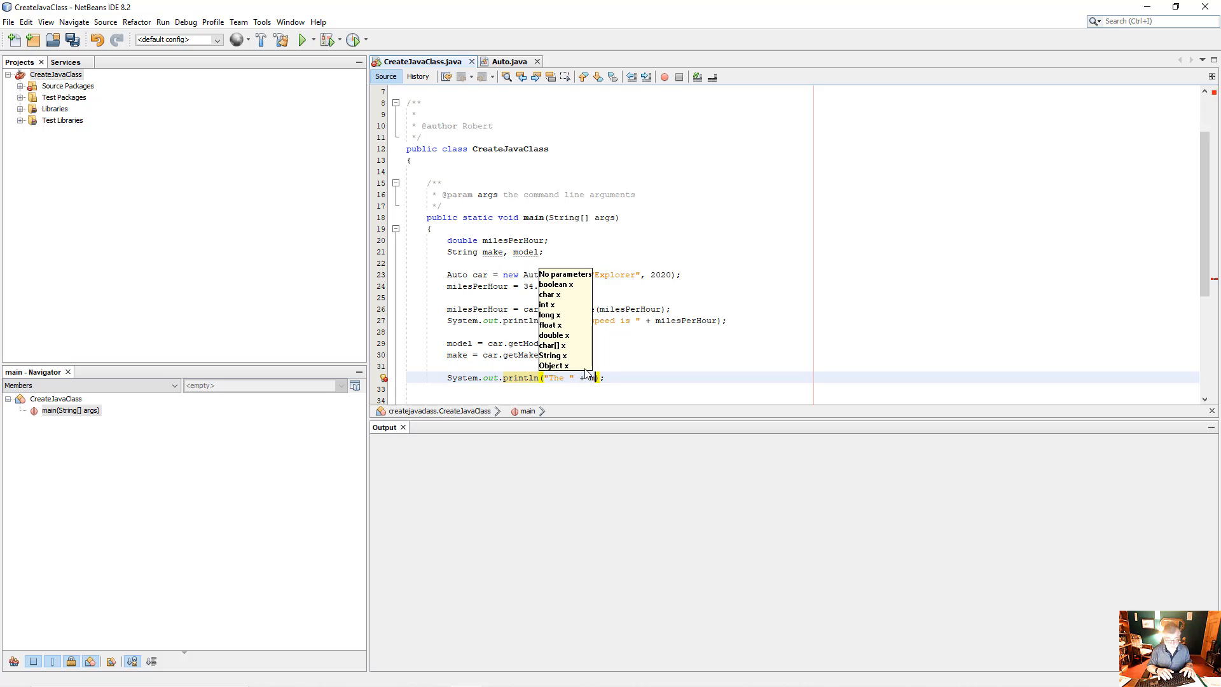
text(make + " " + model + " i)
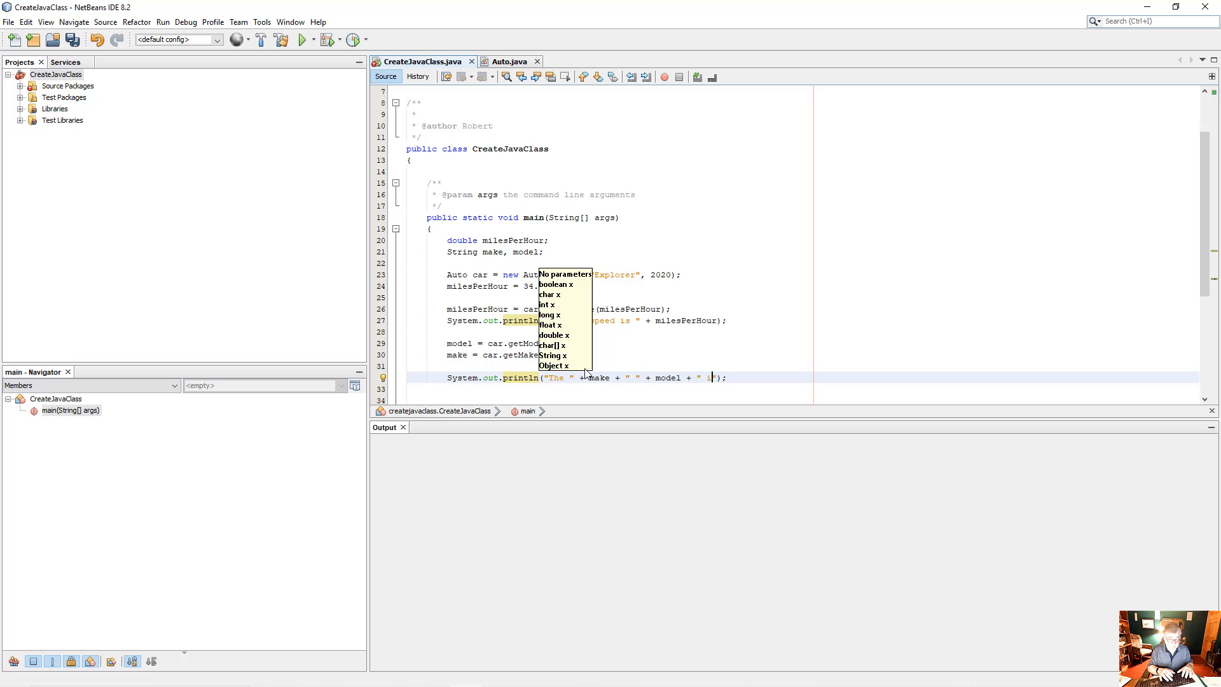
text(is travelling at)
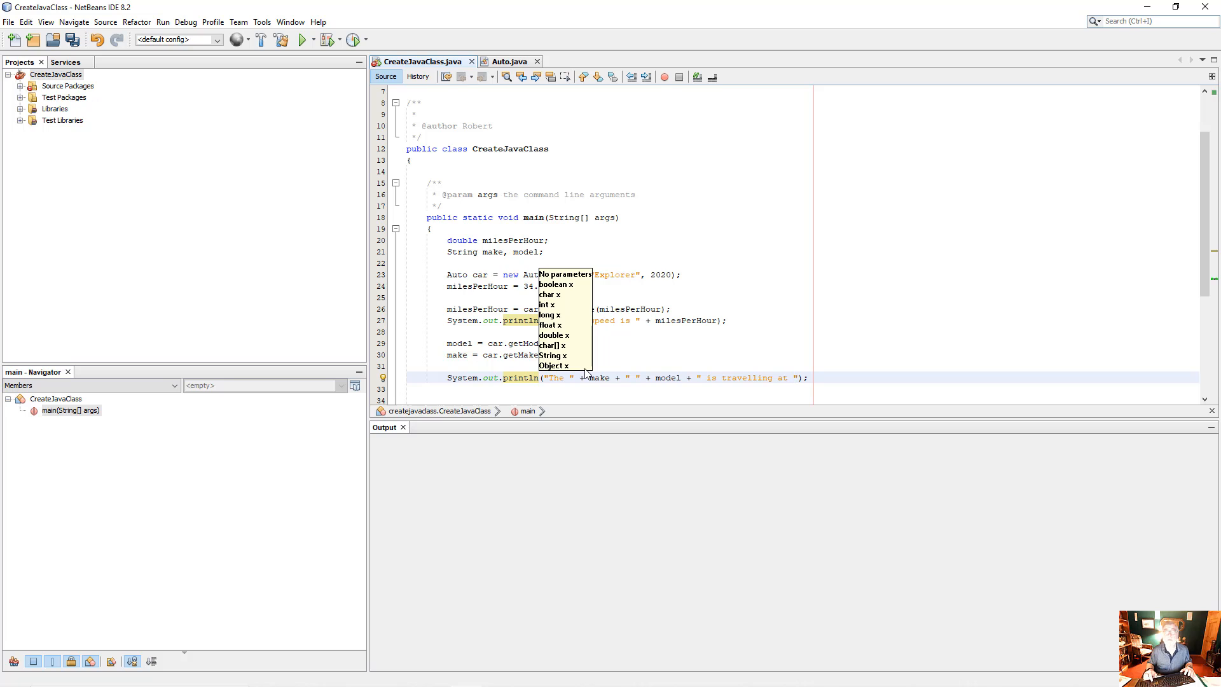
text(+)
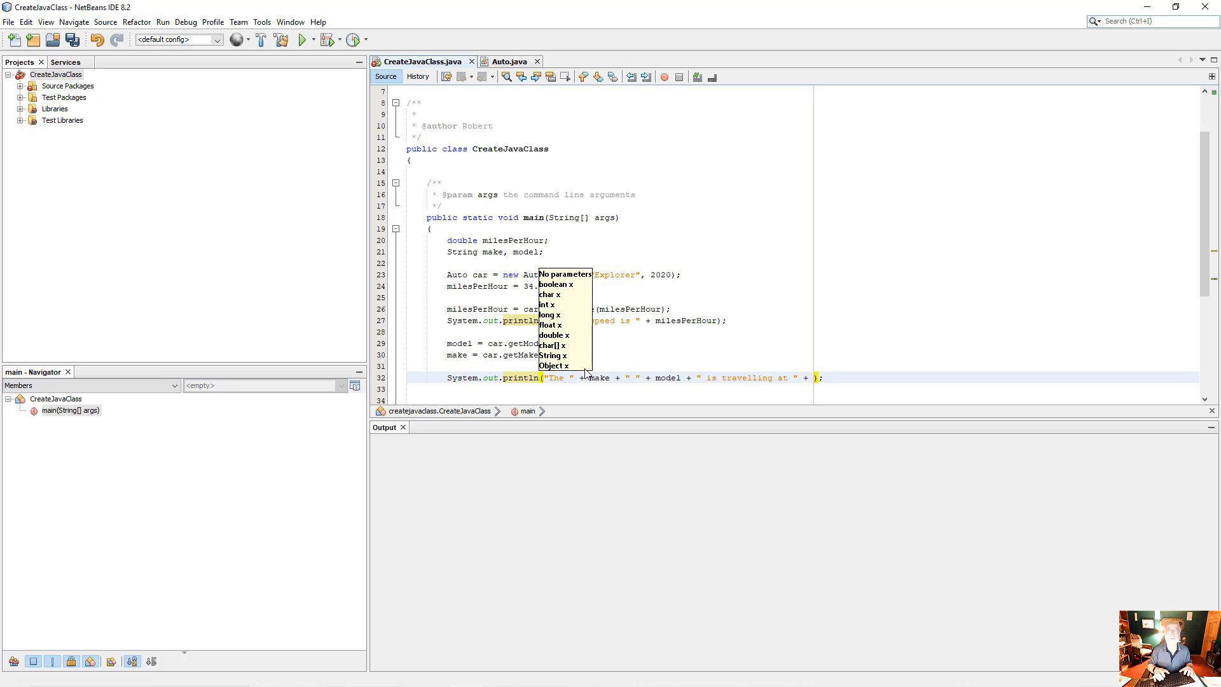
text(milesperHour)
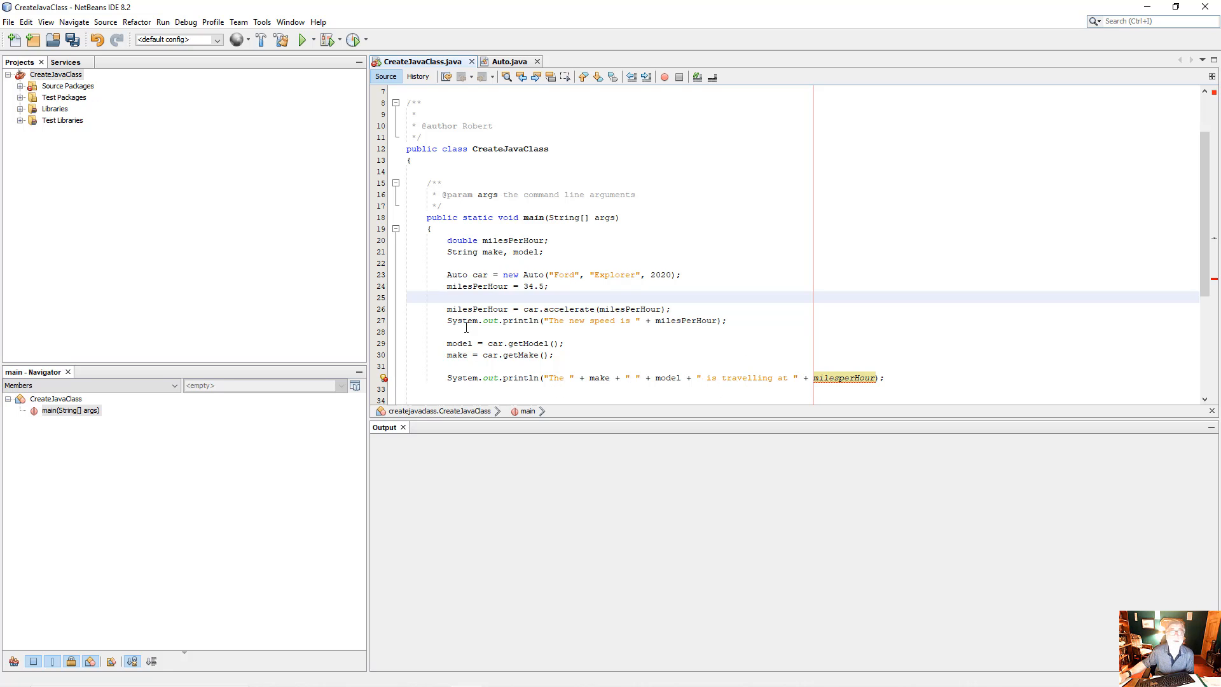
- Comment out the speed printout and run the project, printing "The Ford Explorer is travelling at 39.5"
click(495, 320)
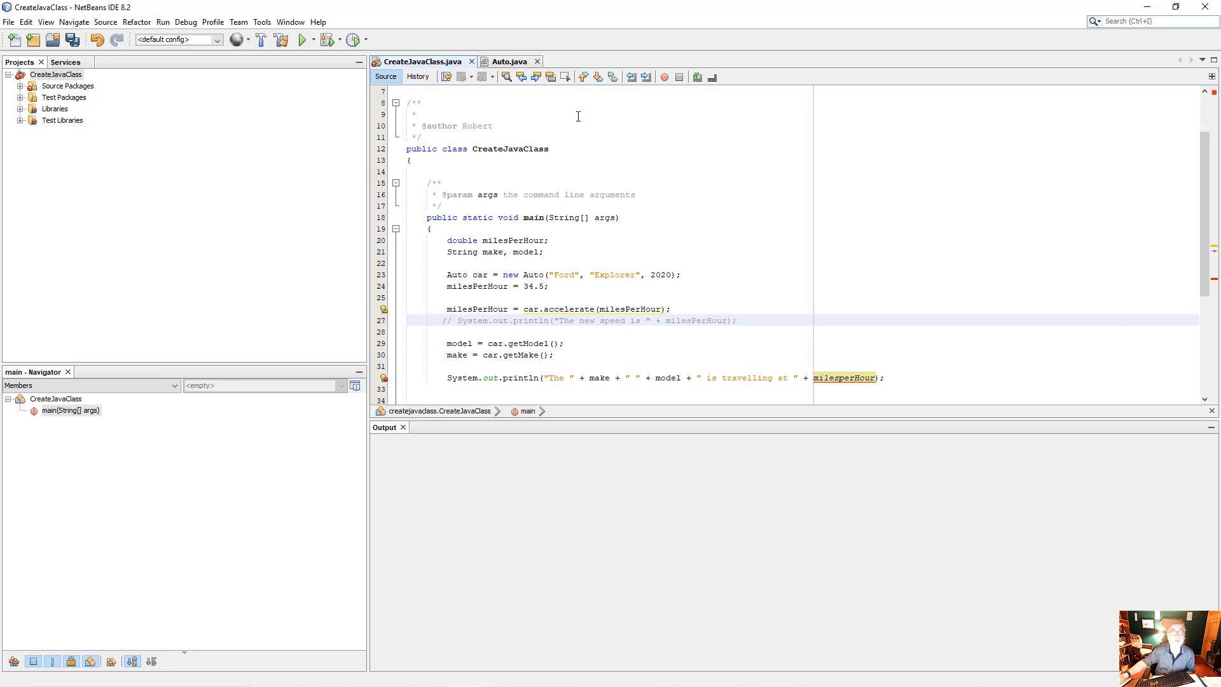
mouse_move(500, 397)
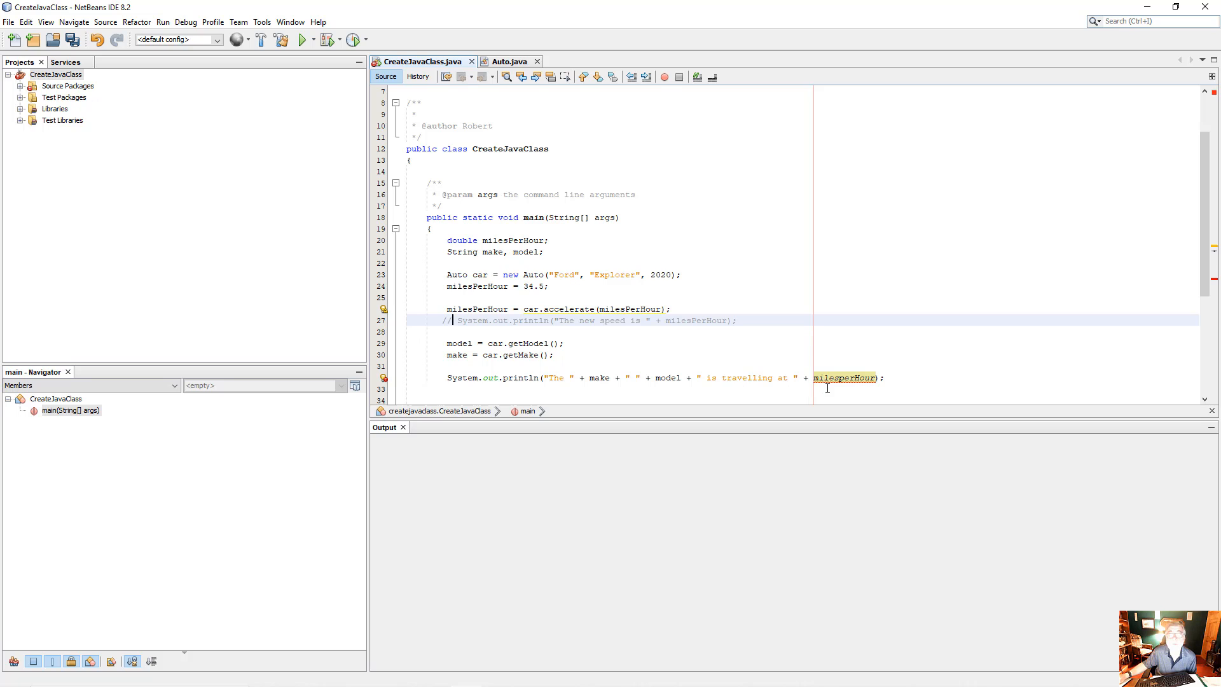
mouse_move(844, 378)
text(P)
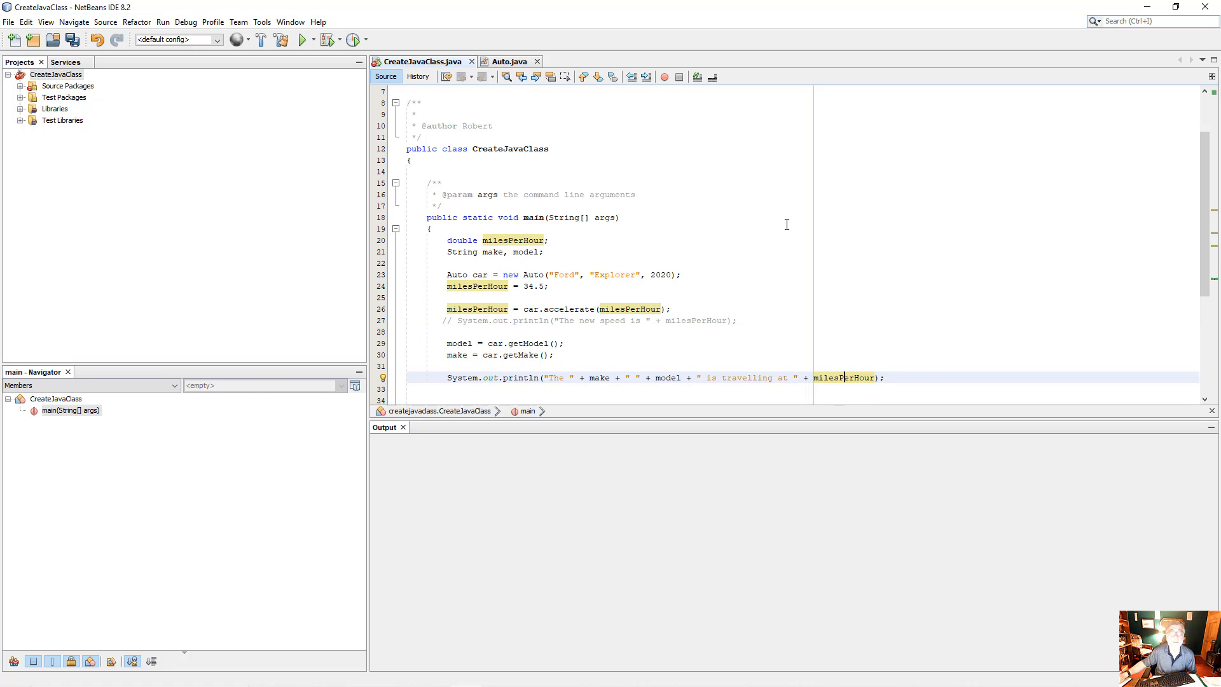
scroll(up, 3)
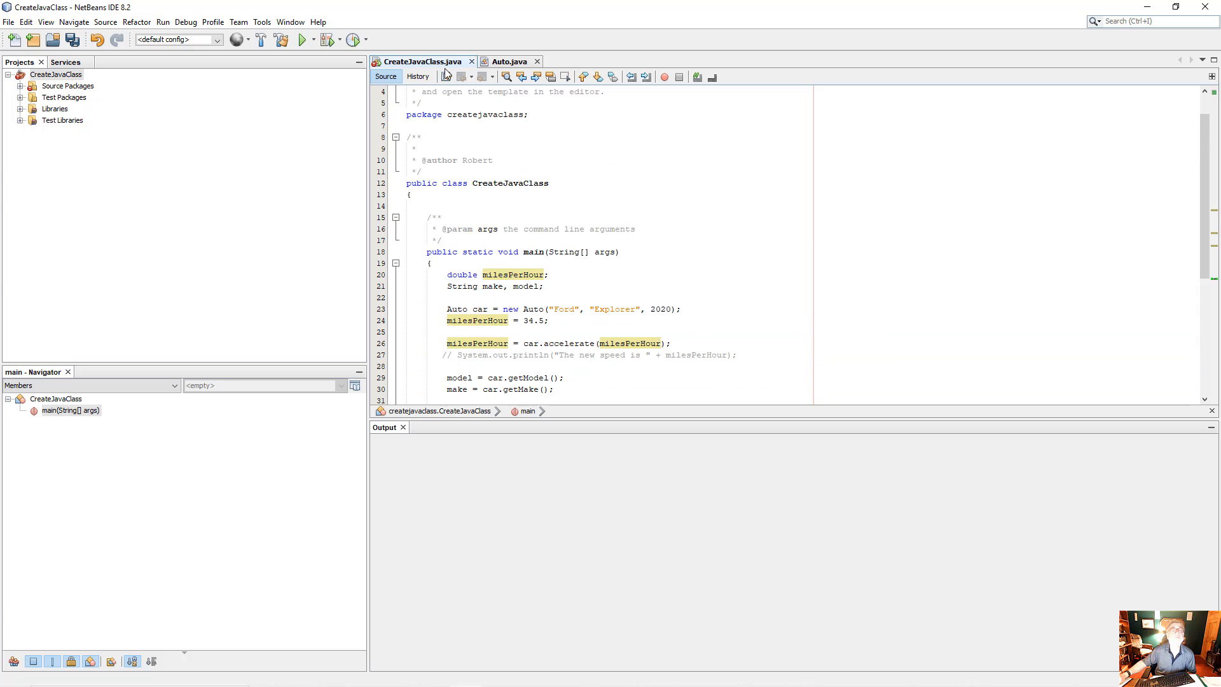
click(163, 21)
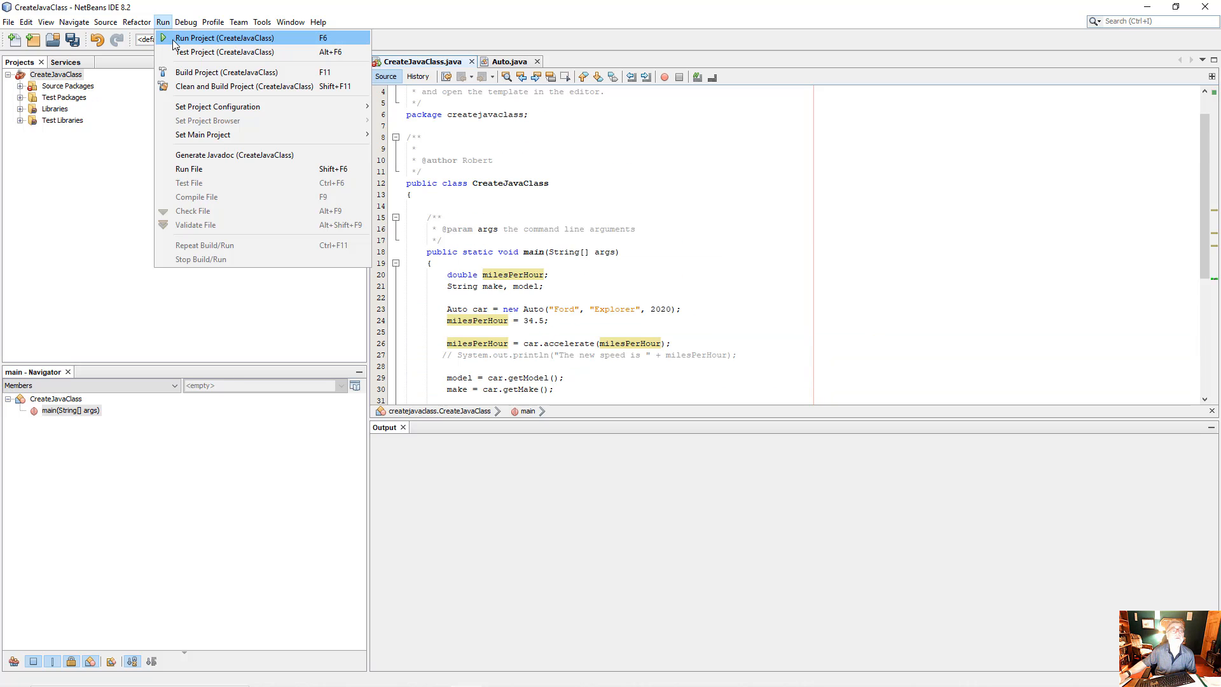
click(225, 37)
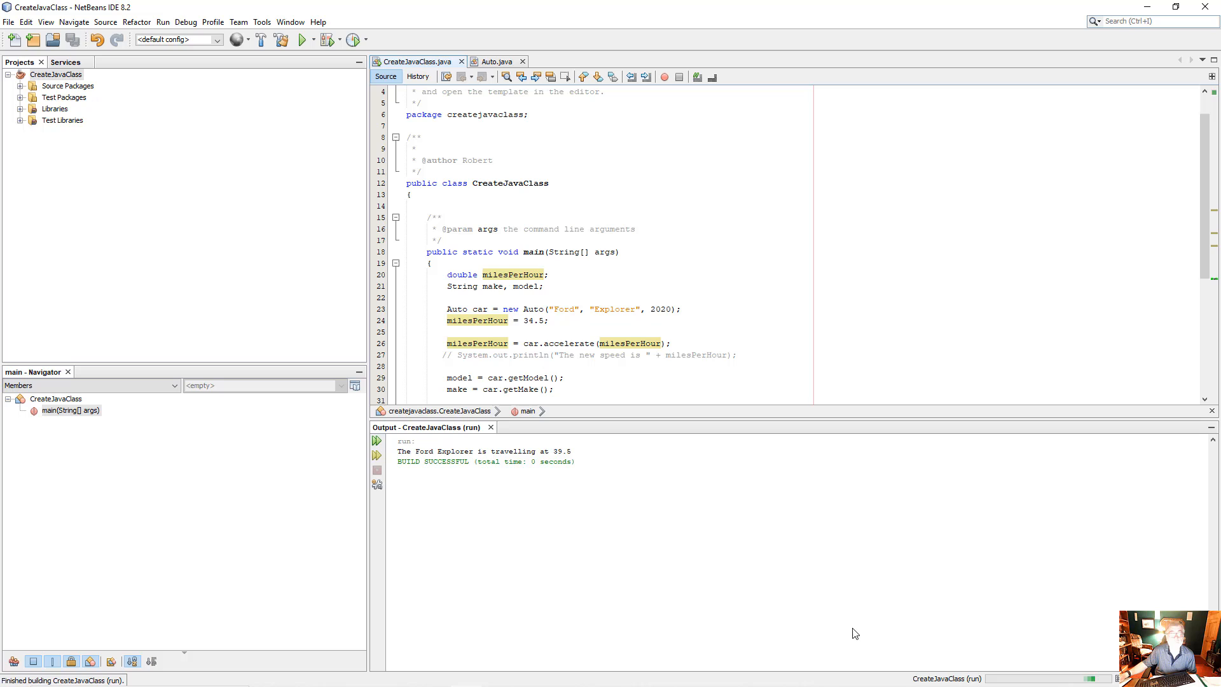
mouse_move(568, 464)
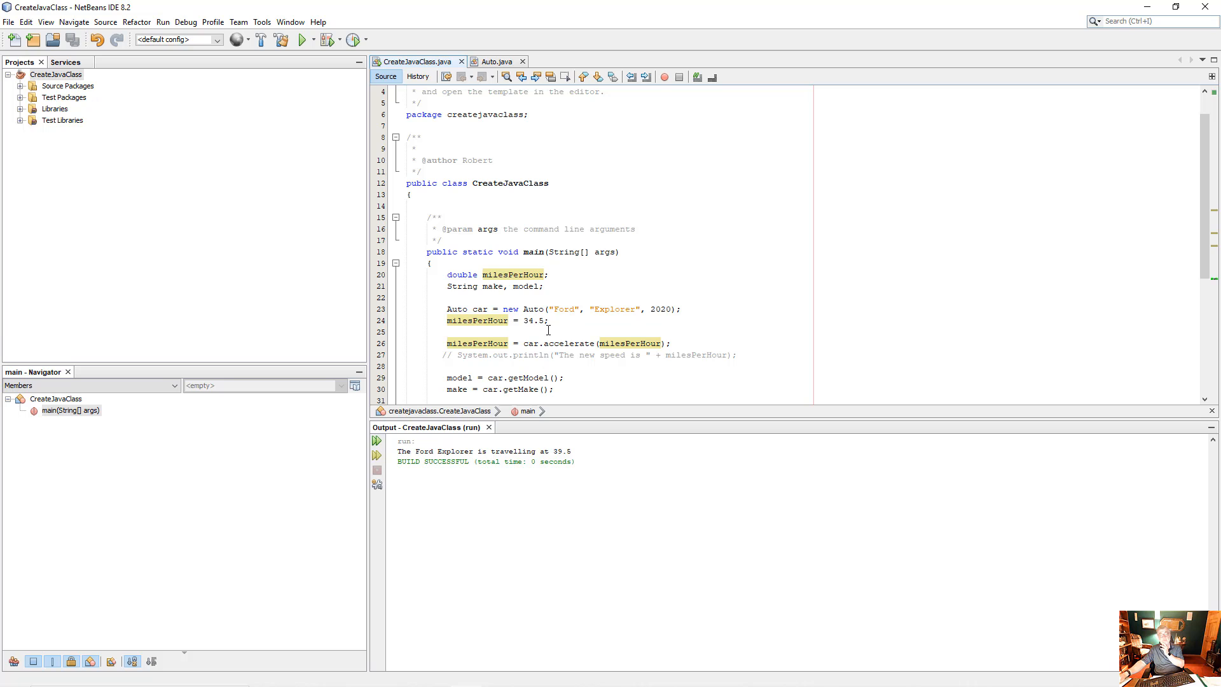
mouse_move(631, 331)
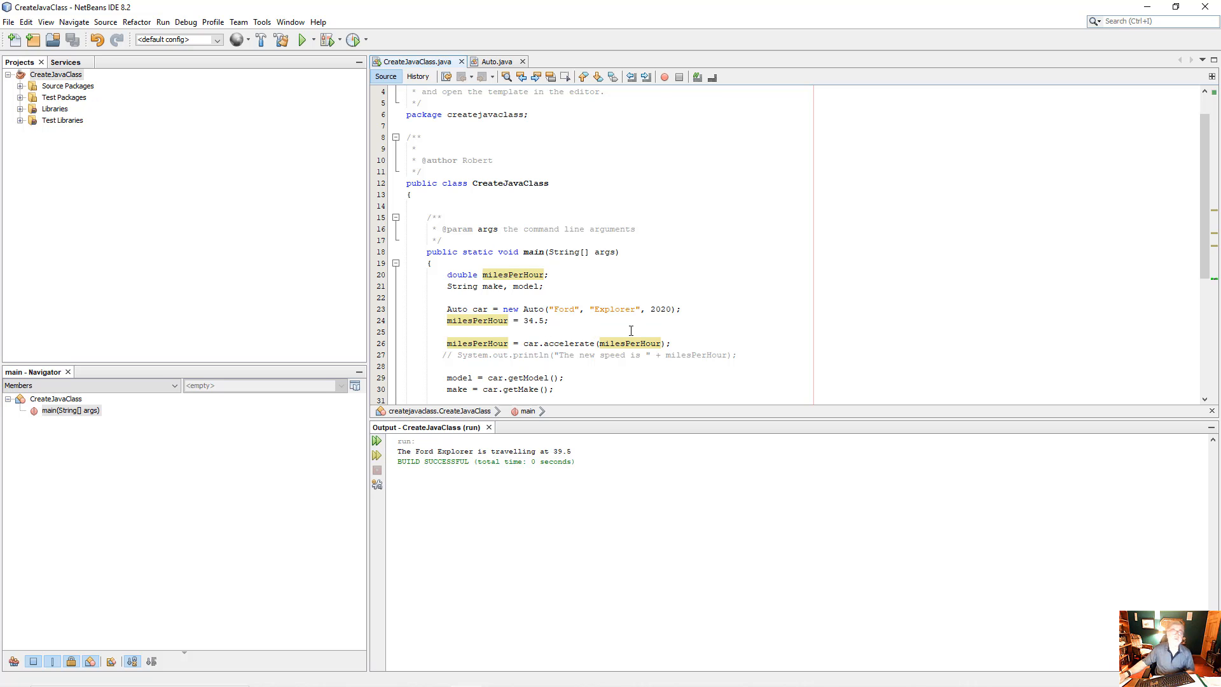
scroll(down, 3)
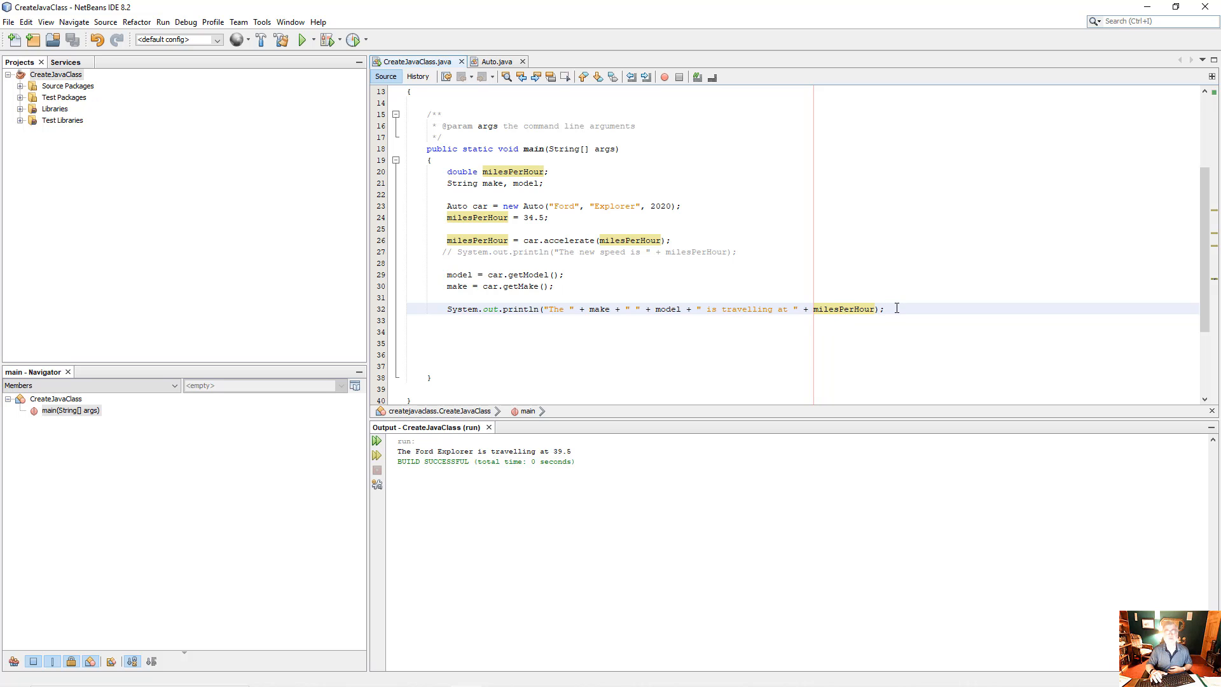
- Type Auto car = new Auto("Jeep", "Cherokee", 2022); below the print statement
text(a)
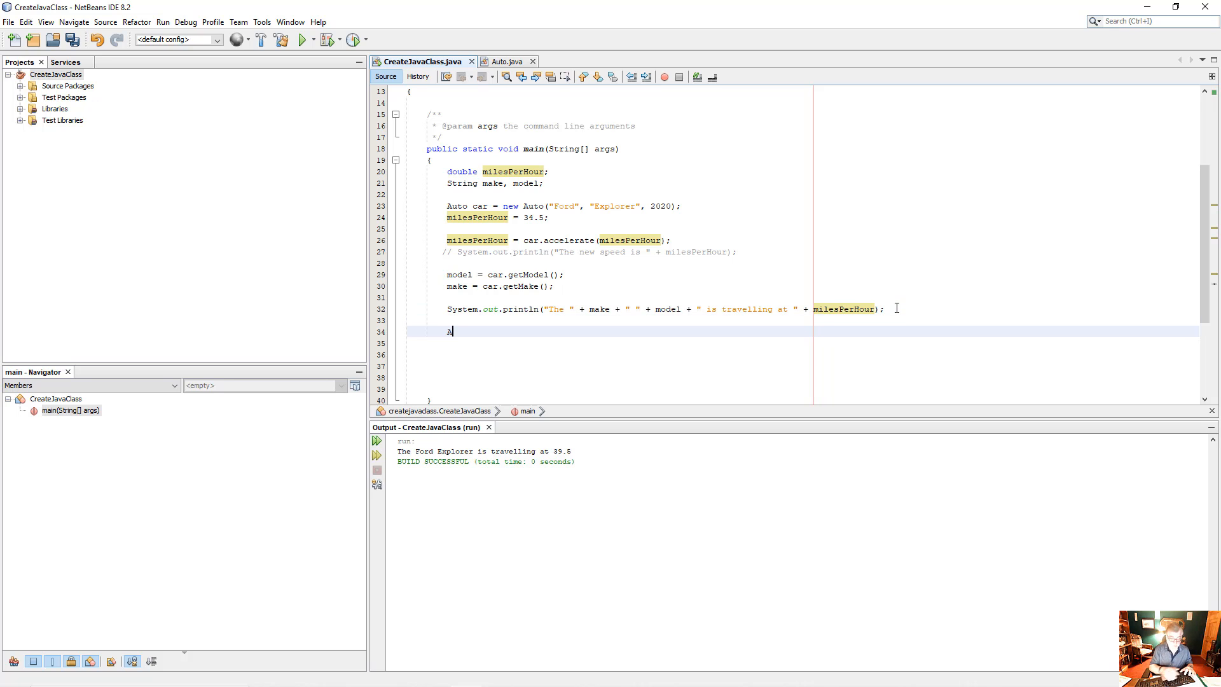
text(uto)
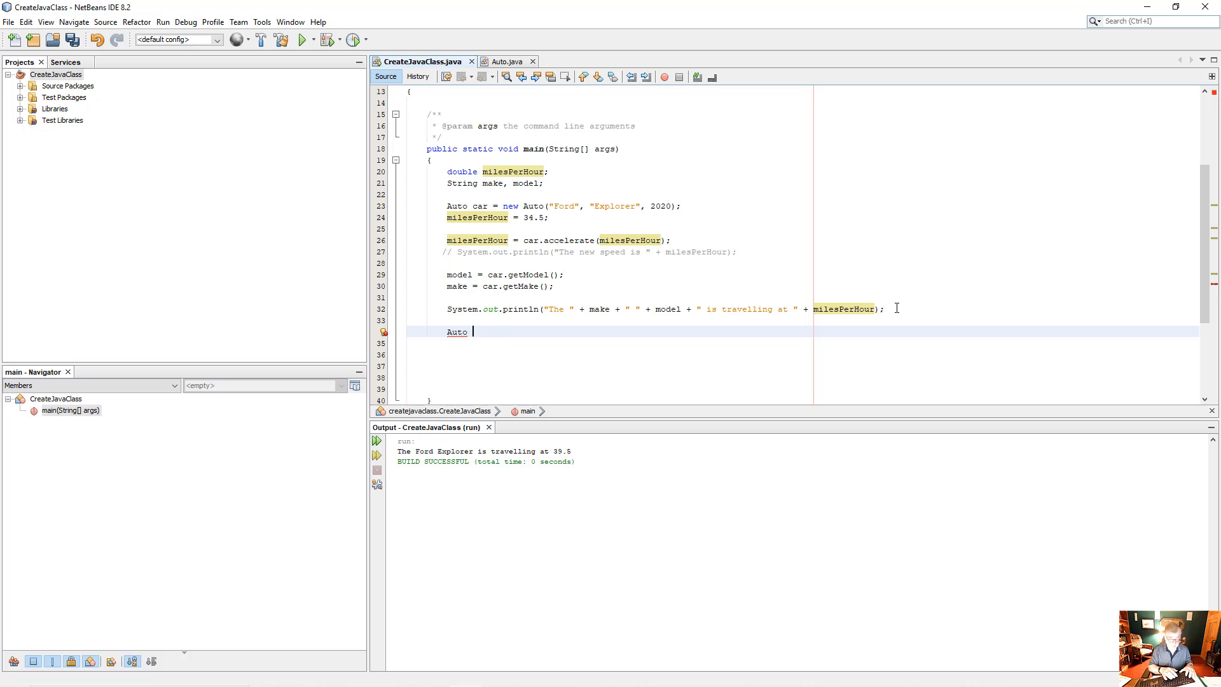
text(car = new)
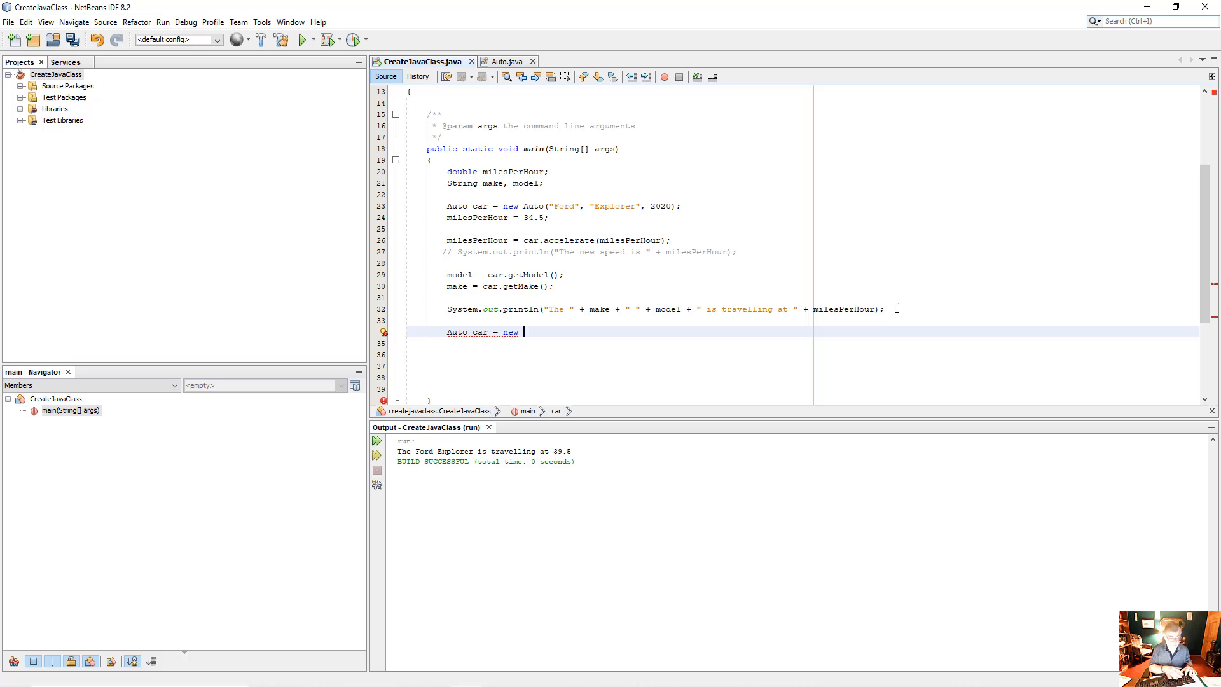
text(Auto)
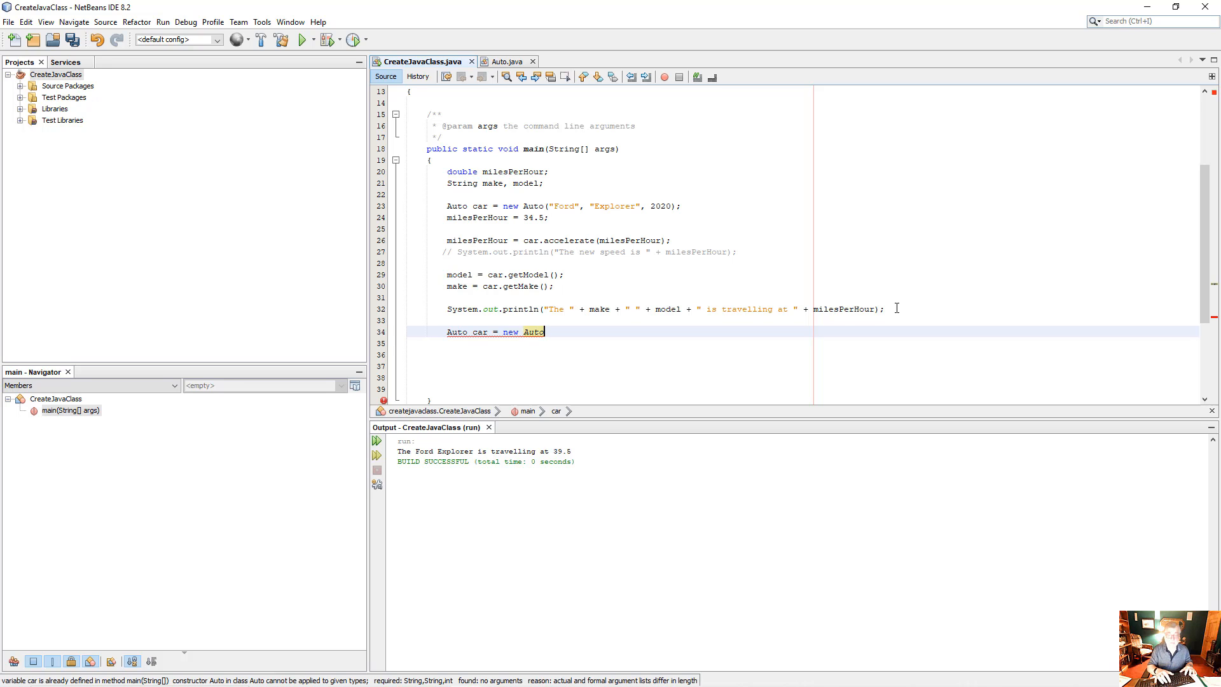
text(())
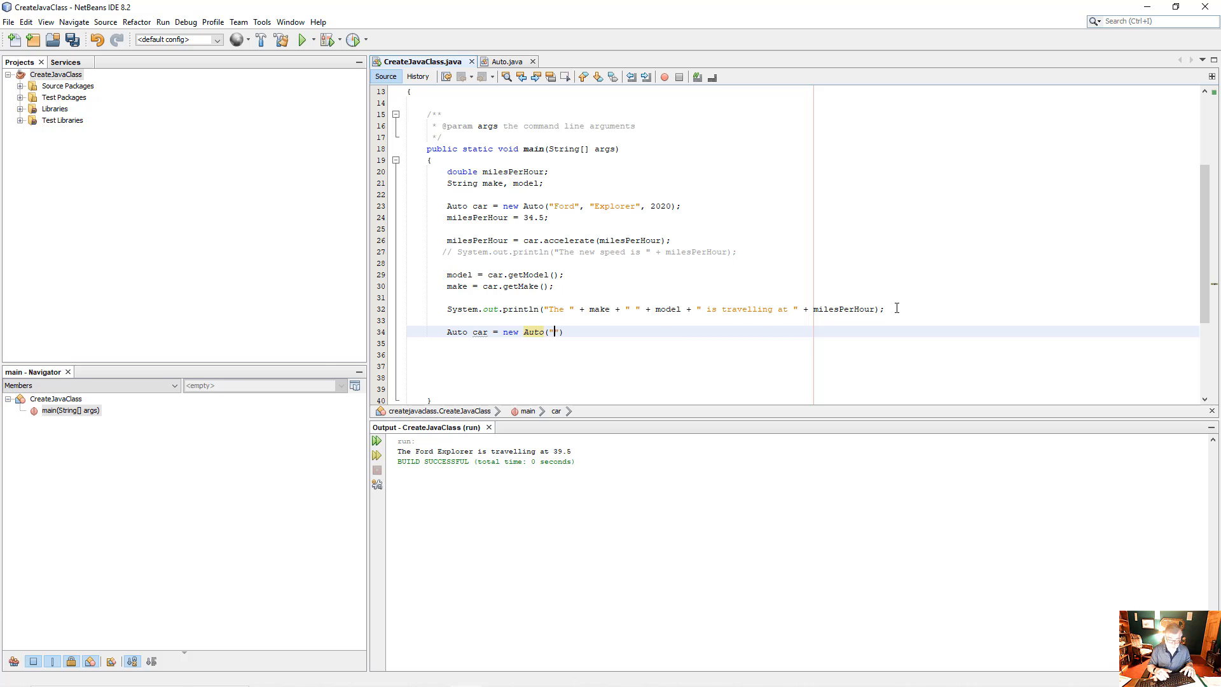
text(Jeep", "Chero)
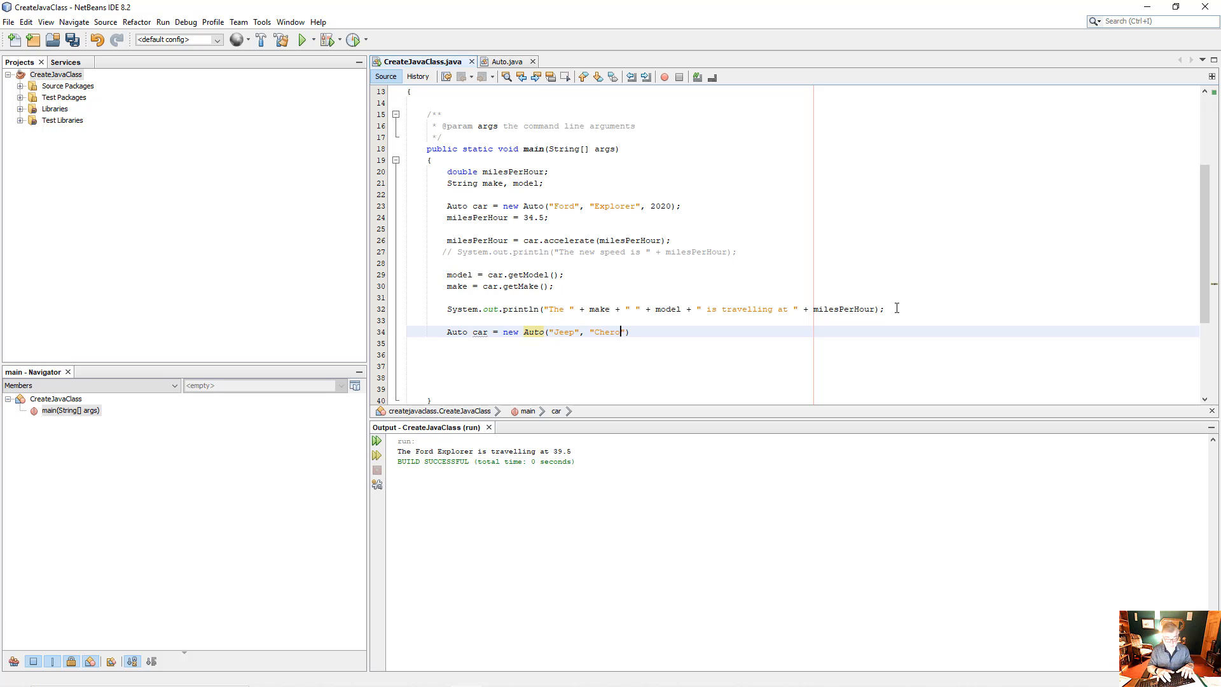
text(kee)
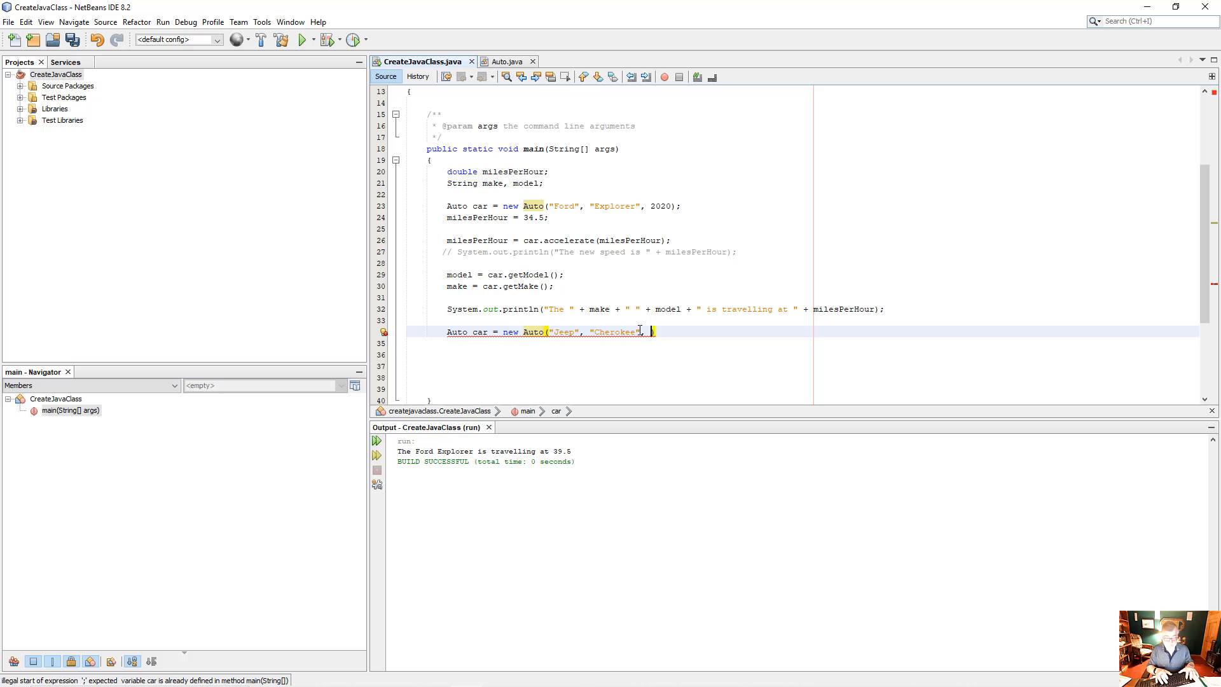
text(, 2022)
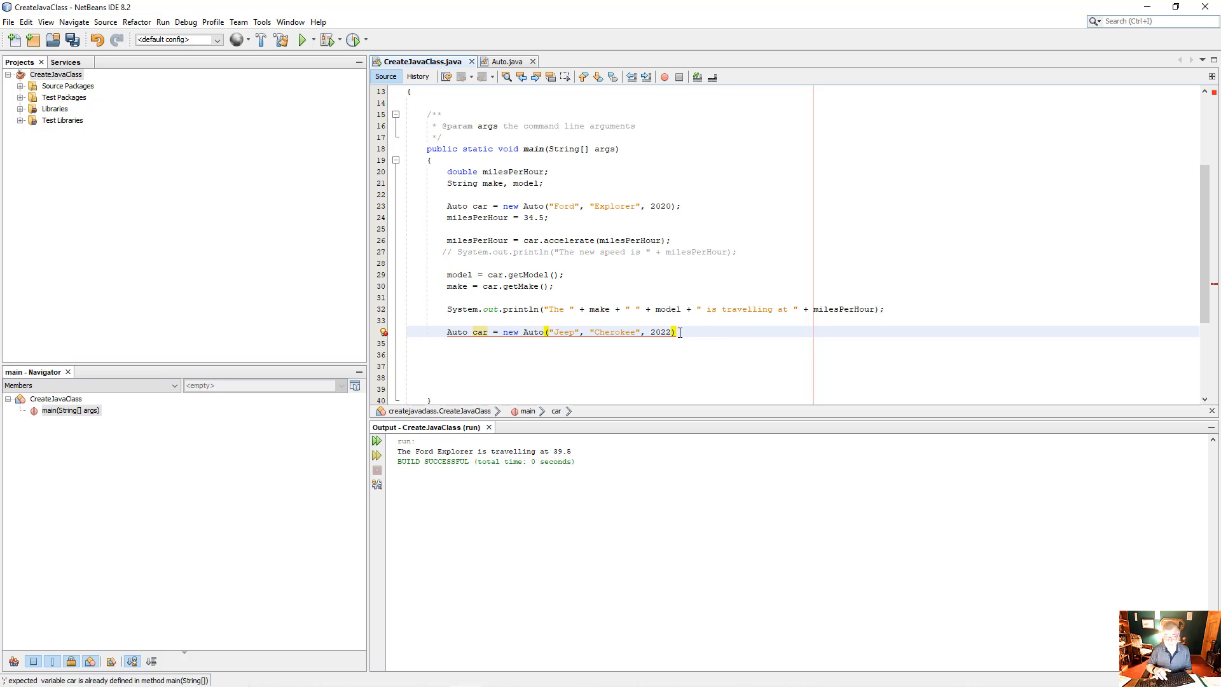
text(;)
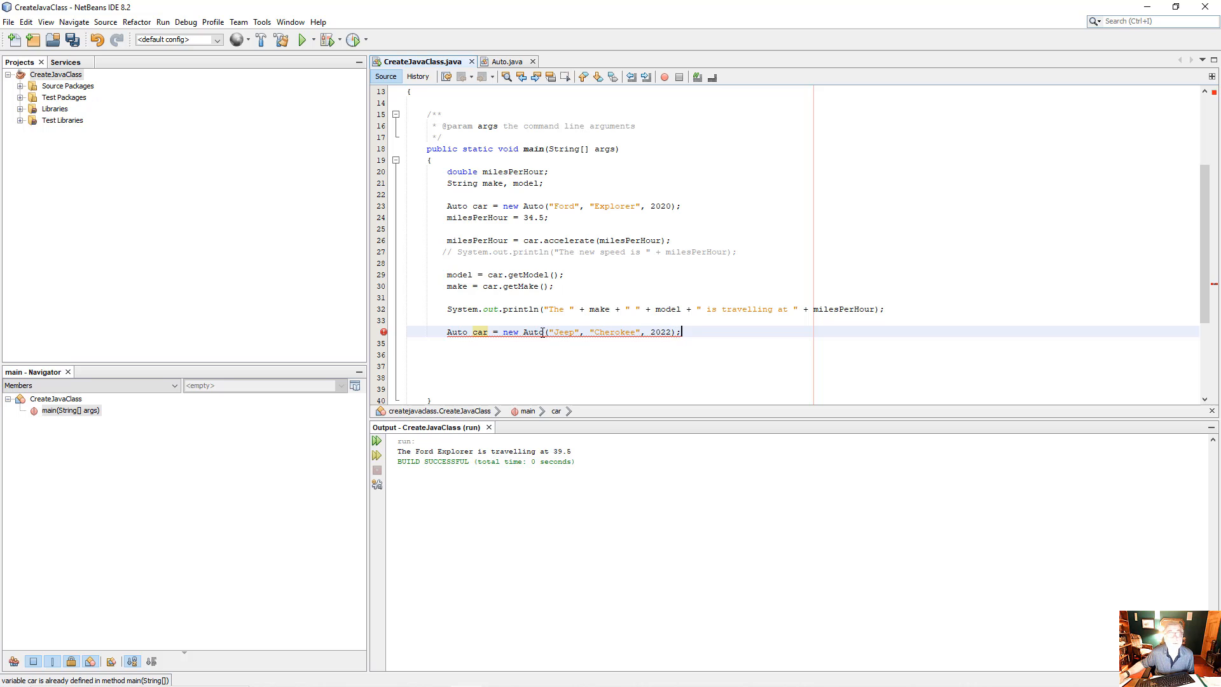
mouse_move(508, 320)
text(2)
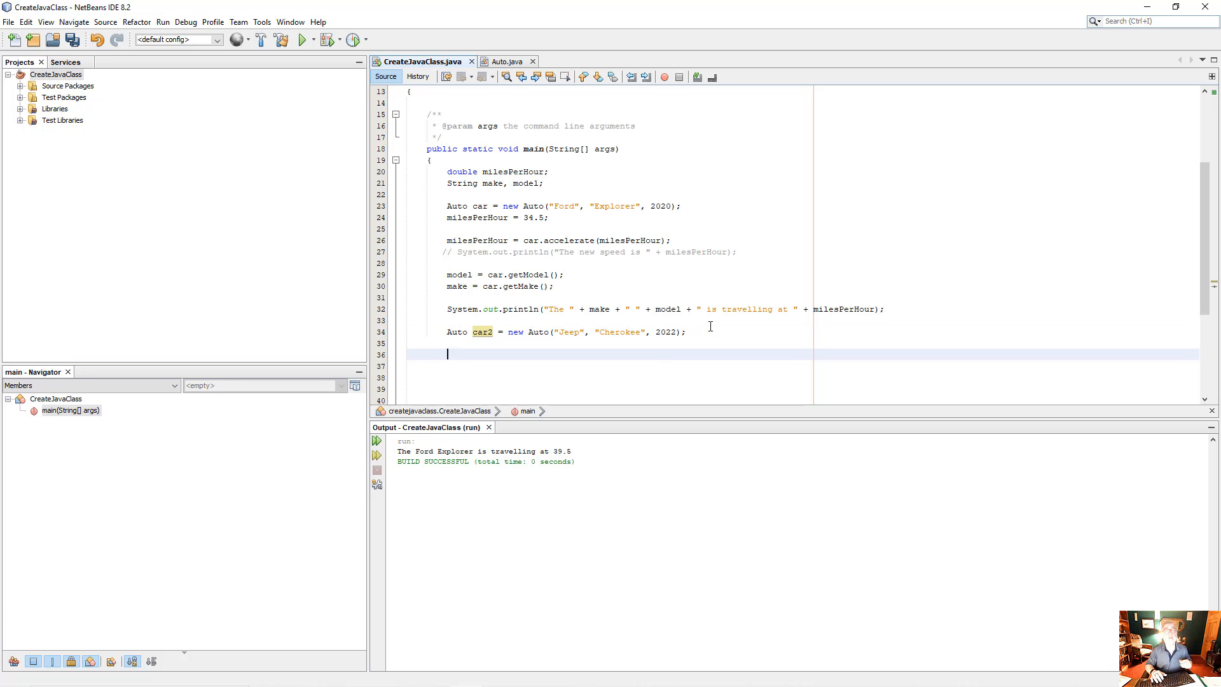
- Assign model and make from car2's getModel and getMake getters
text(mo)
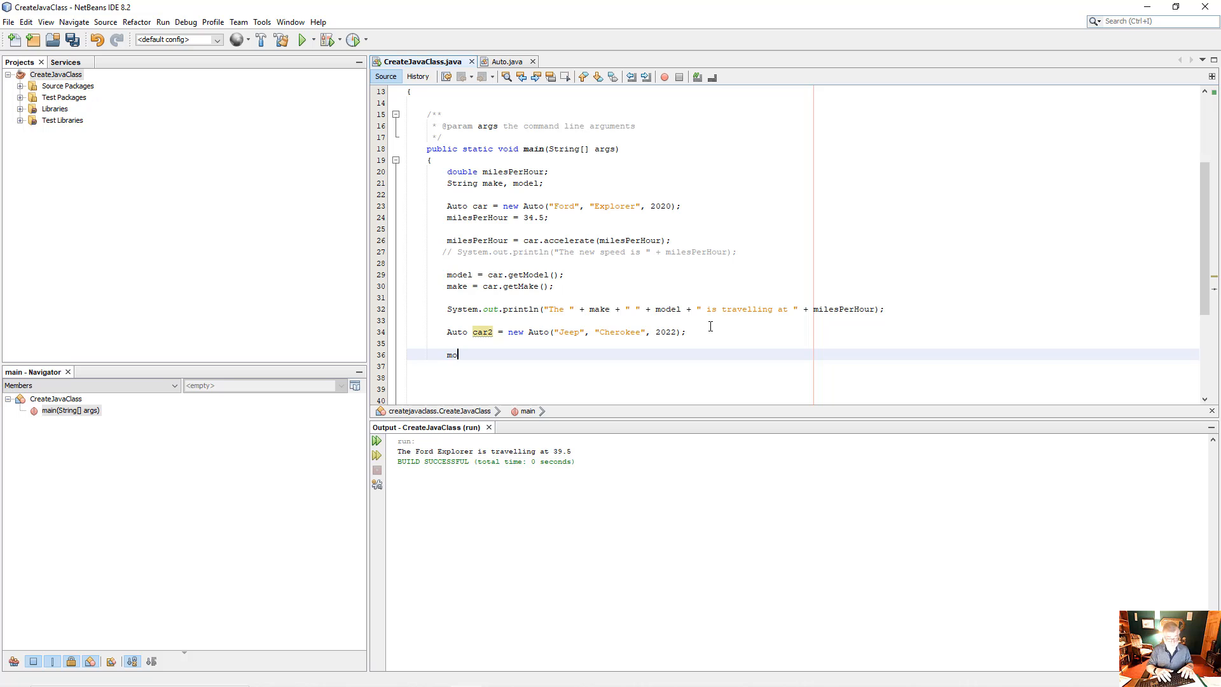
text(del = car2)
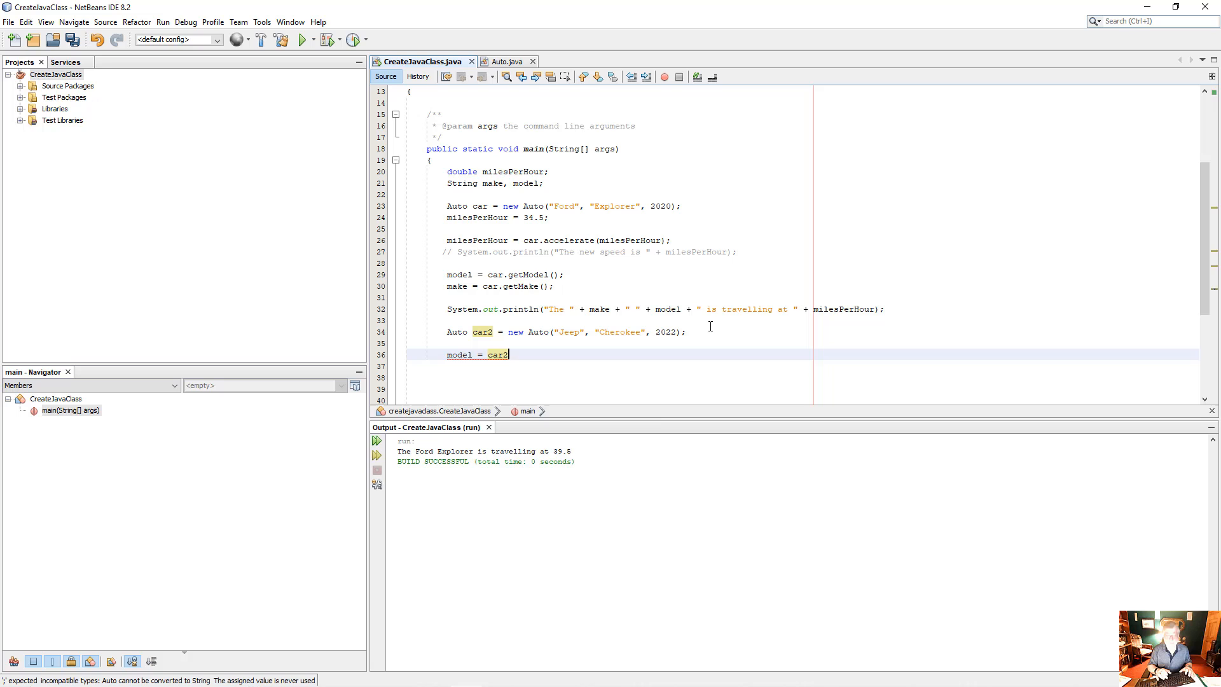
text(getModel();)
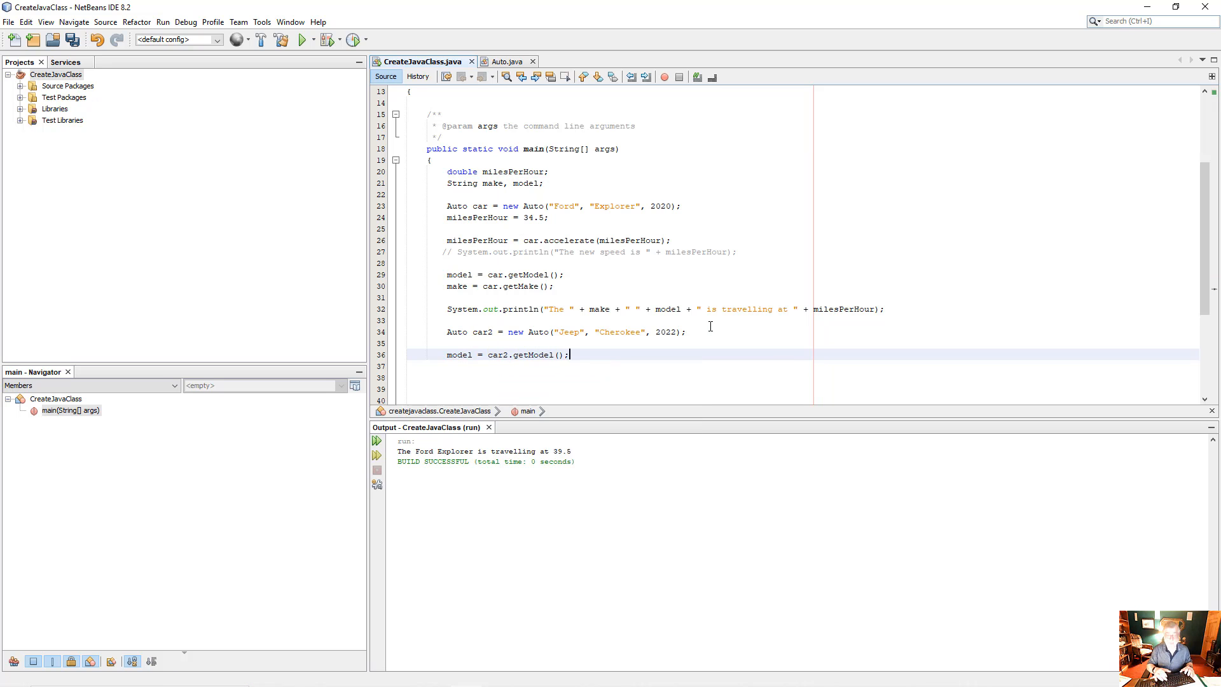
text(make)
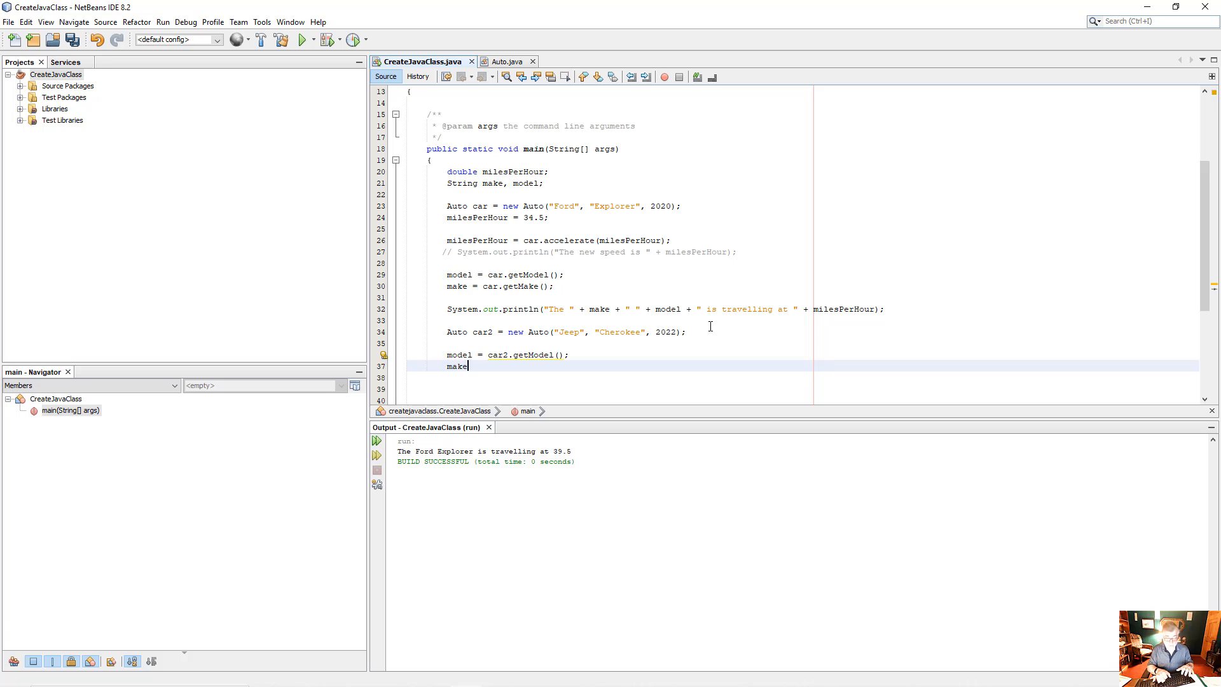
text(= car22)
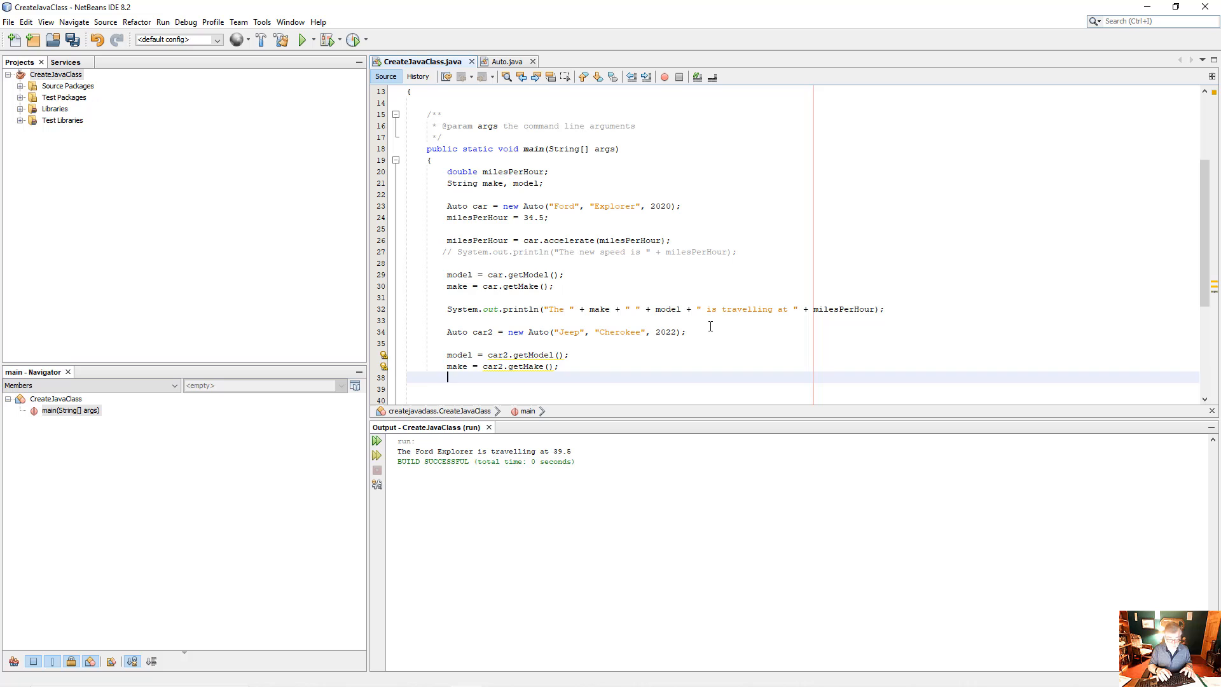
- Set milesPerHour = car2.accelerate(45.6); for the Jeep
text(miles)
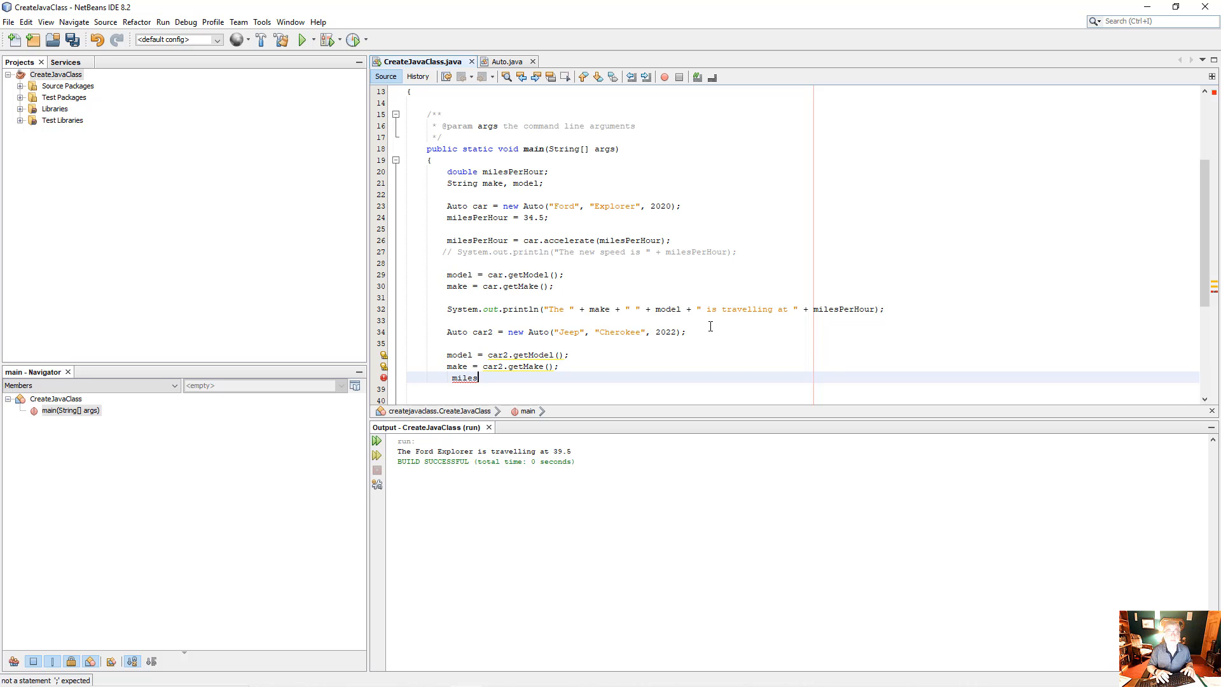
text(P)
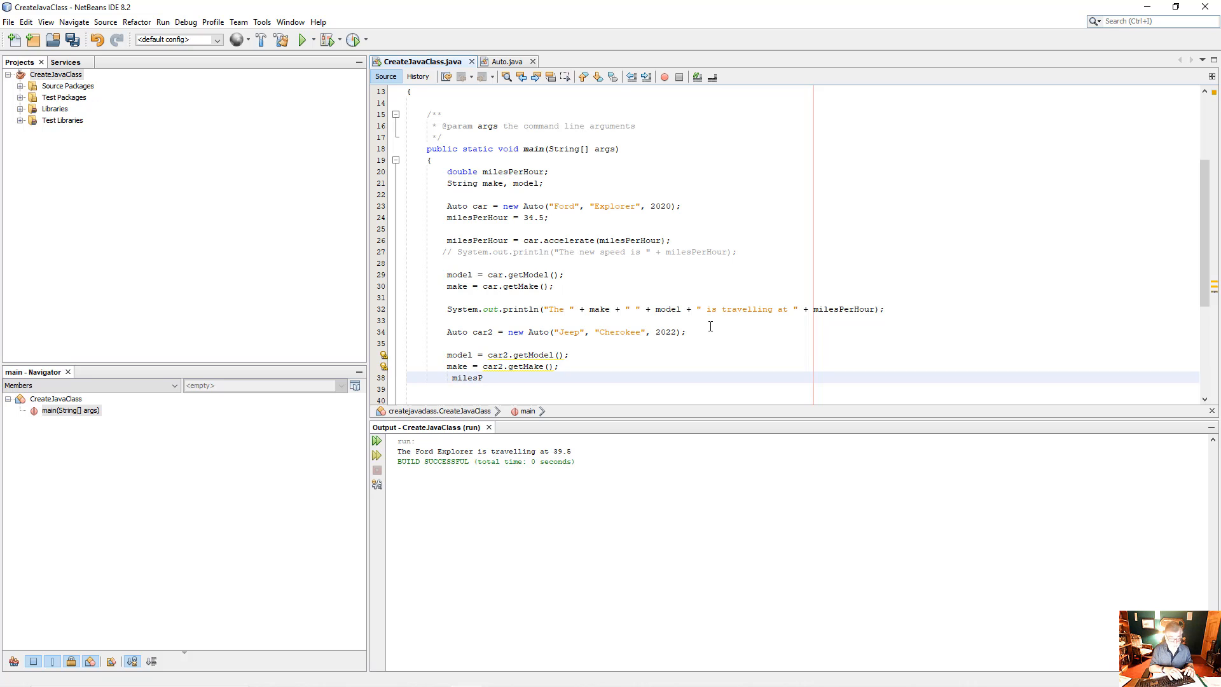
text(erHour =)
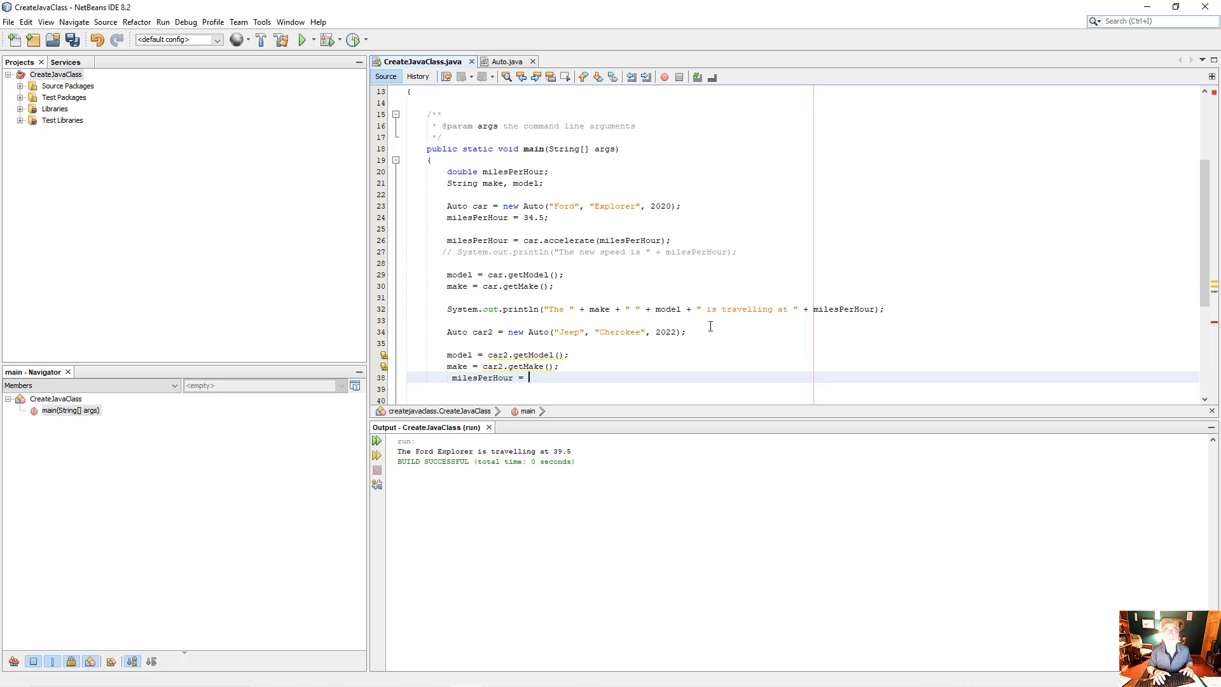
text(car)
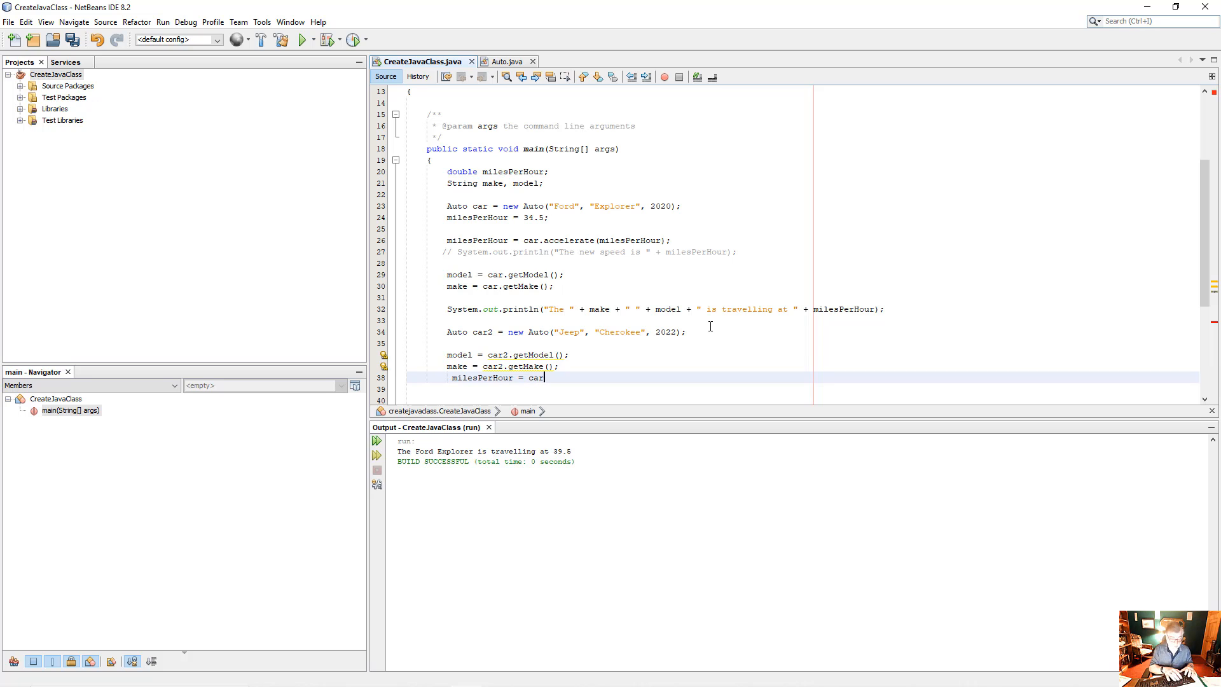
text(2)
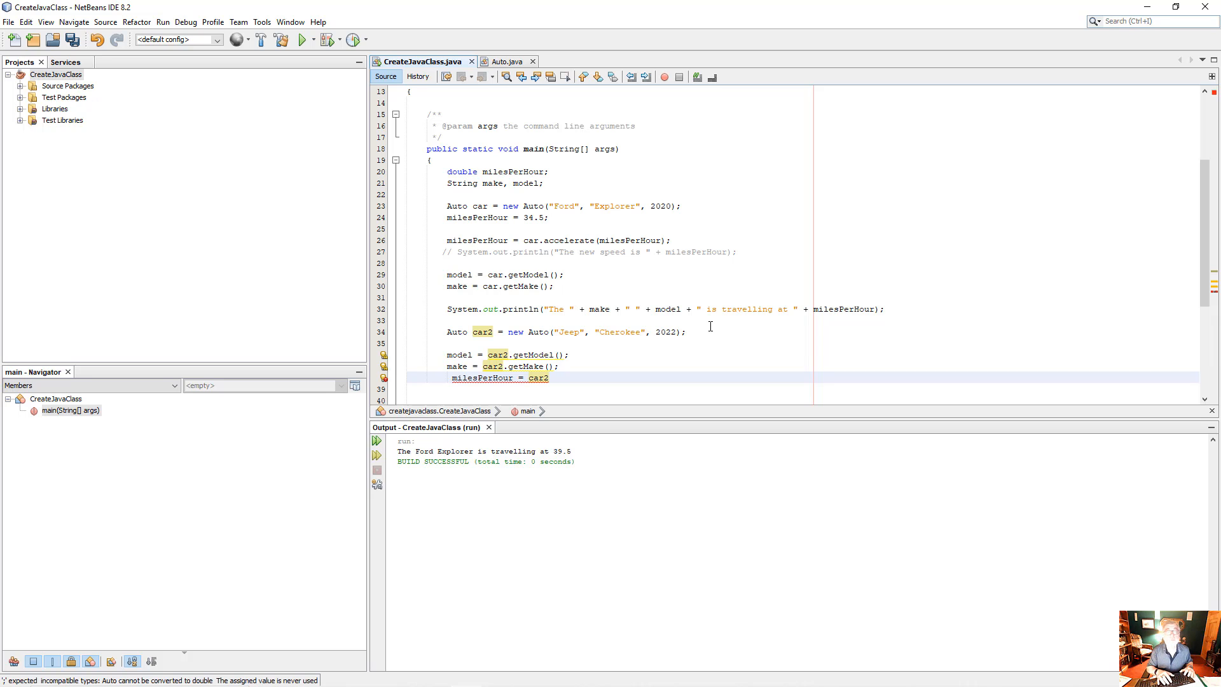
text(.)
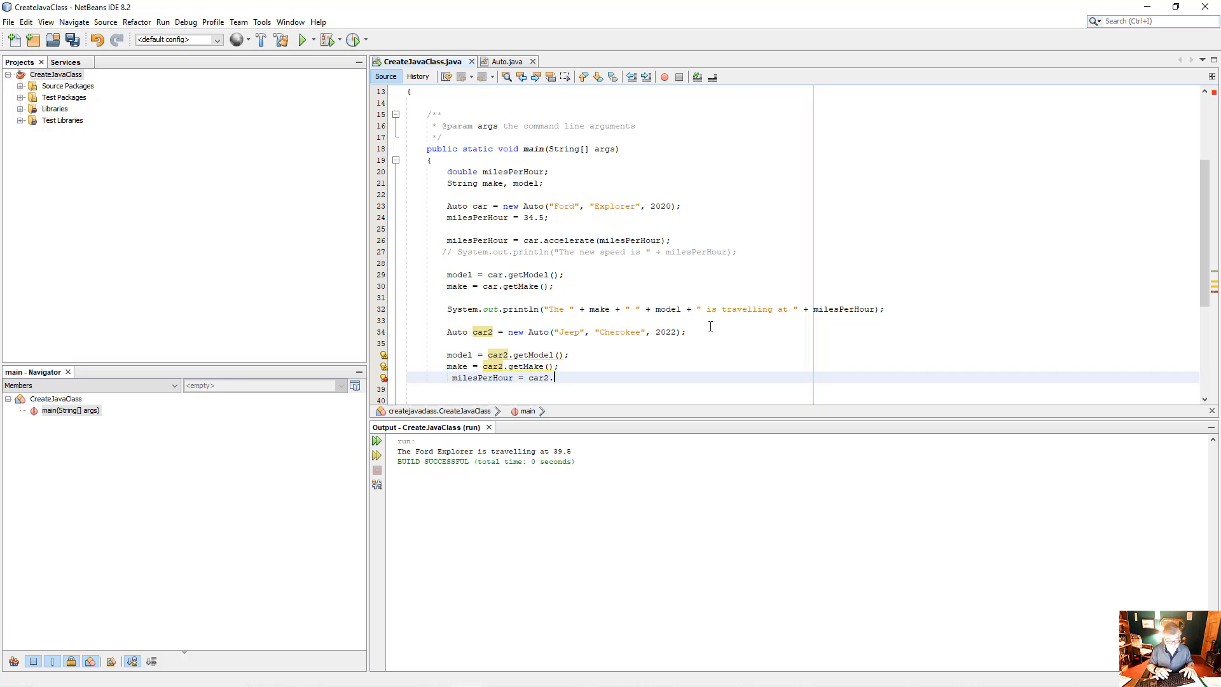
text(accelerat)
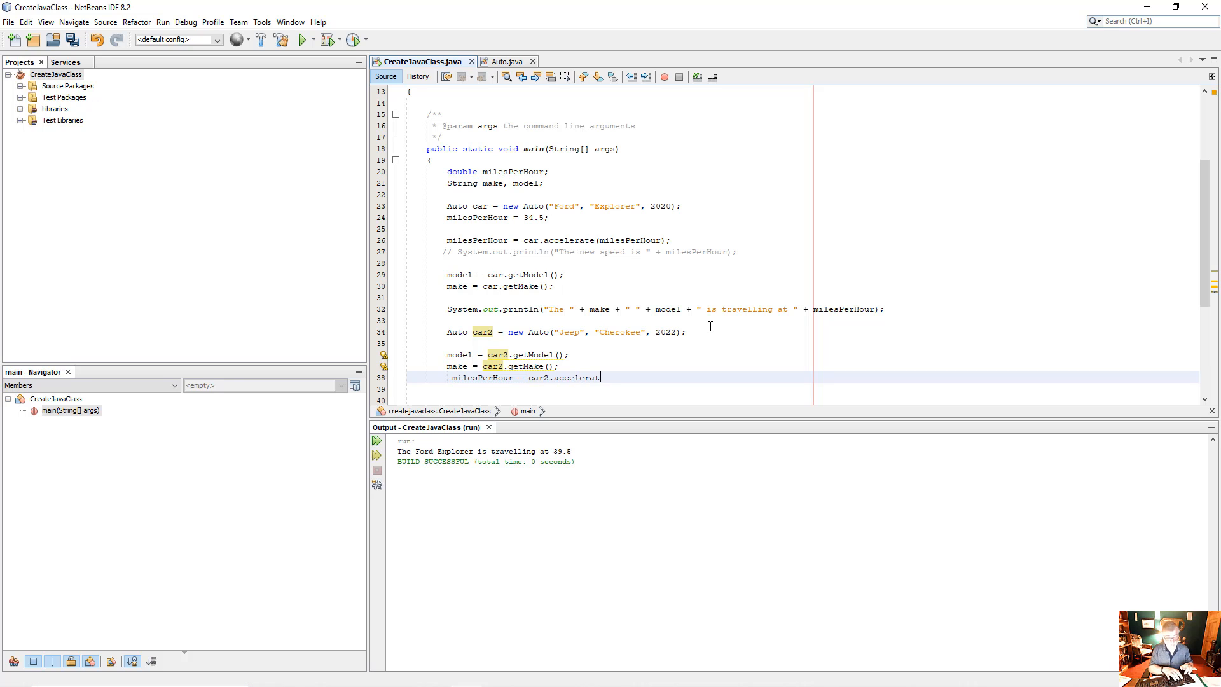
text(e*)
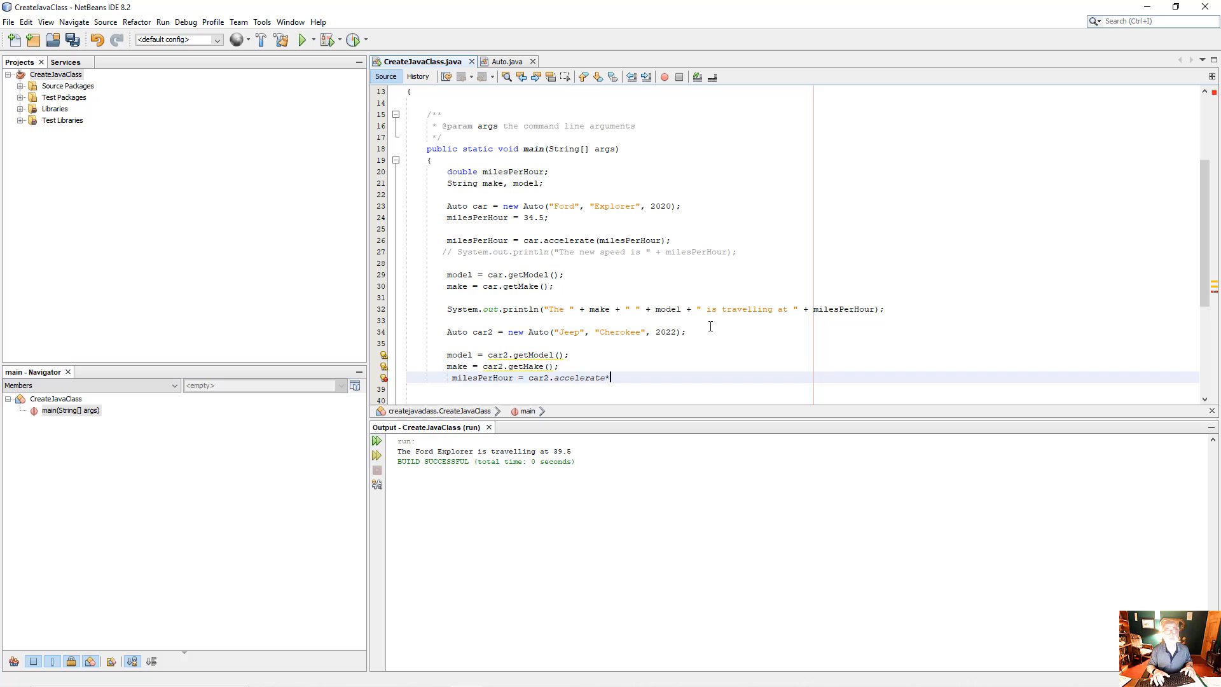
text(()
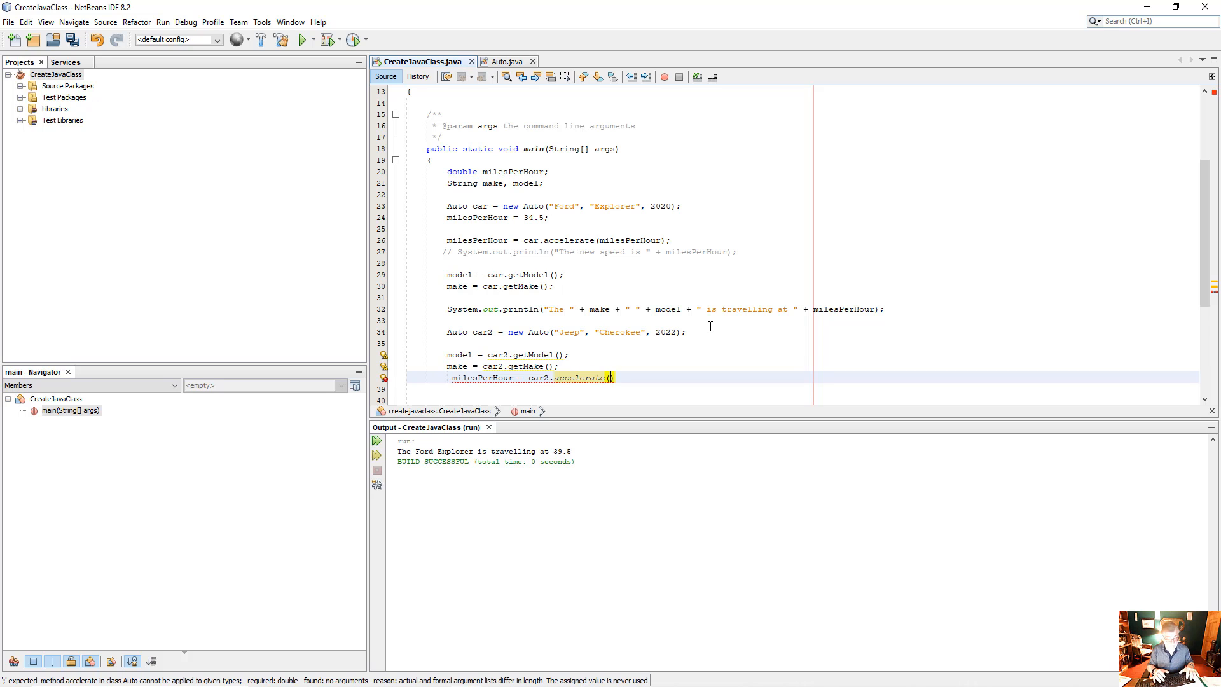
text(45.)
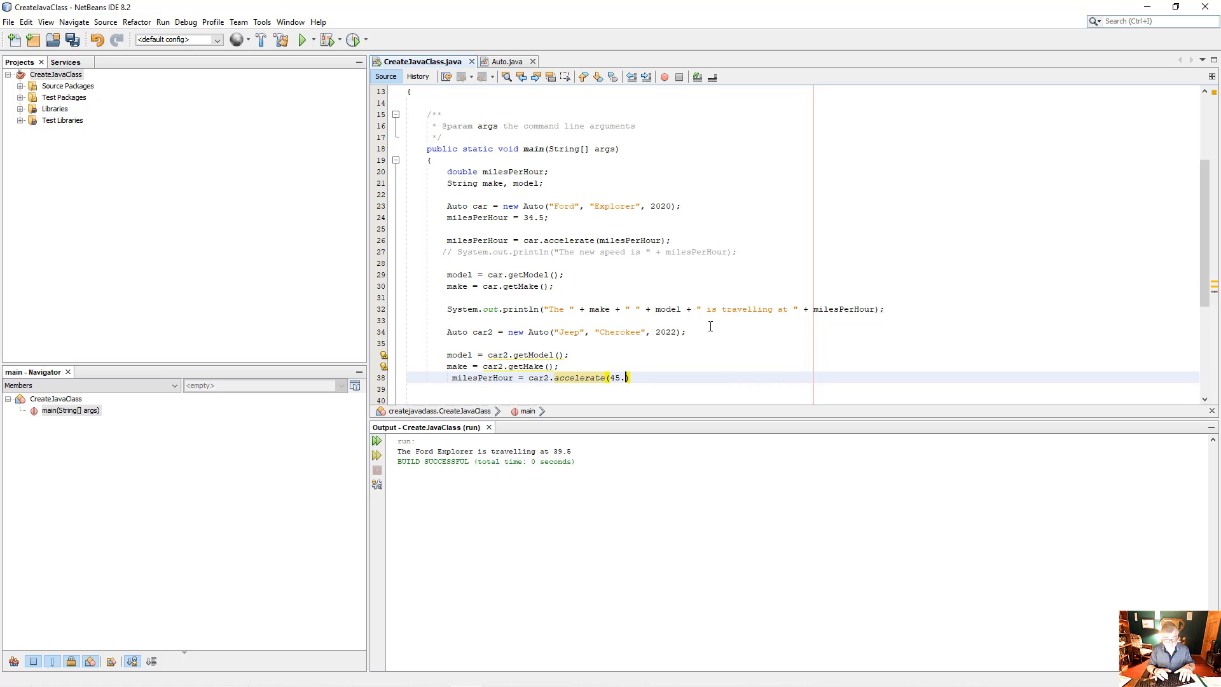
text(6))
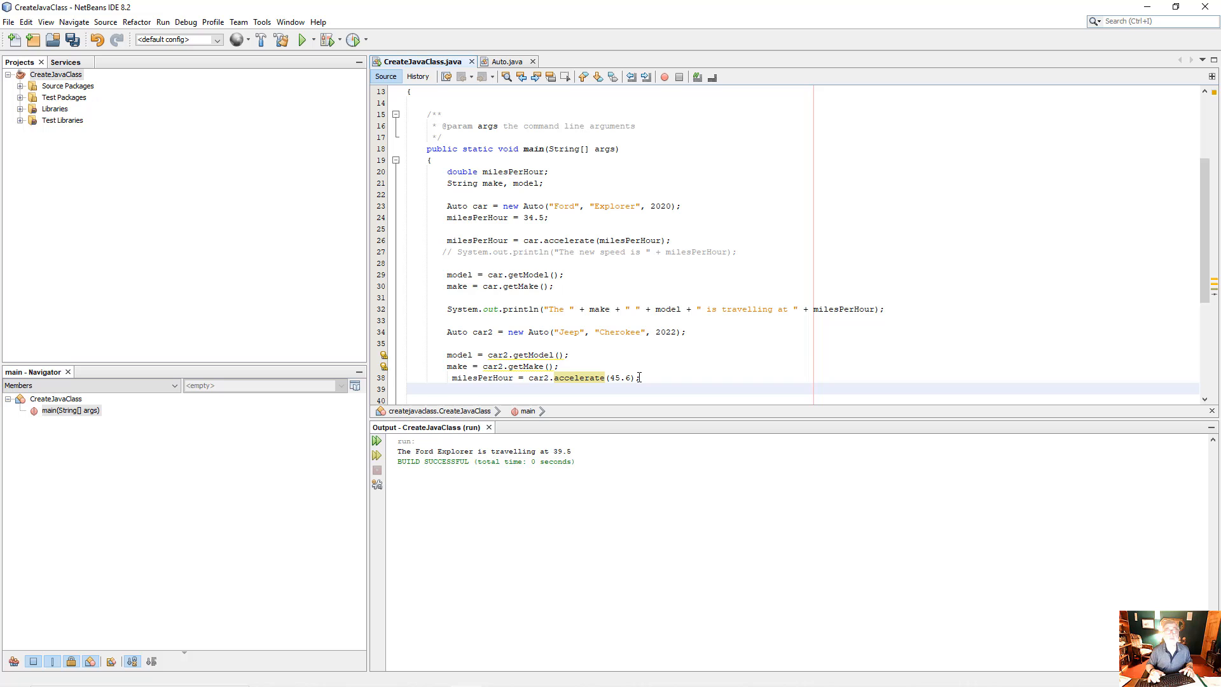
click(479, 309)
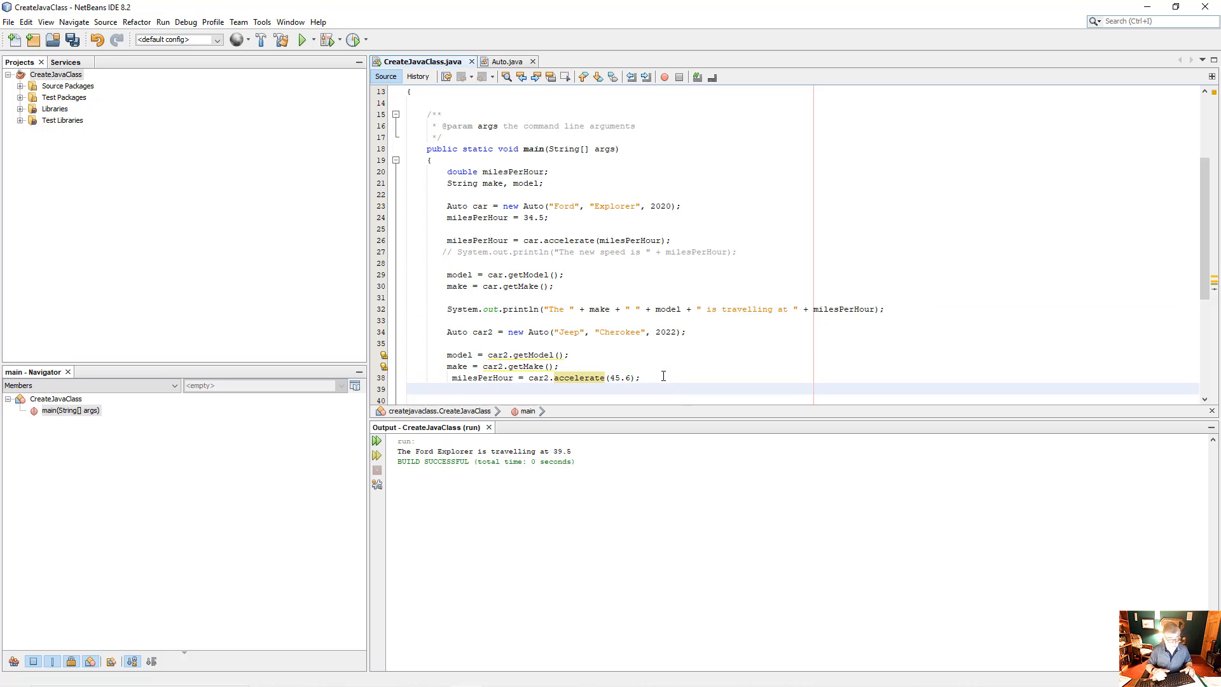
- Print the Jeep's travelling line, run to show "The Jeep Cherokee is travelling at 50.6", then open Auto.java
text(System.out.println("The " + make + " " + model + " is travelling at " + milesPerHour);)
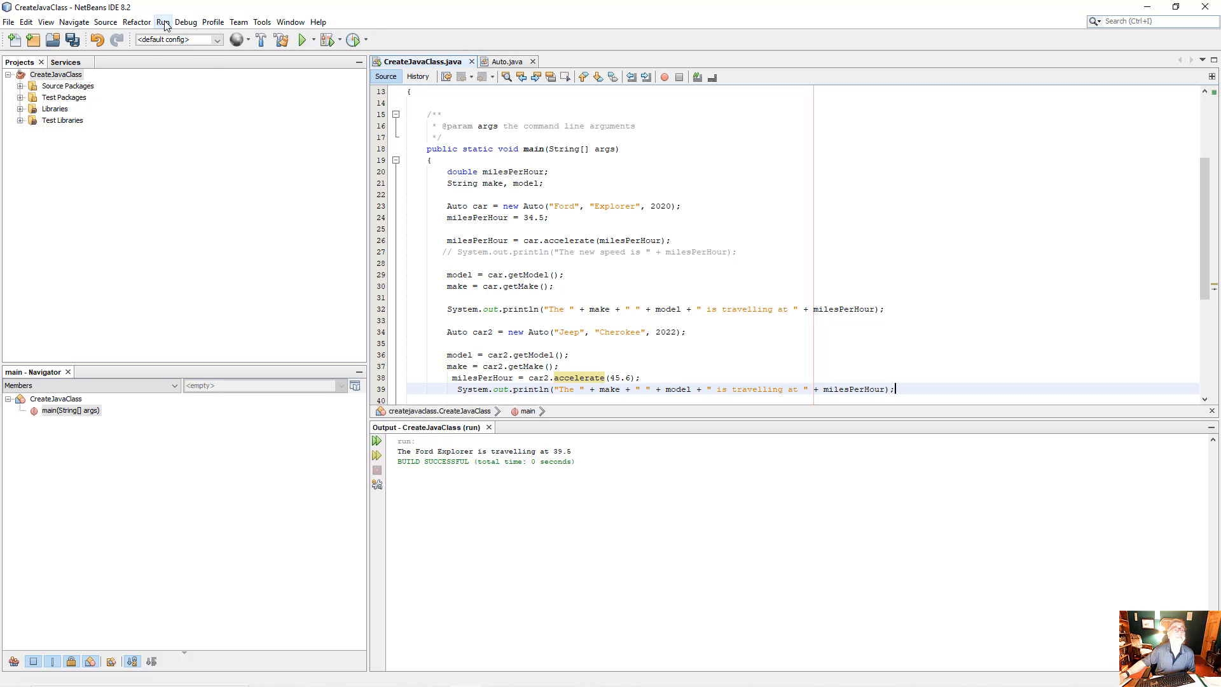
click(162, 22)
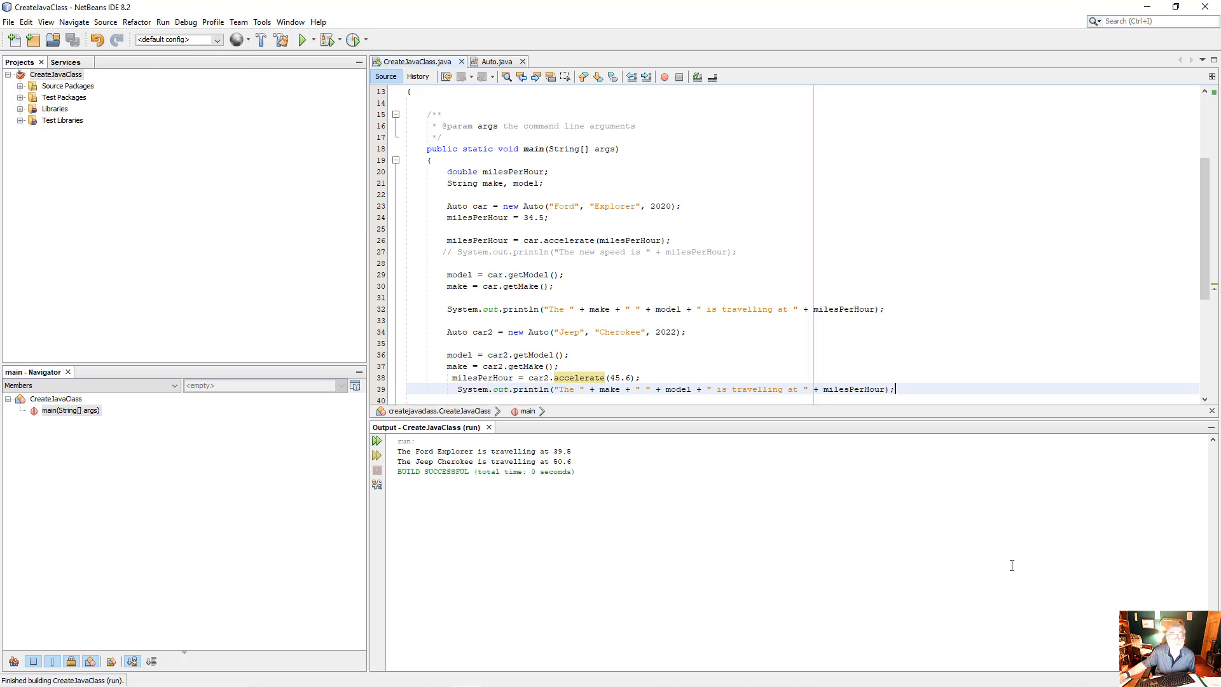
mouse_move(576, 457)
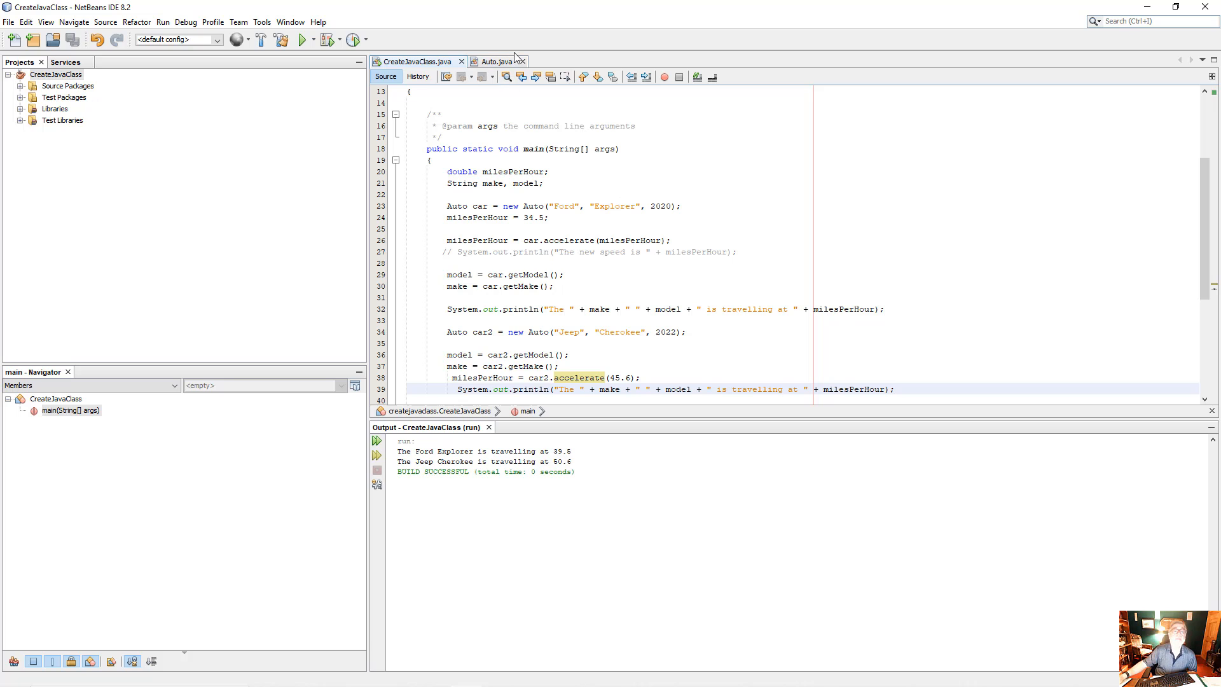
click(496, 61)
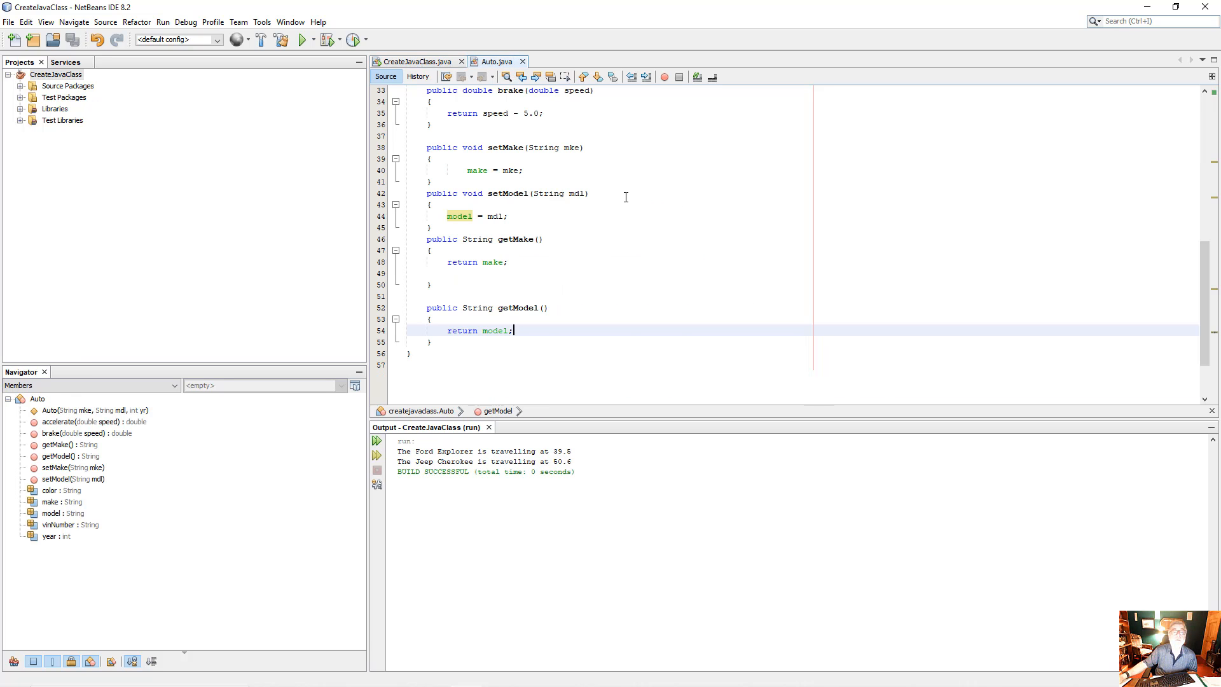
scroll(up, 3)
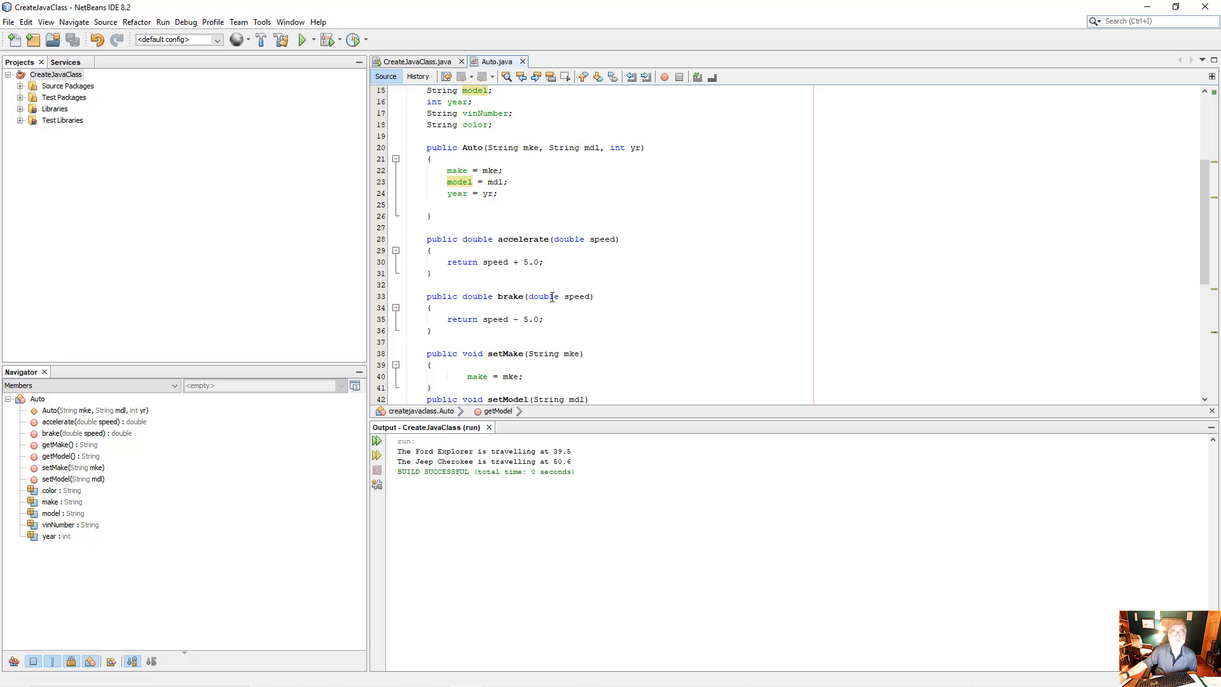
scroll(down, 3)
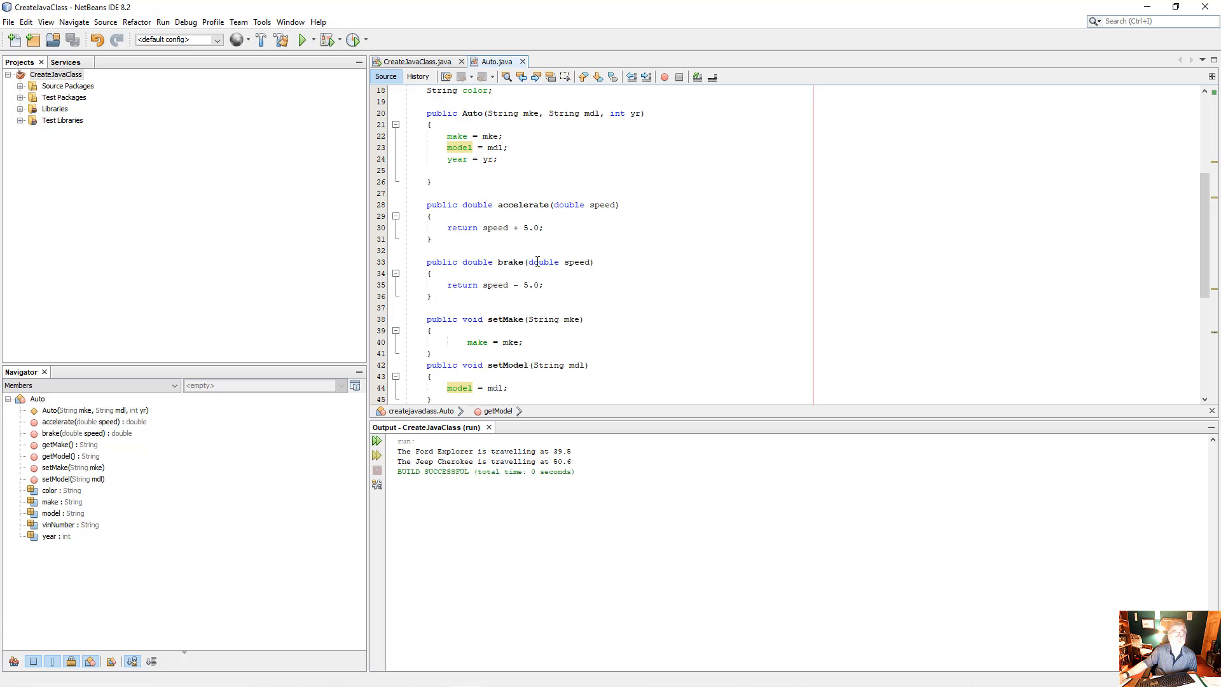
scroll(up, 3)
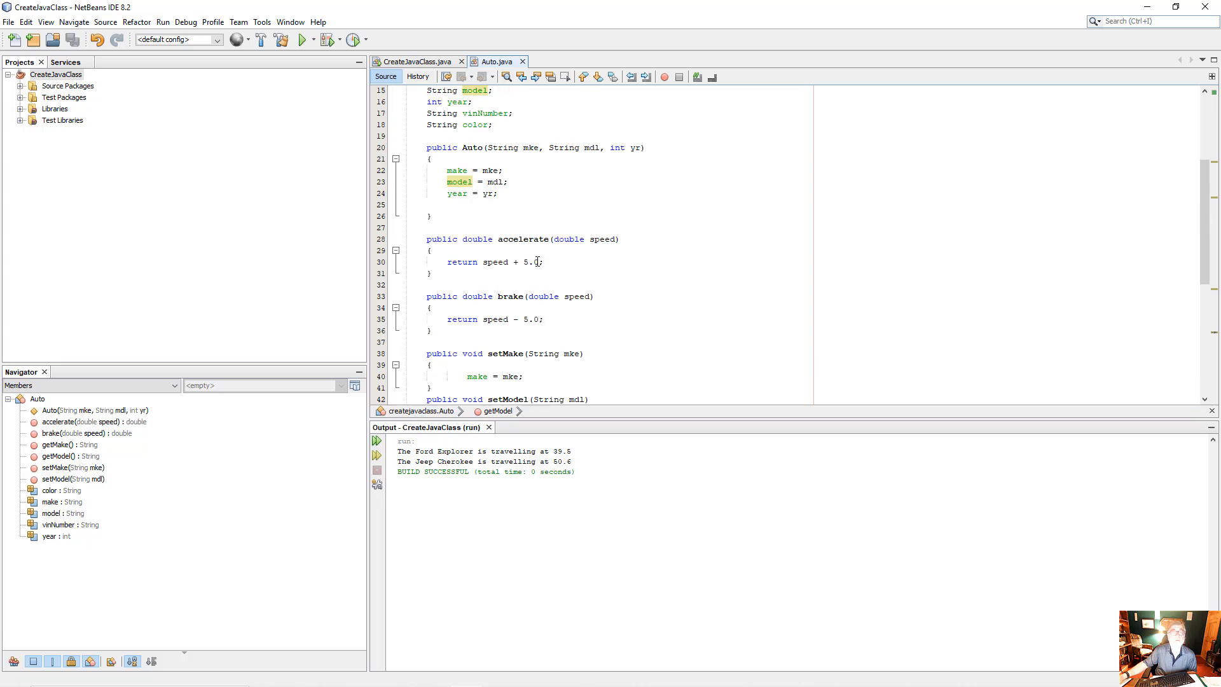
scroll(up, 3)
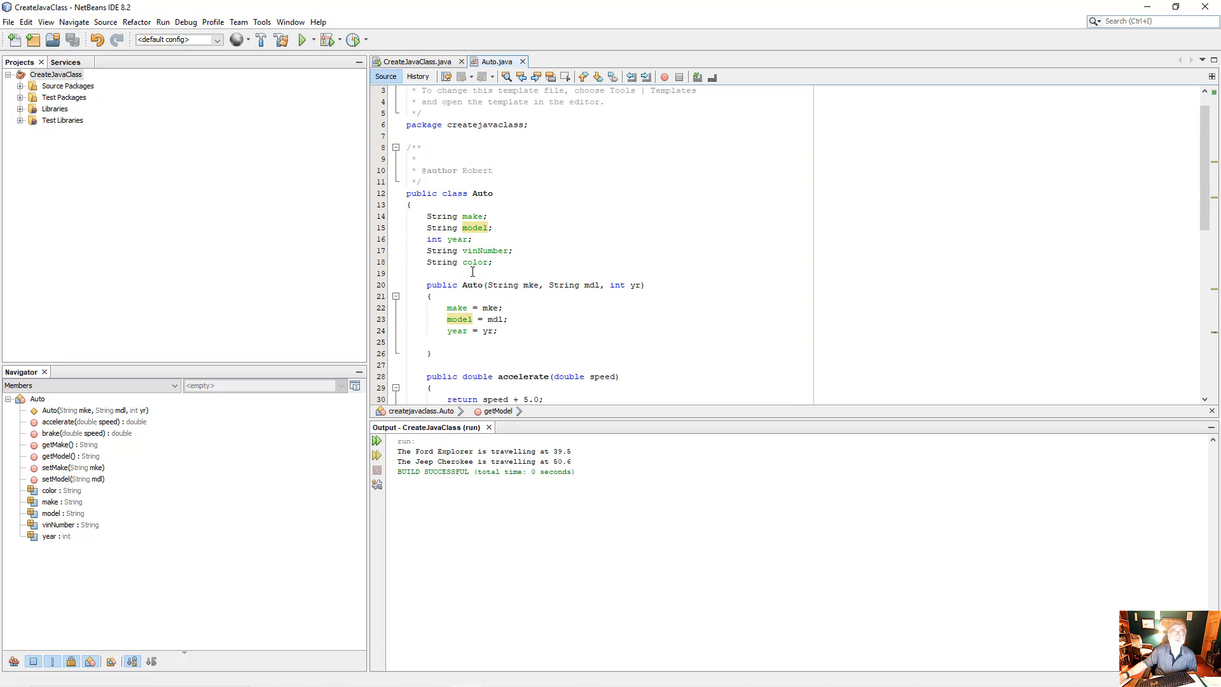
mouse_move(714, 218)
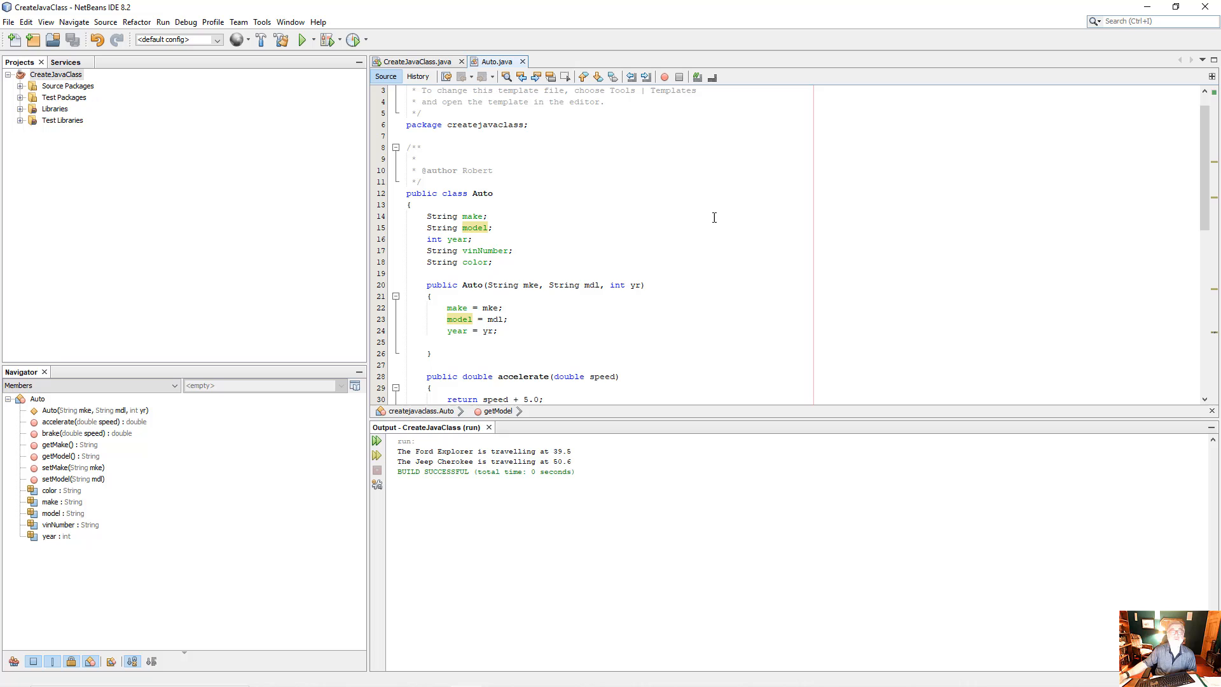